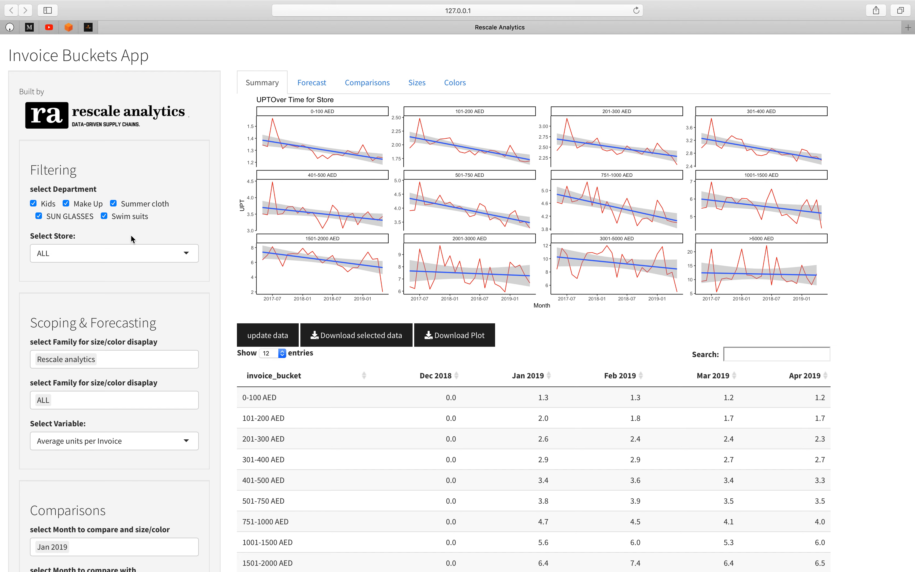
mouse_move(148, 225)
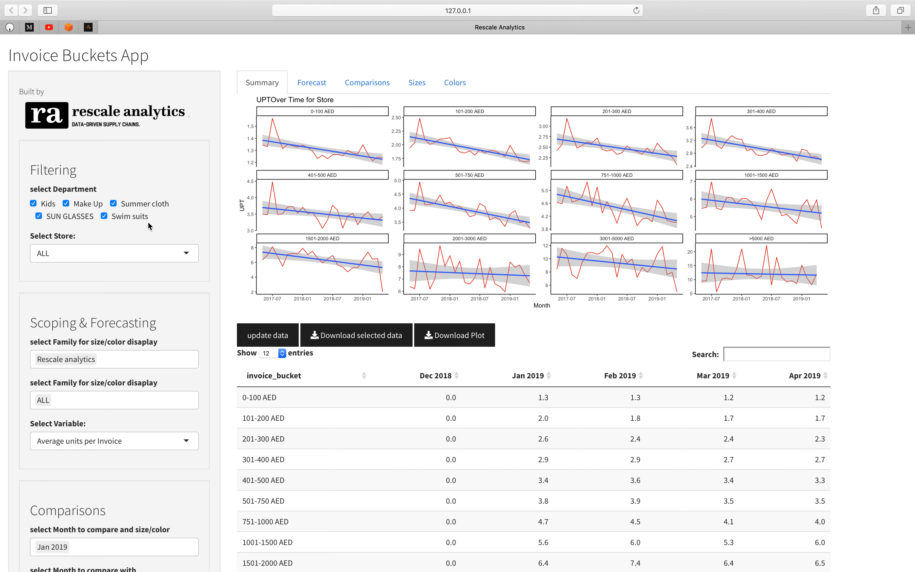
mouse_move(143, 230)
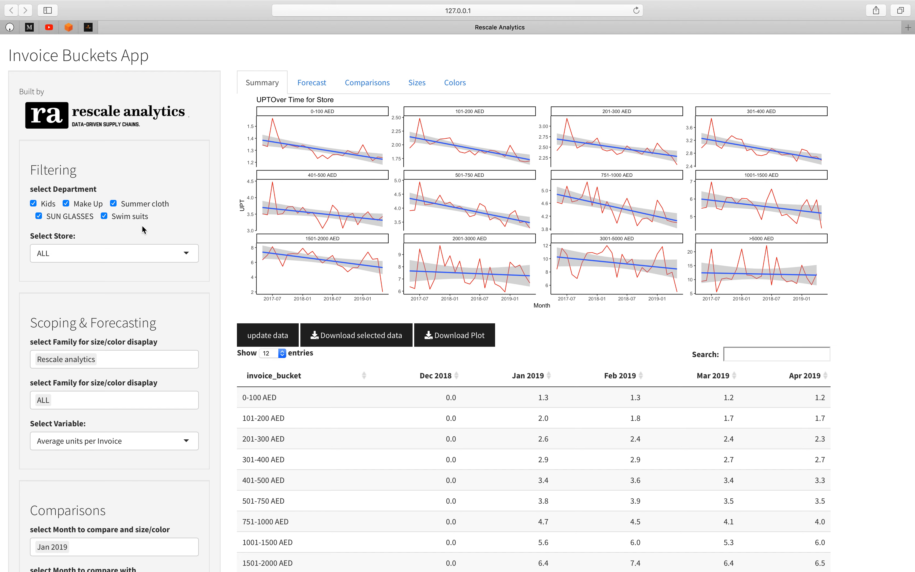
mouse_move(156, 228)
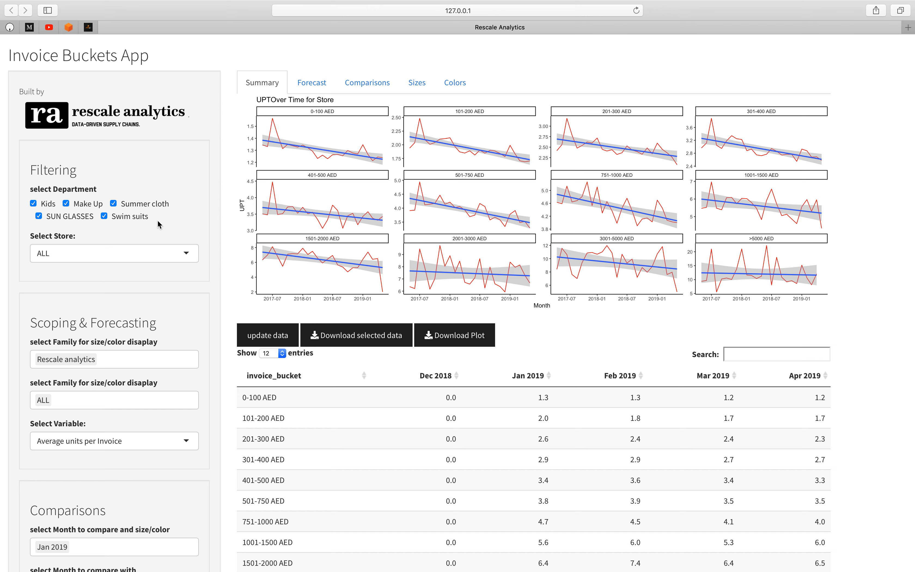
mouse_move(175, 182)
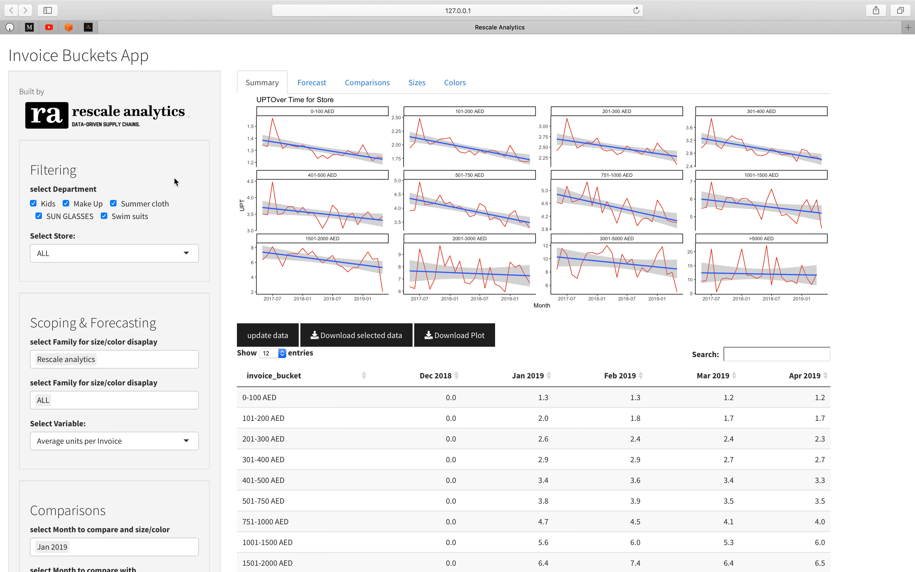
mouse_move(162, 169)
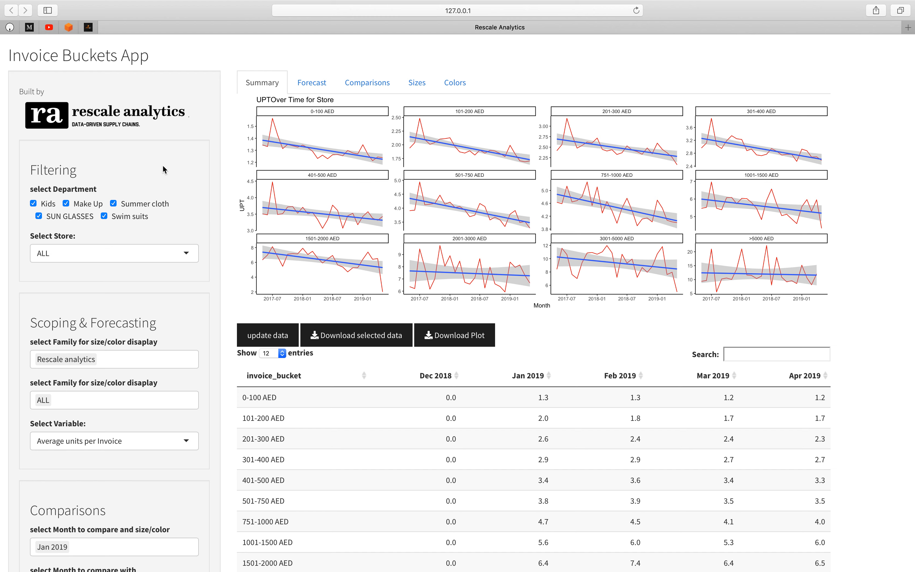
mouse_move(170, 165)
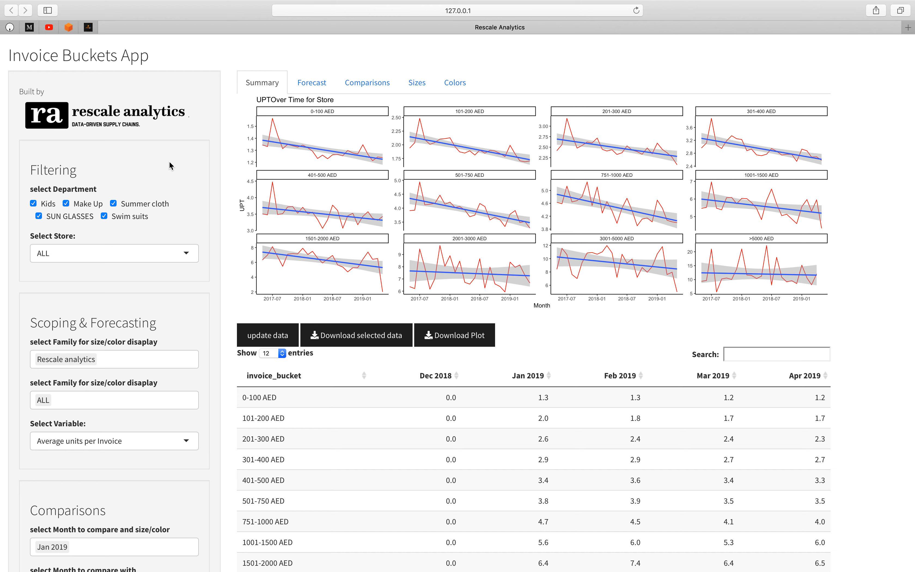
mouse_move(201, 151)
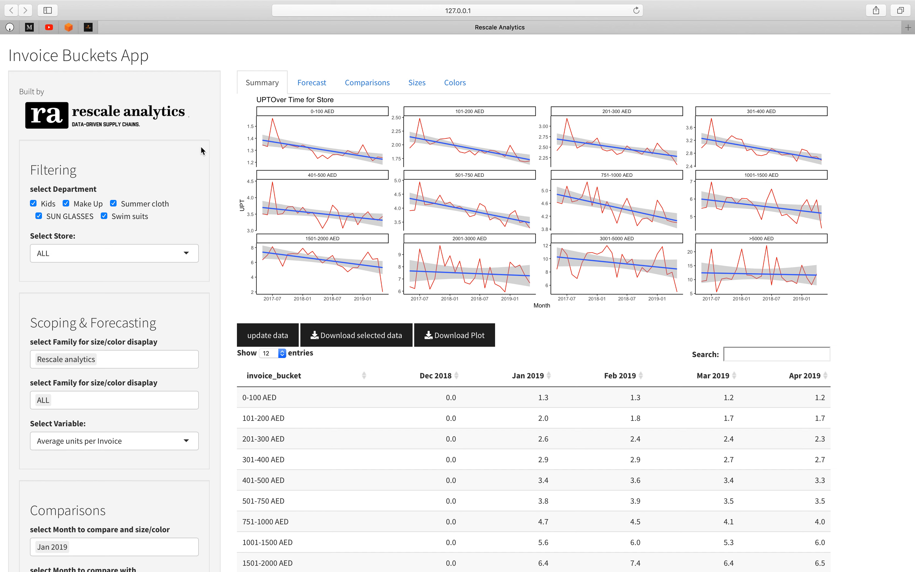
mouse_move(232, 144)
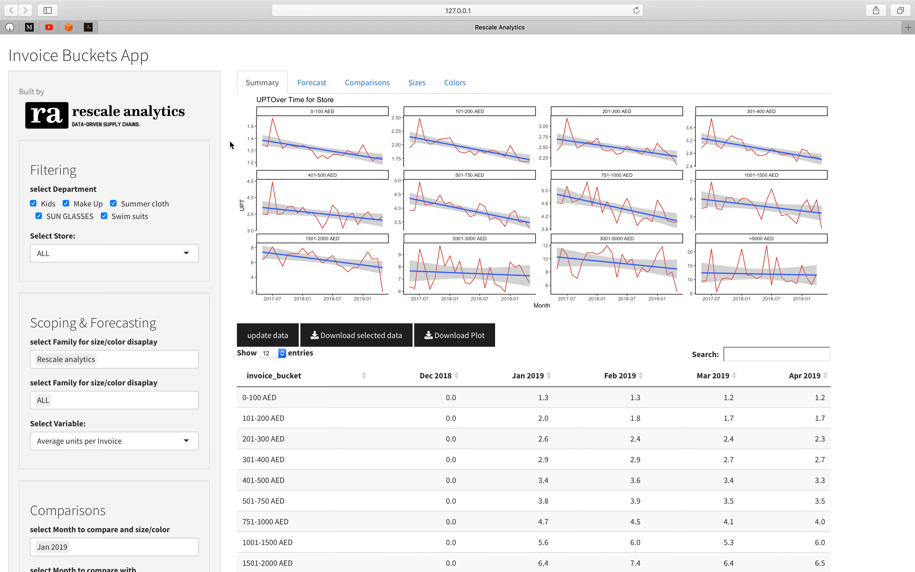
mouse_move(308, 141)
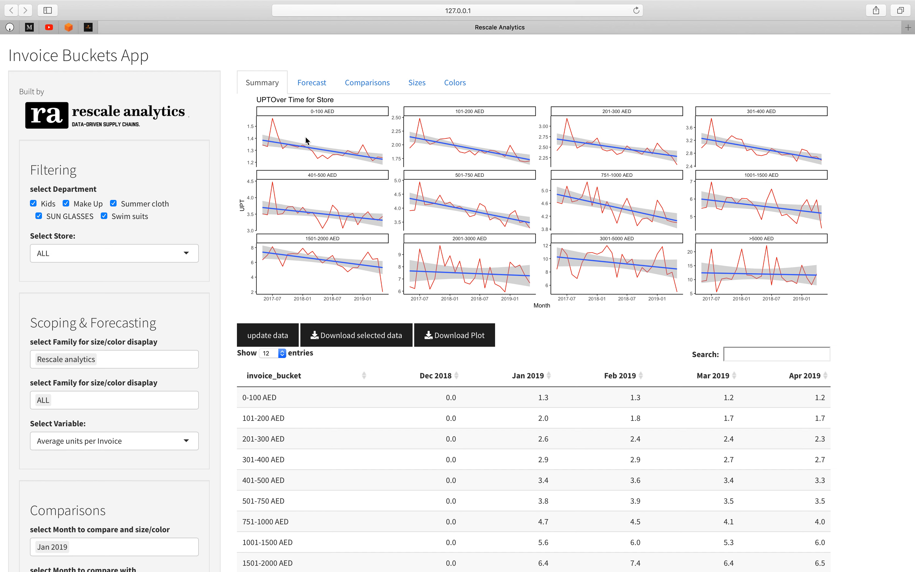
mouse_move(320, 122)
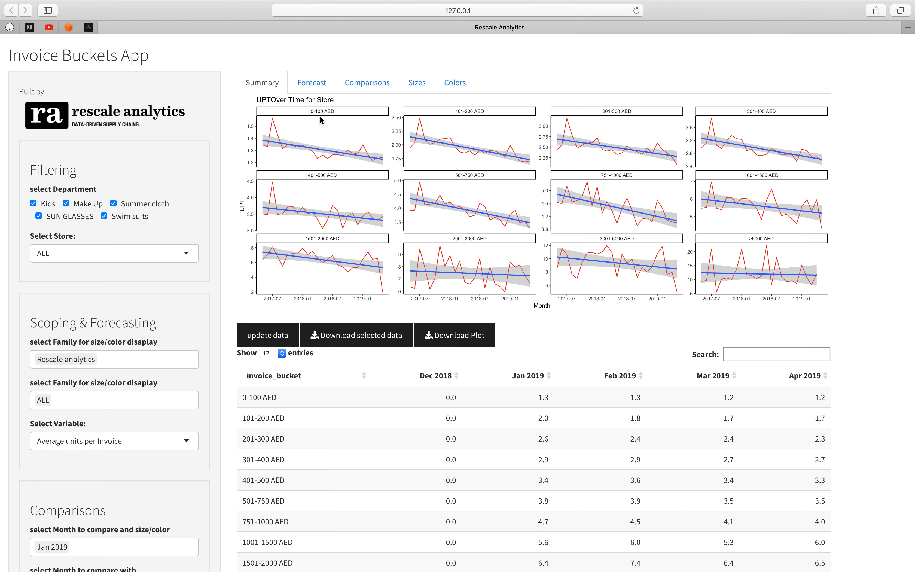
mouse_move(344, 116)
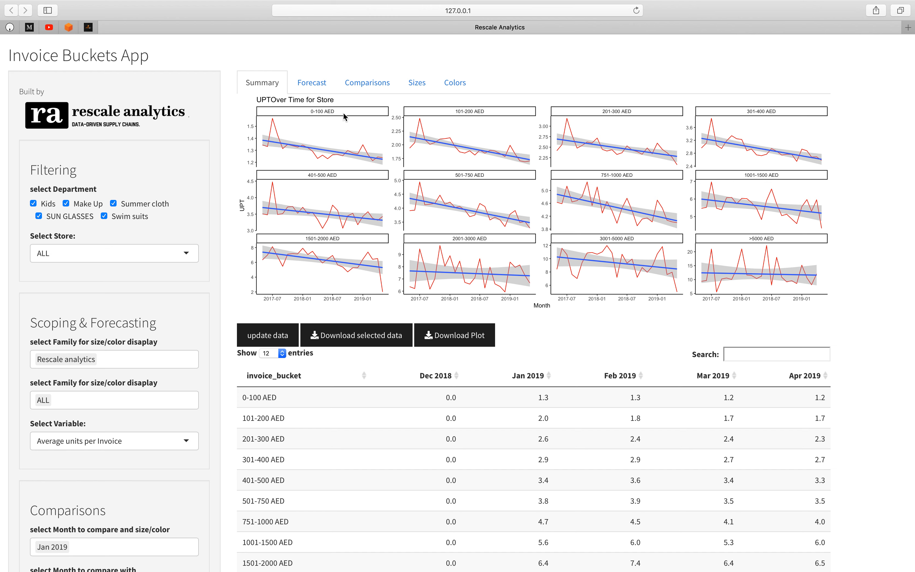
mouse_move(608, 130)
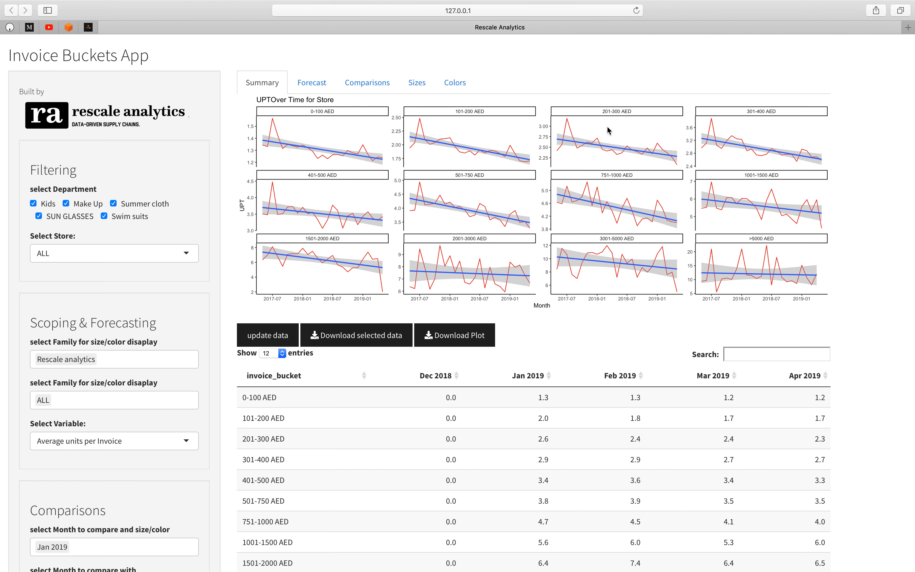
mouse_move(366, 182)
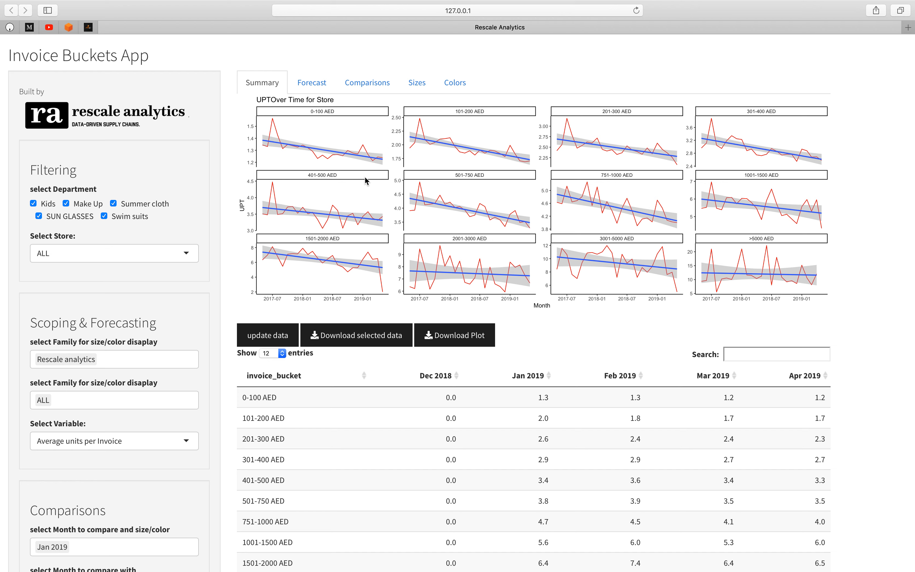
mouse_move(428, 181)
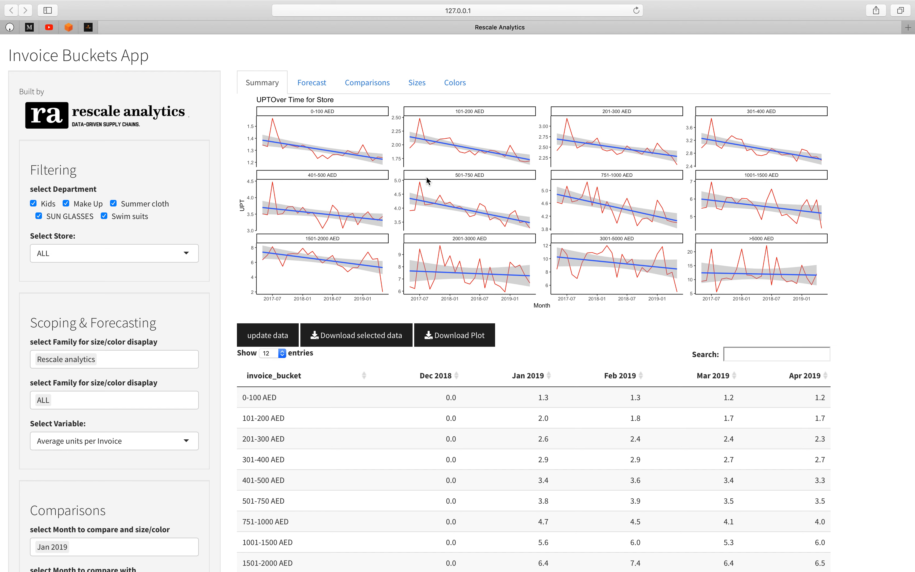
mouse_move(459, 180)
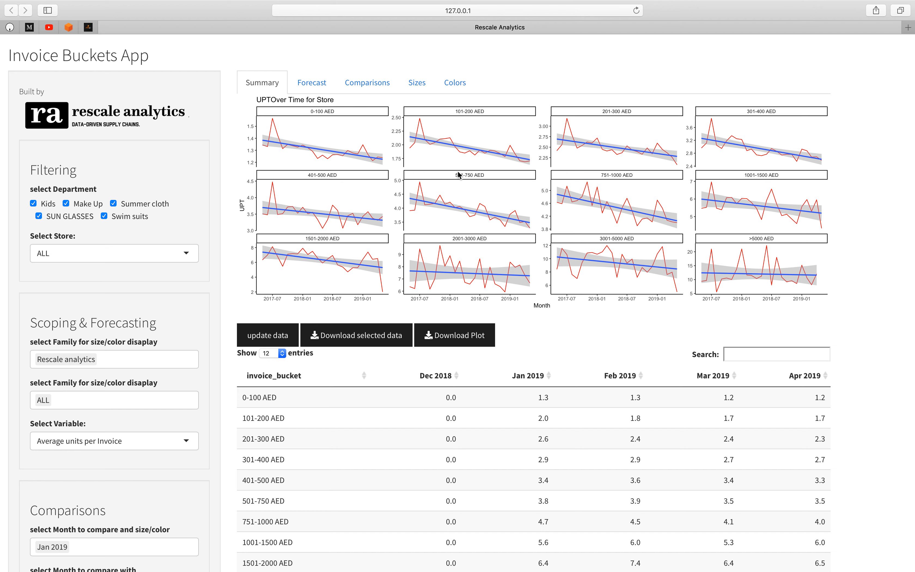
mouse_move(409, 236)
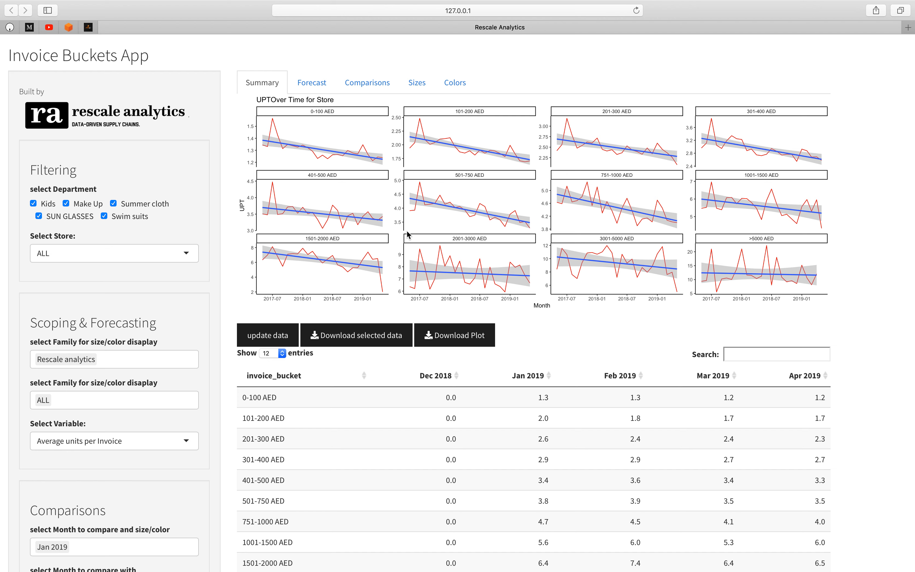
mouse_move(350, 245)
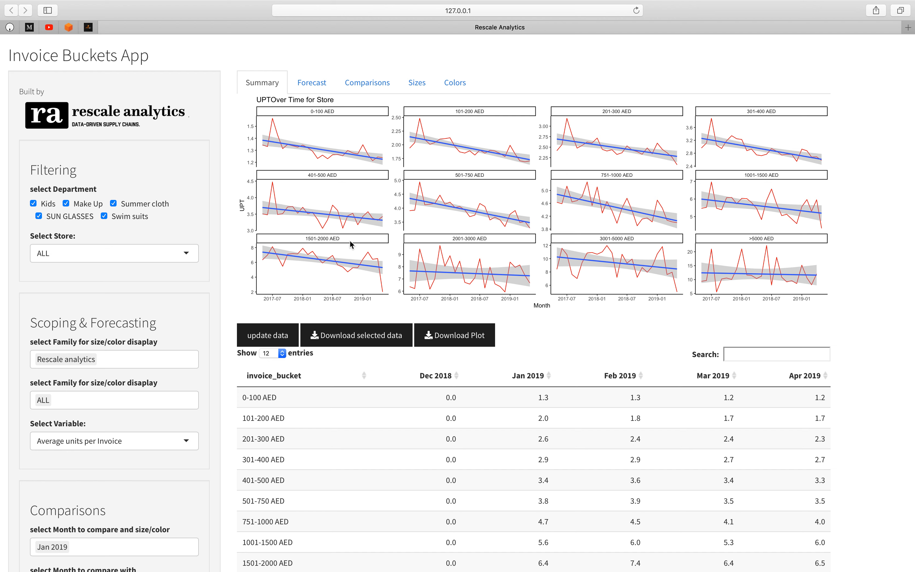
mouse_move(226, 218)
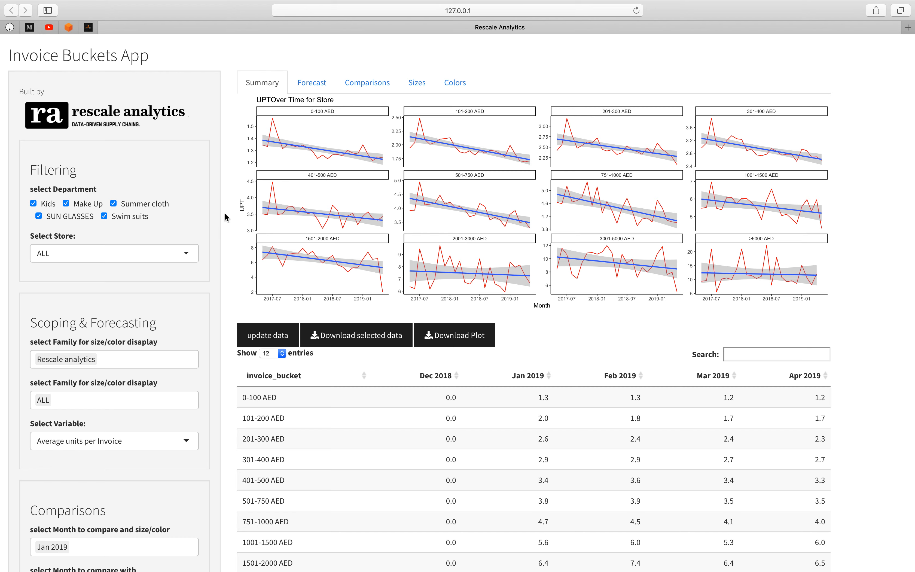
mouse_move(255, 218)
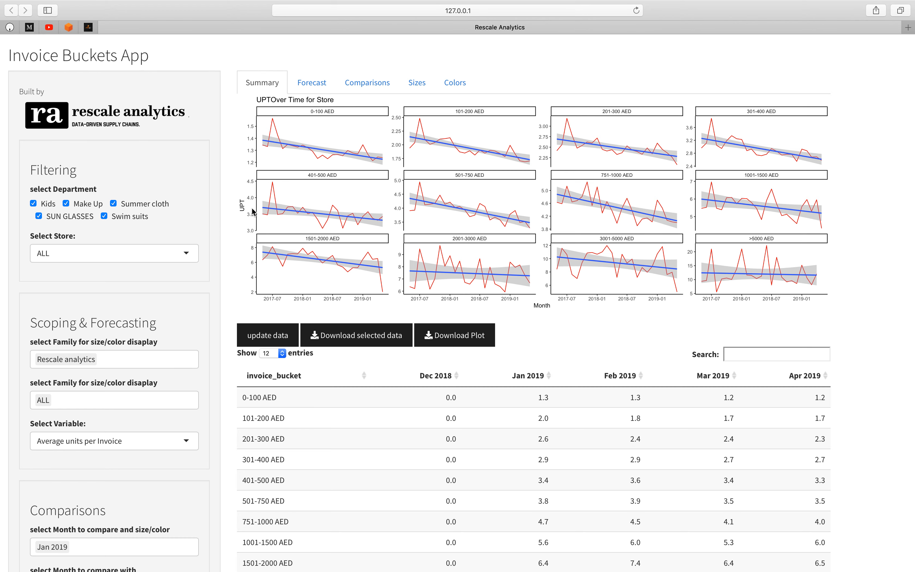
Chart Revenue instead of average units per invoice
scroll("down", 3)
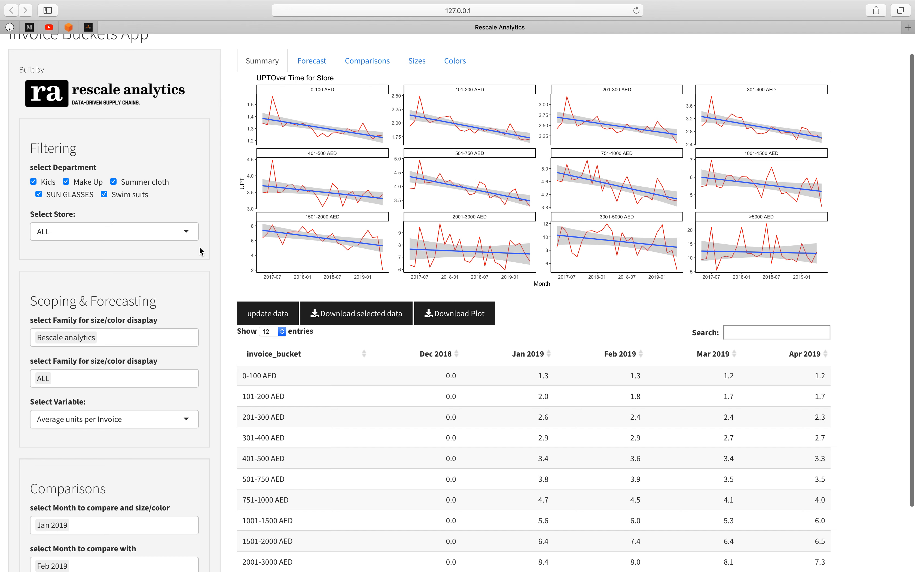
mouse_move(161, 242)
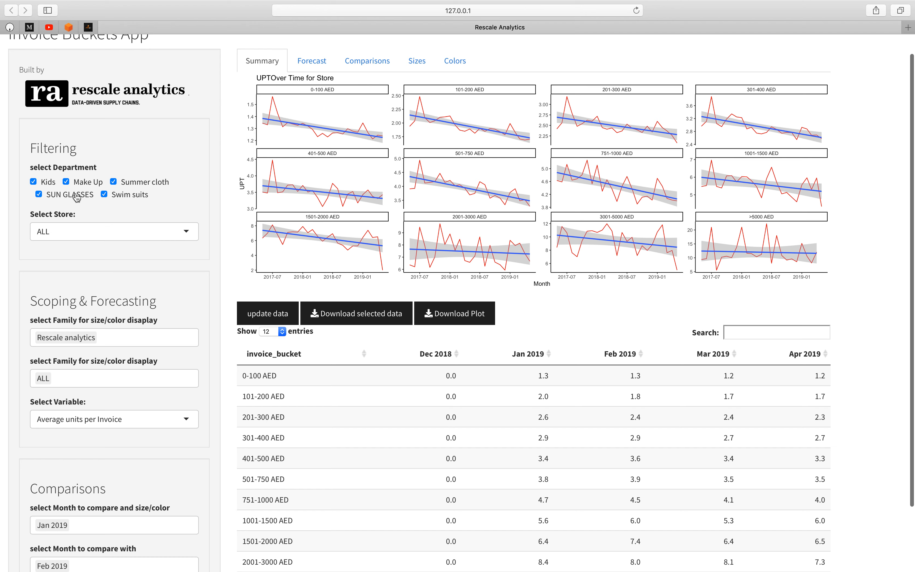
mouse_move(219, 157)
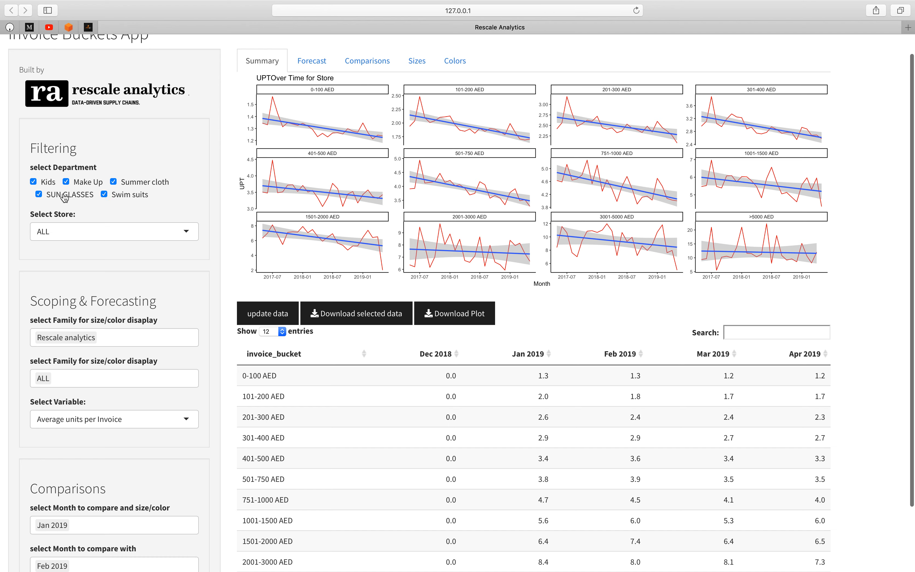
mouse_move(110, 236)
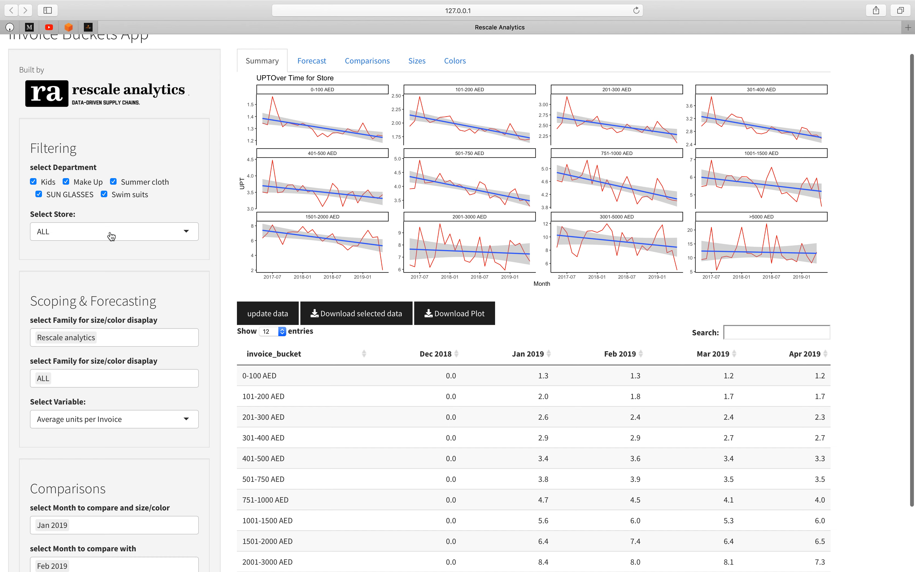
left_click(114, 232)
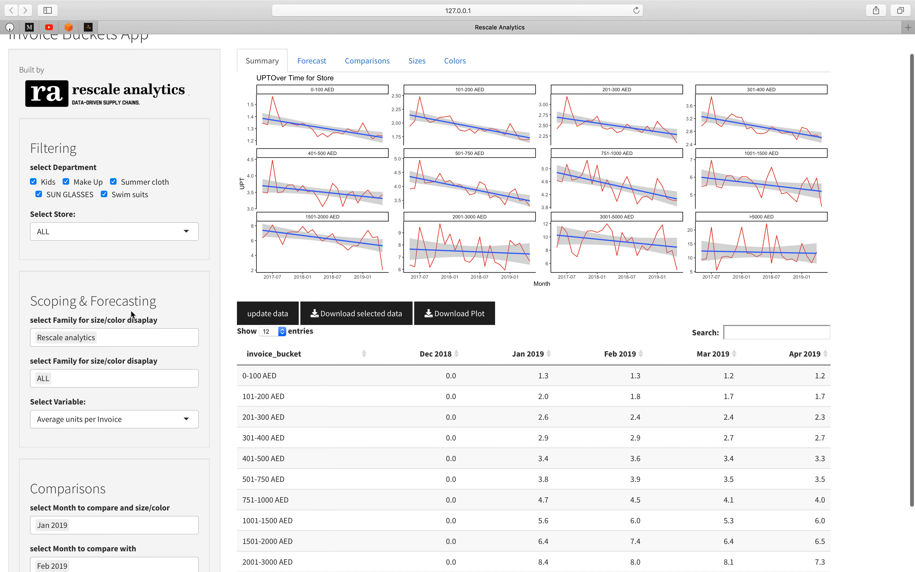
mouse_move(342, 191)
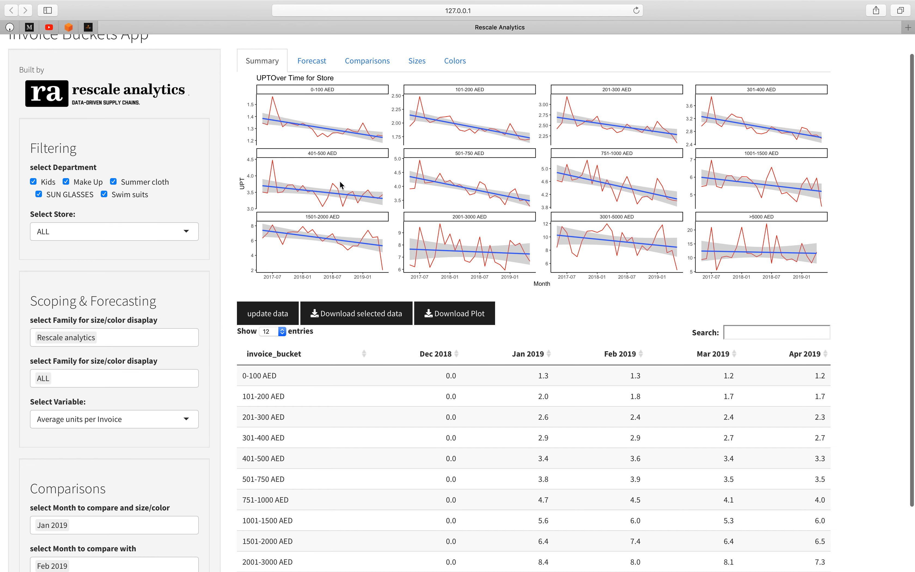
mouse_move(268, 266)
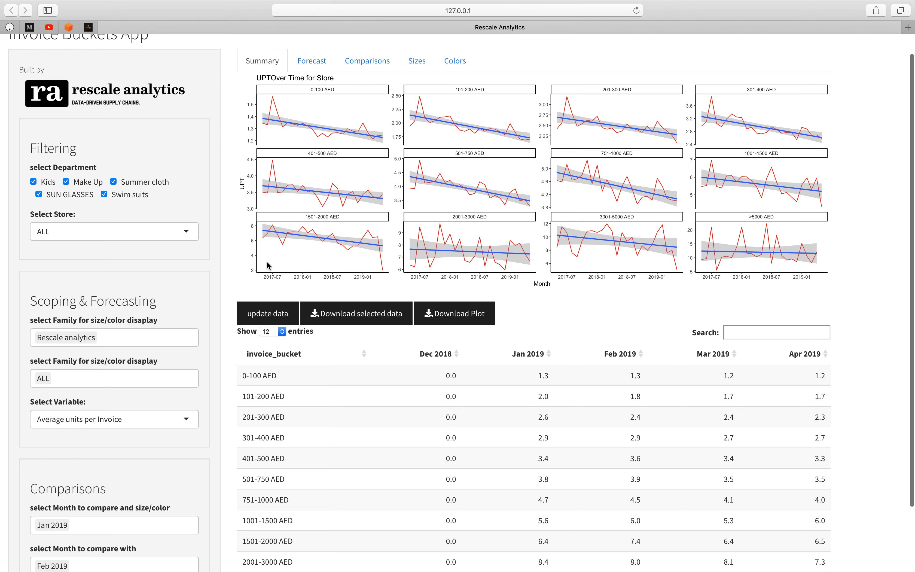
mouse_move(277, 147)
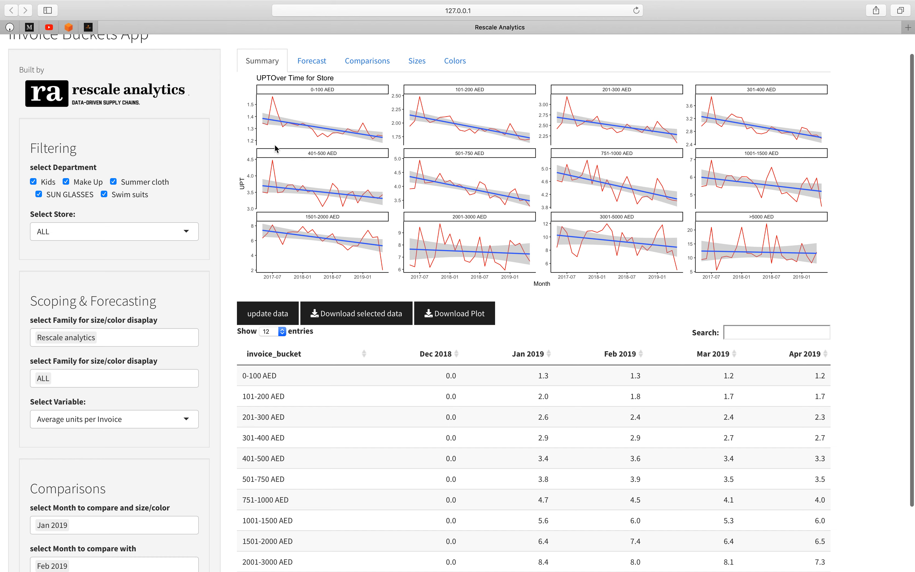
mouse_move(312, 105)
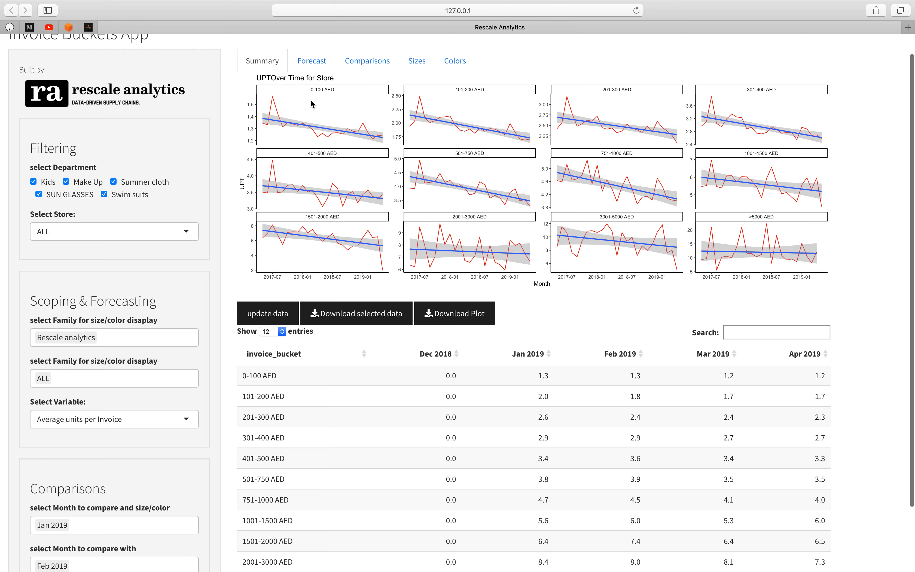
mouse_move(297, 120)
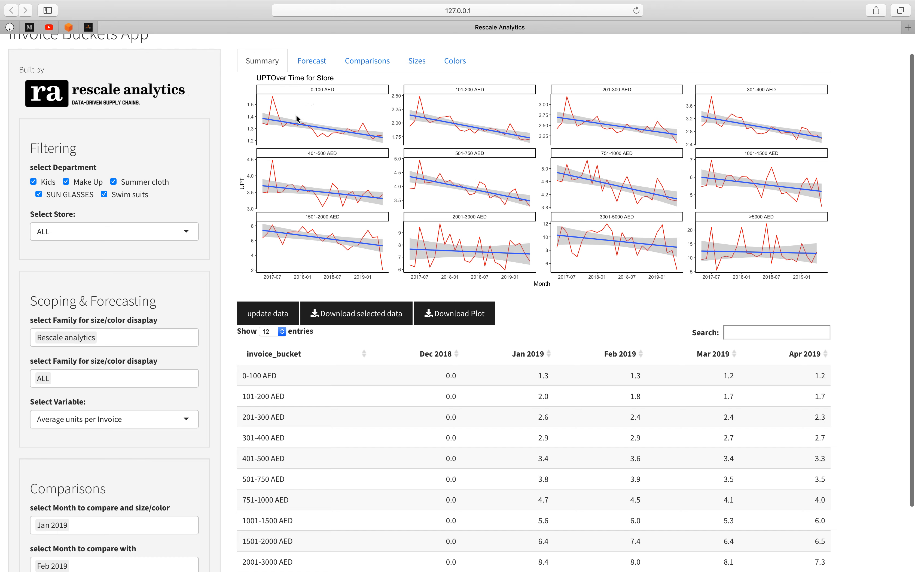
mouse_move(275, 125)
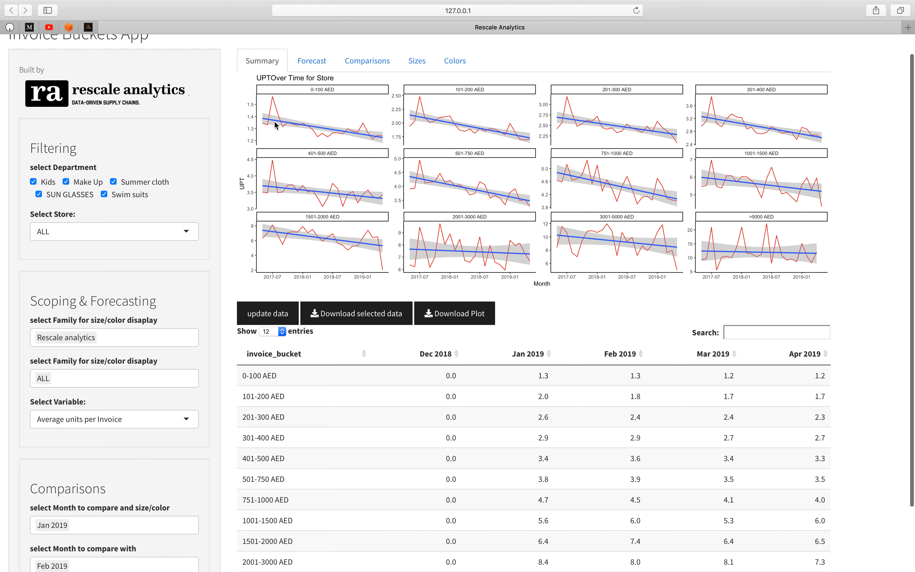
mouse_move(377, 129)
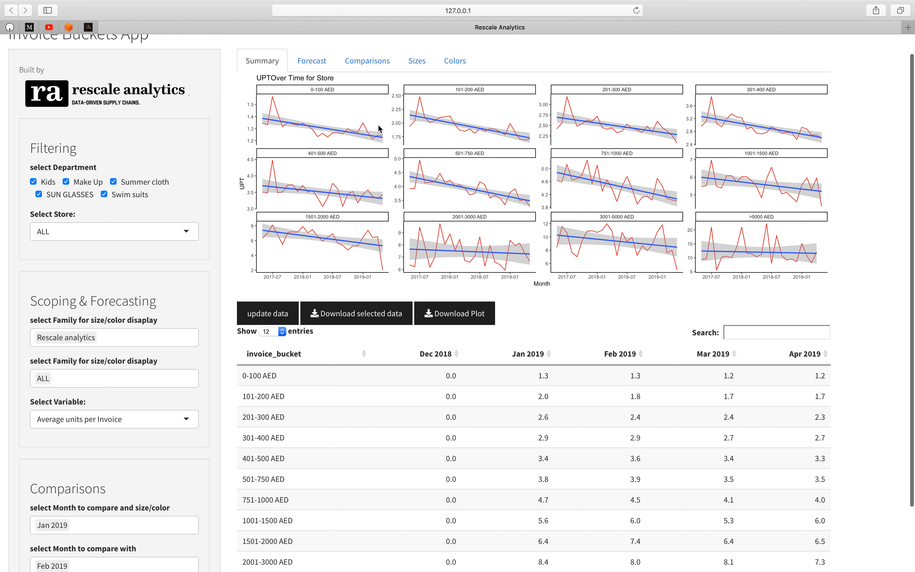
mouse_move(283, 110)
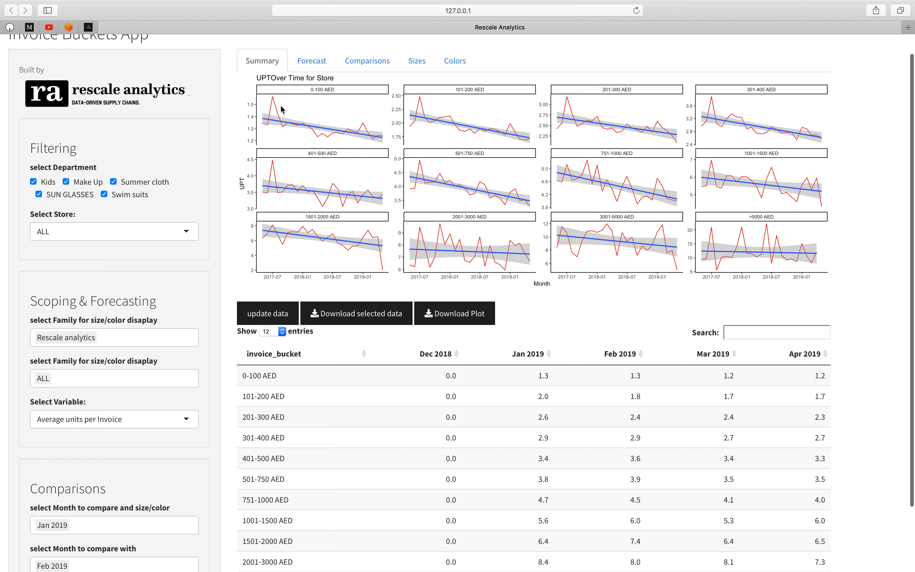
mouse_move(280, 120)
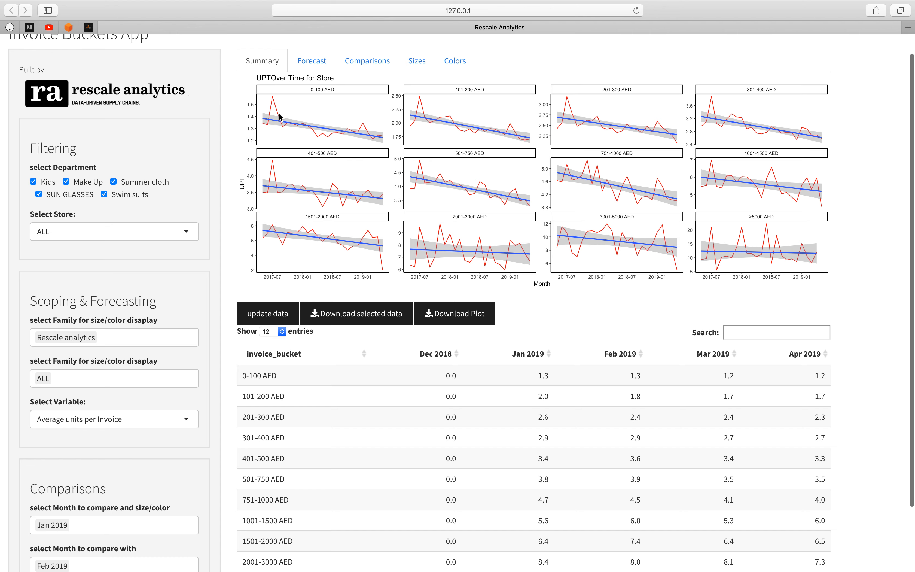
mouse_move(459, 95)
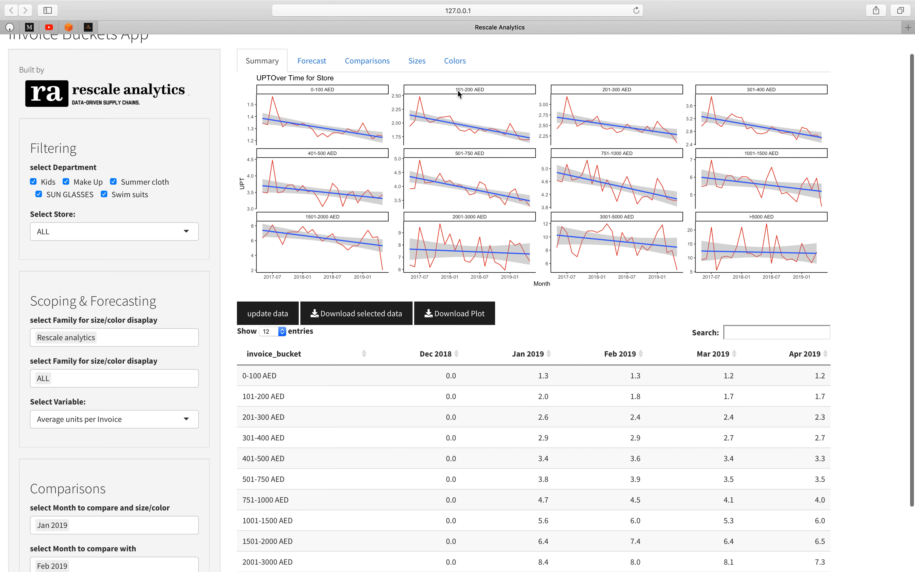
mouse_move(427, 107)
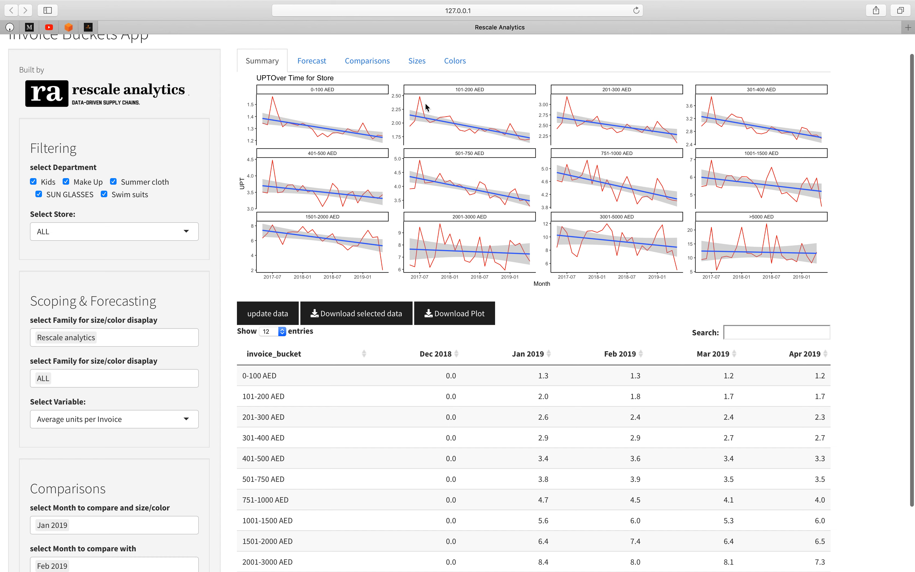
mouse_move(674, 127)
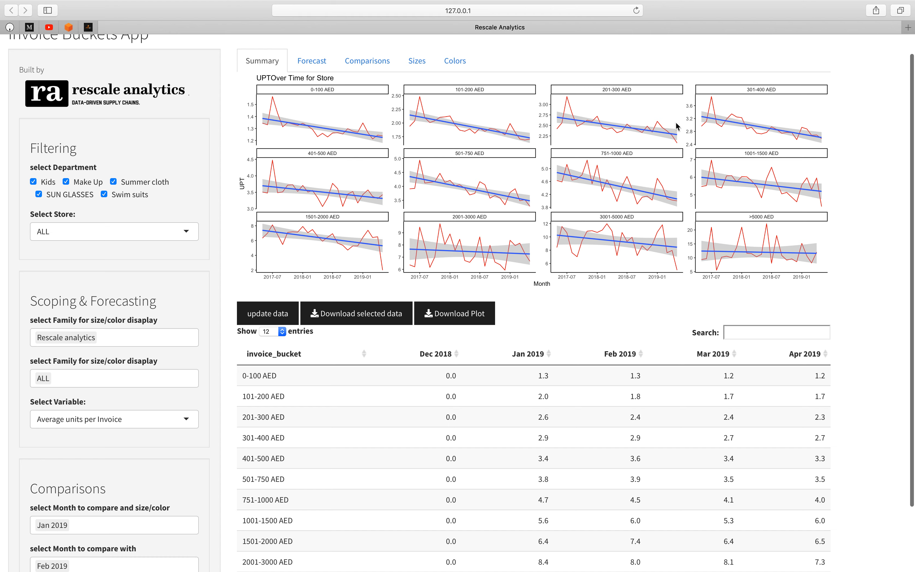
mouse_move(488, 198)
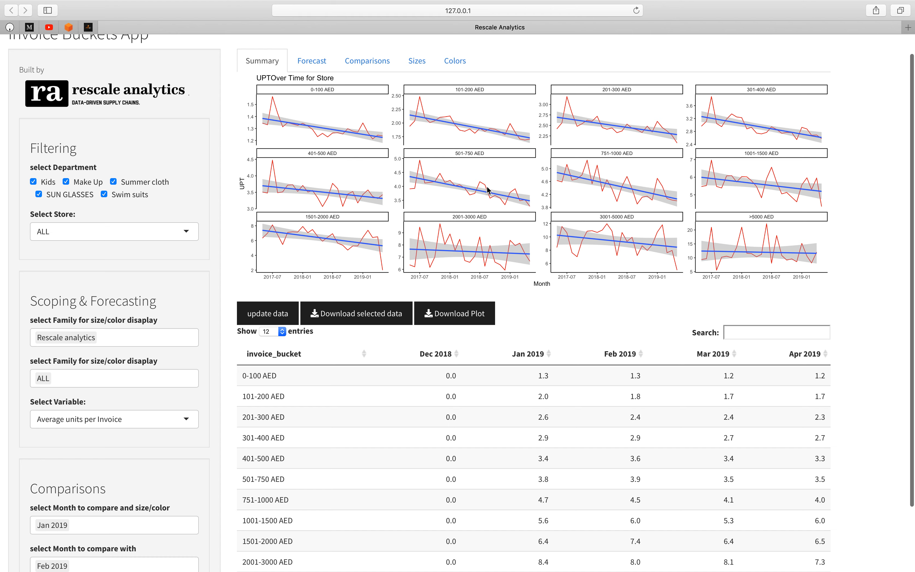
mouse_move(494, 199)
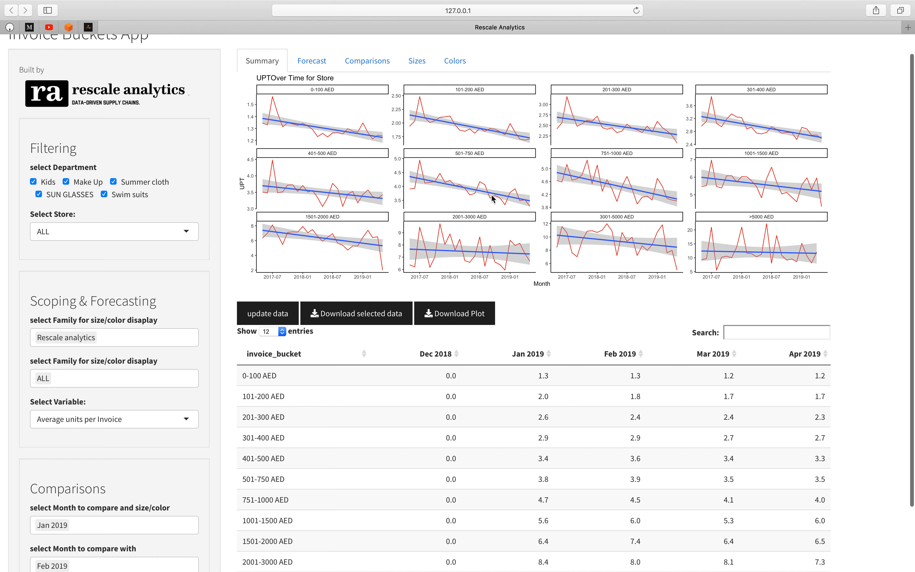
mouse_move(589, 173)
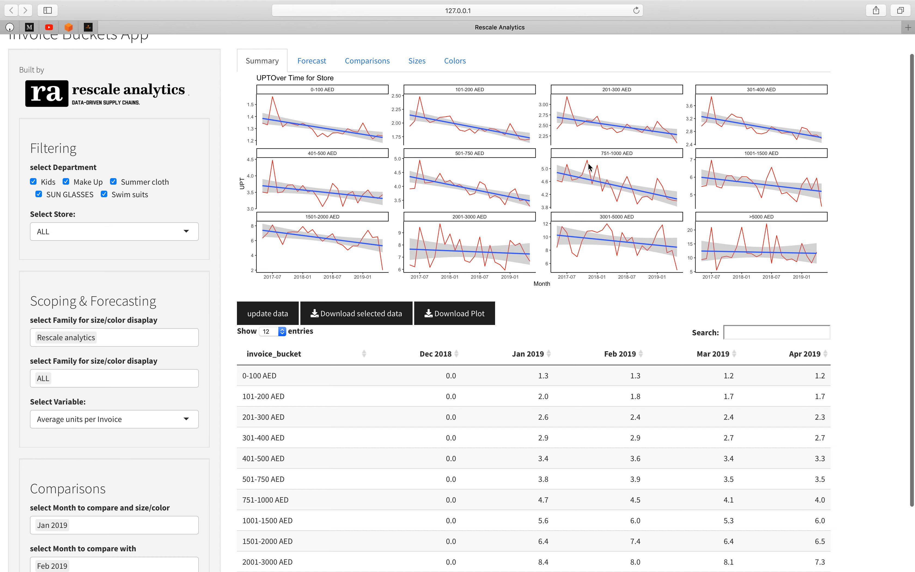
mouse_move(112, 404)
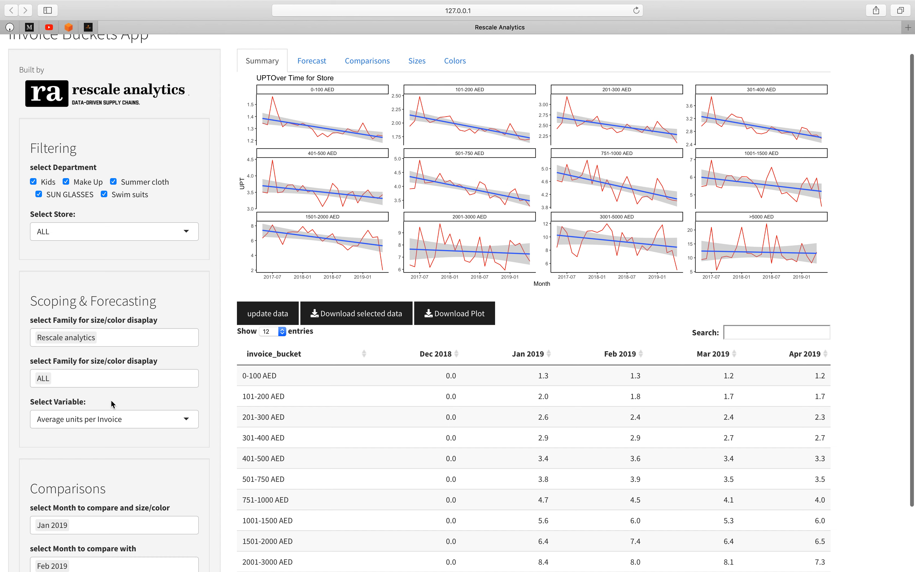
left_click(114, 419)
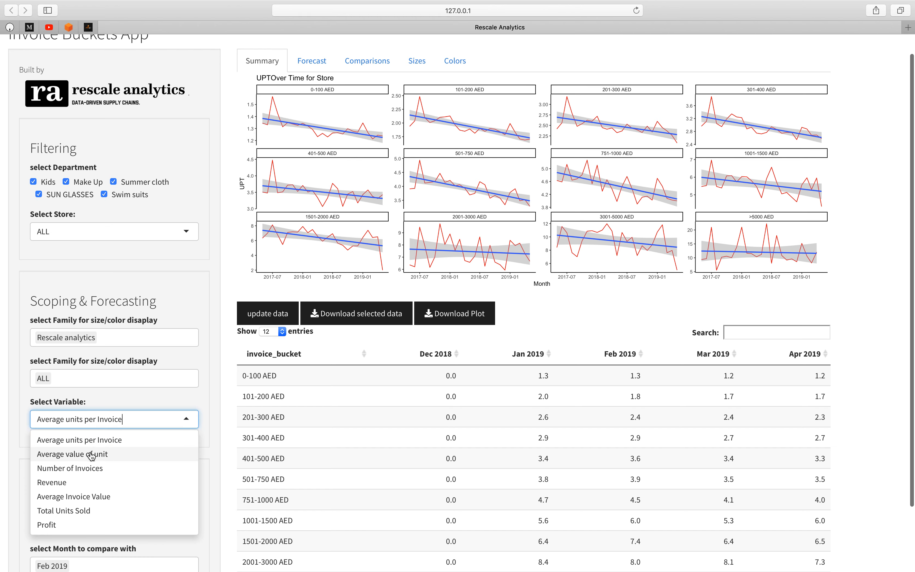
mouse_move(88, 459)
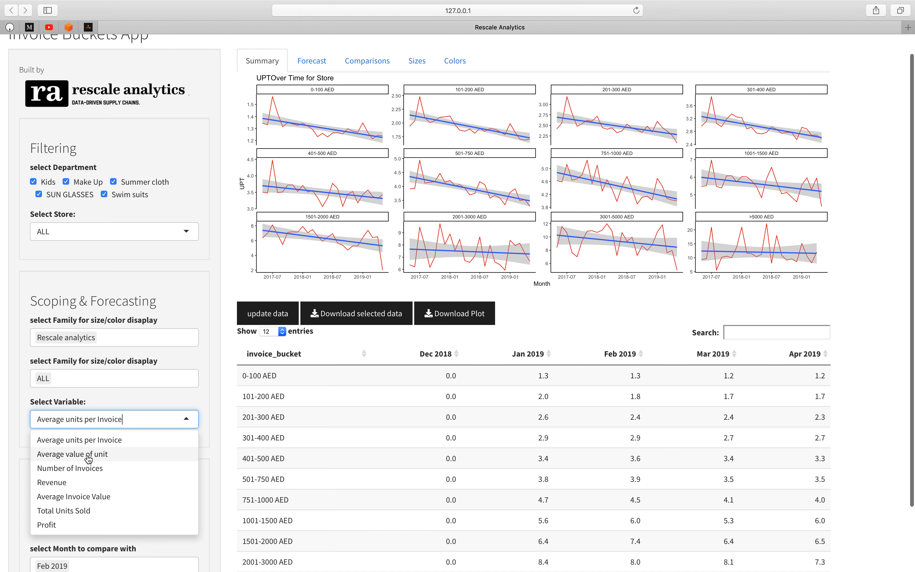
left_click(51, 482)
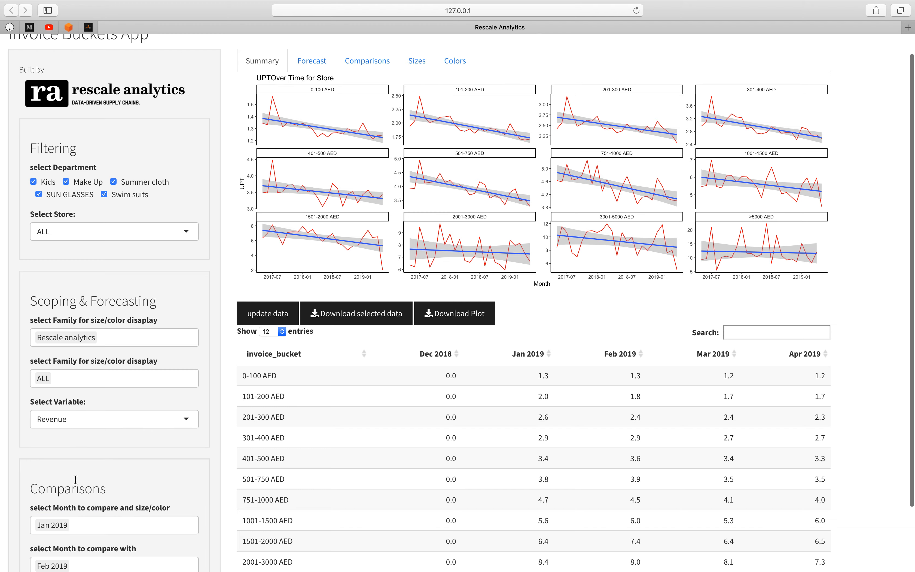
left_click(454, 313)
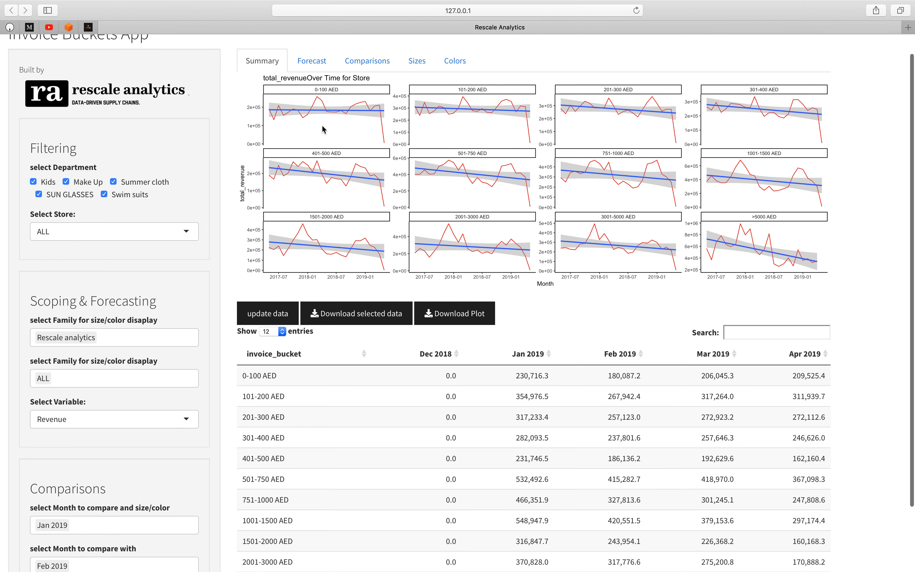
mouse_move(464, 105)
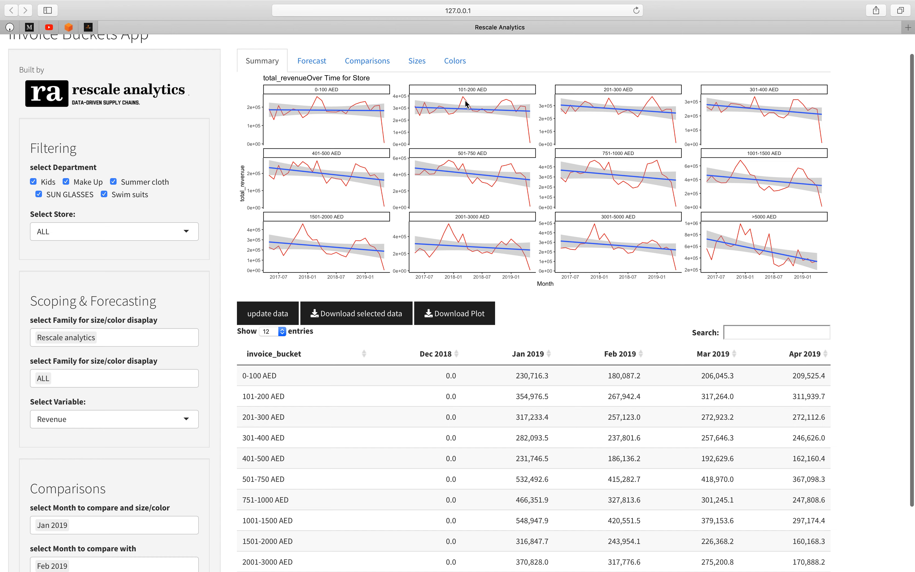
mouse_move(669, 104)
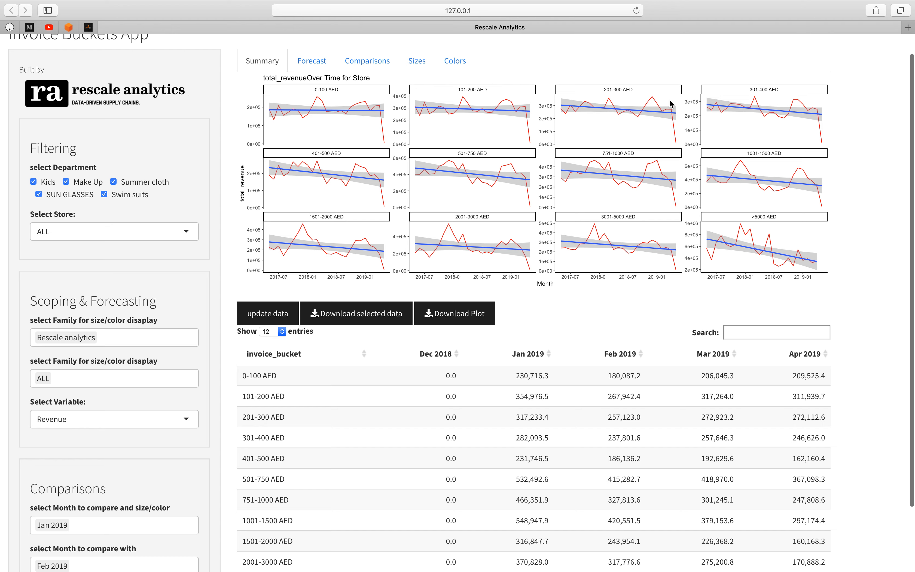
mouse_move(542, 106)
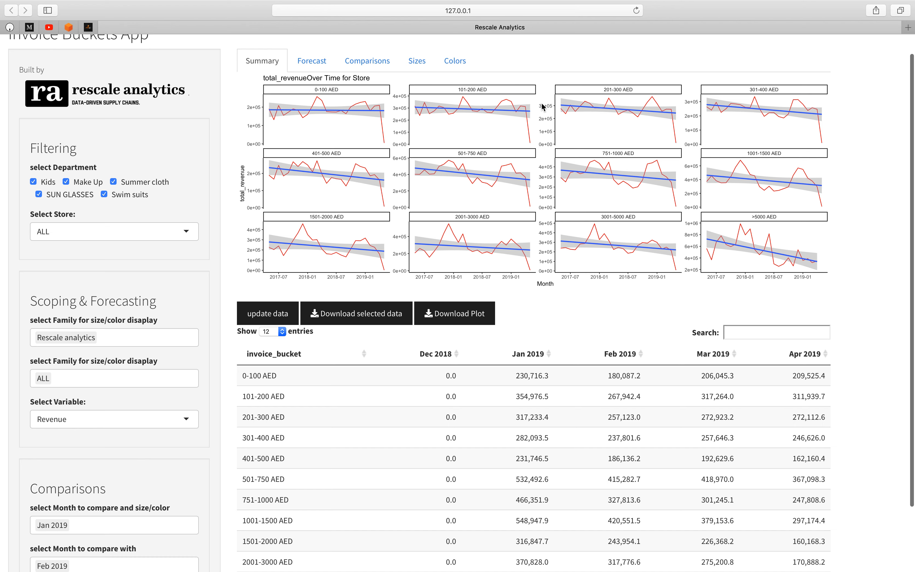
mouse_move(495, 125)
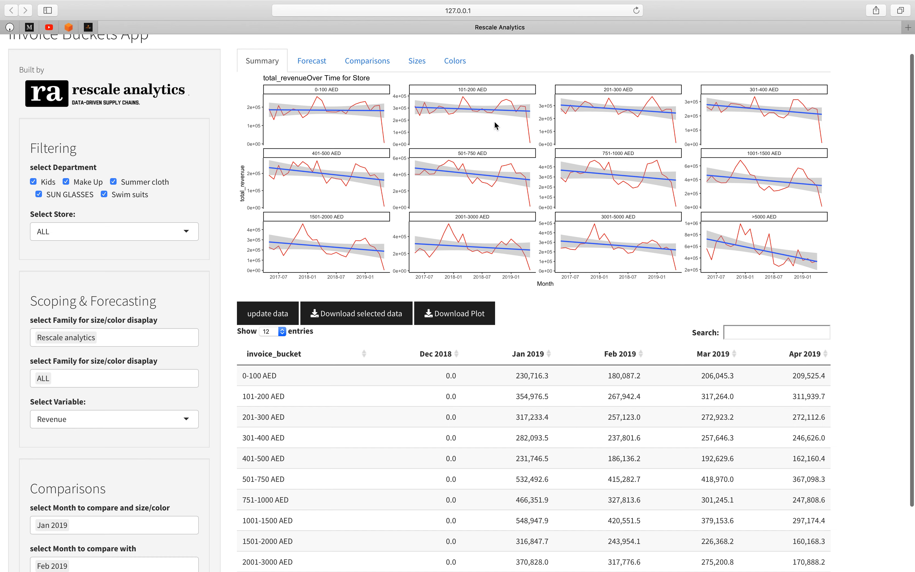
mouse_move(466, 106)
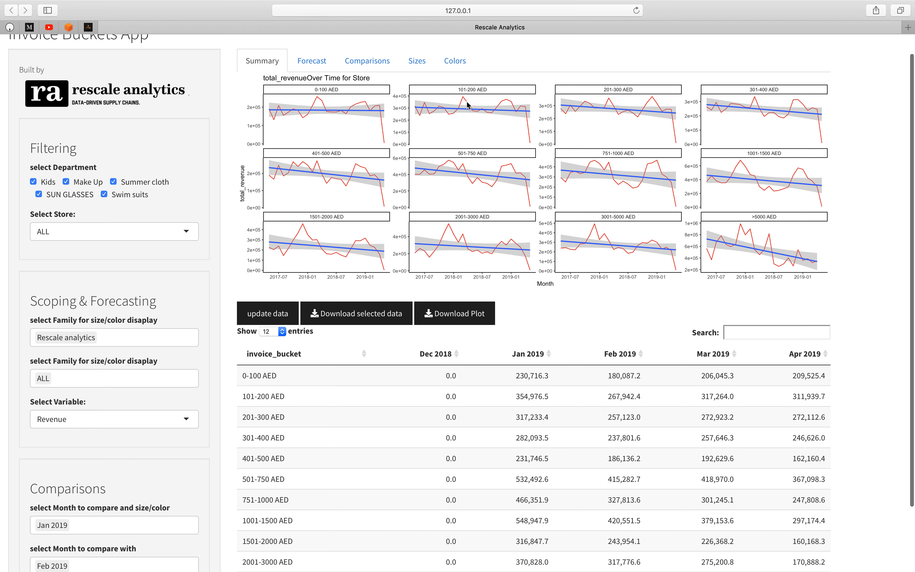
mouse_move(488, 106)
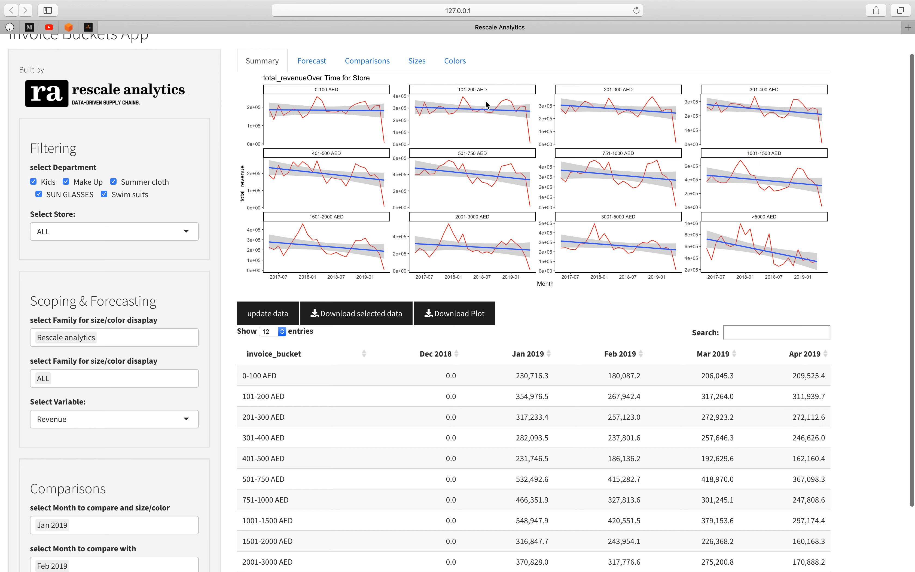
mouse_move(531, 119)
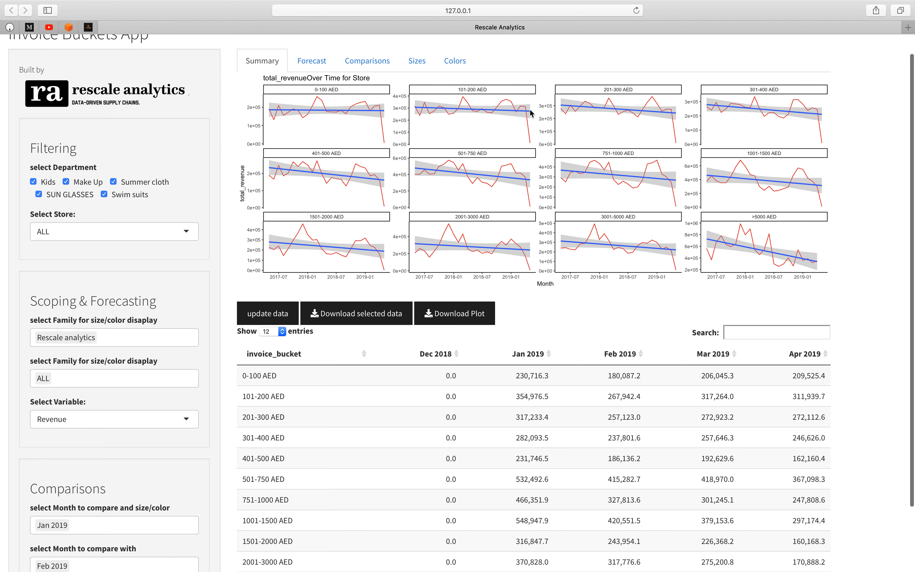
mouse_move(622, 108)
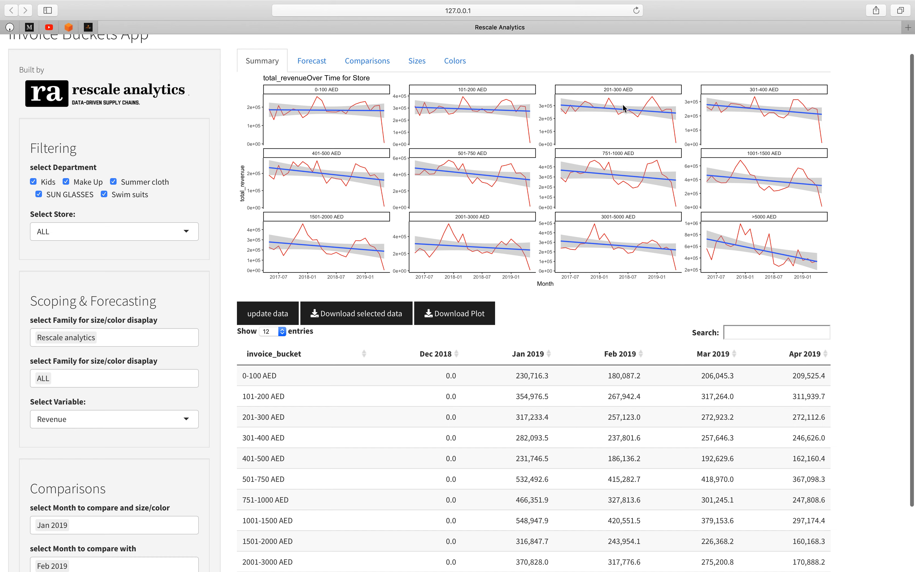
mouse_move(506, 221)
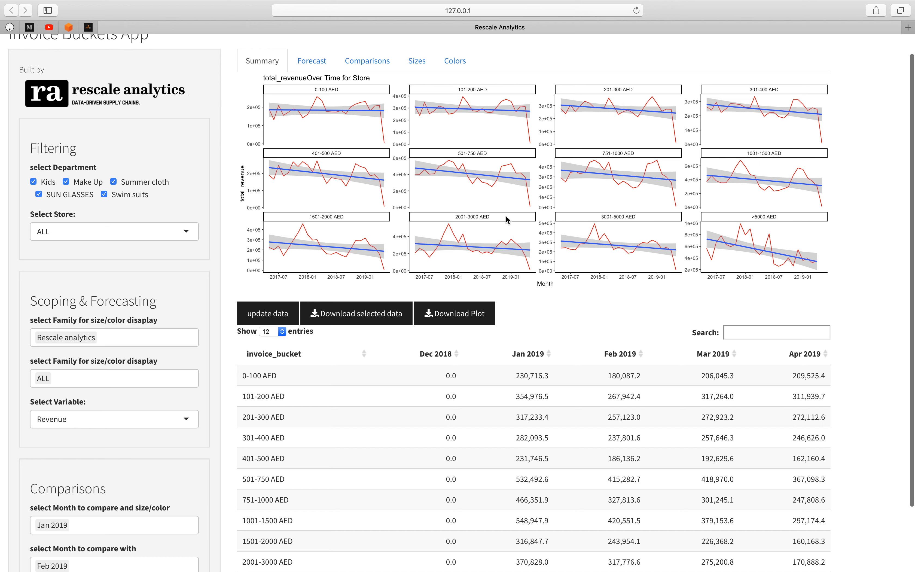
mouse_move(613, 220)
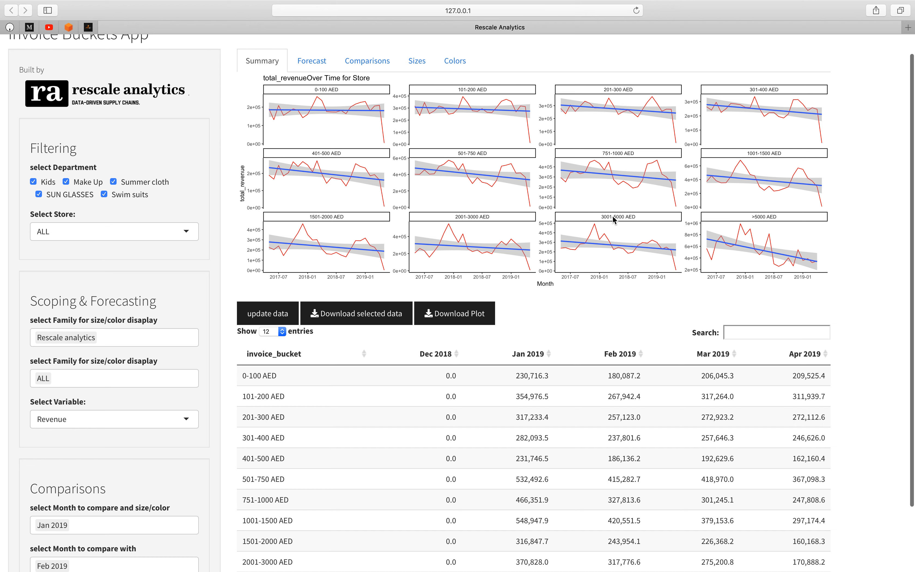
mouse_move(584, 239)
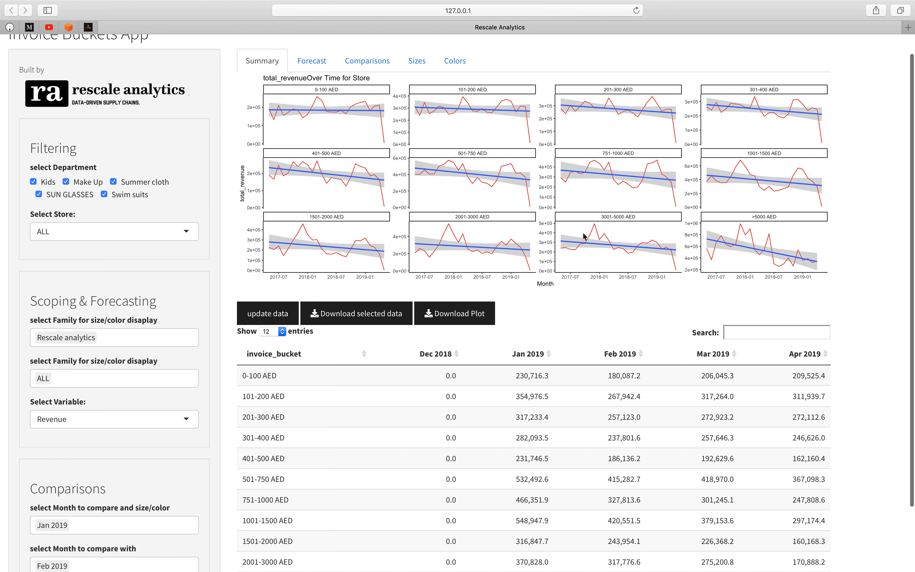
mouse_move(597, 236)
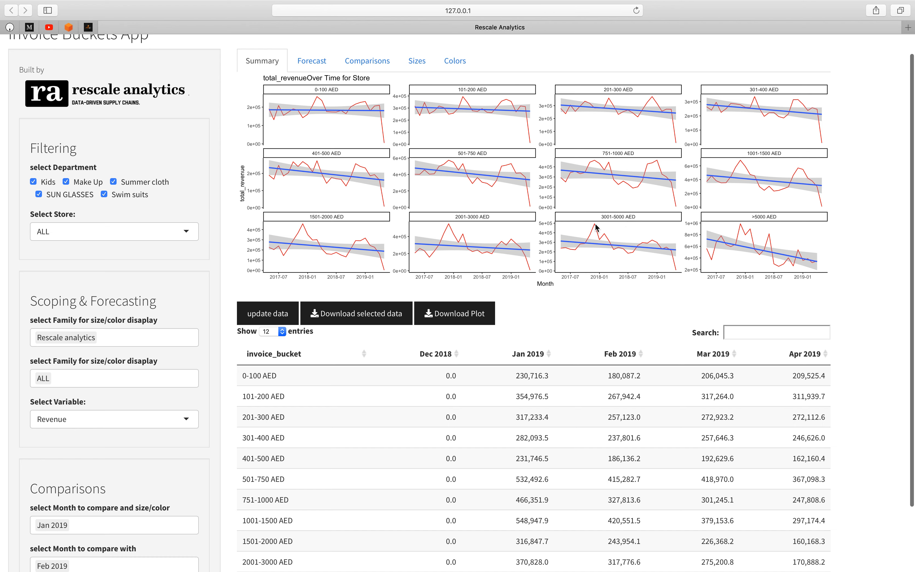
mouse_move(603, 235)
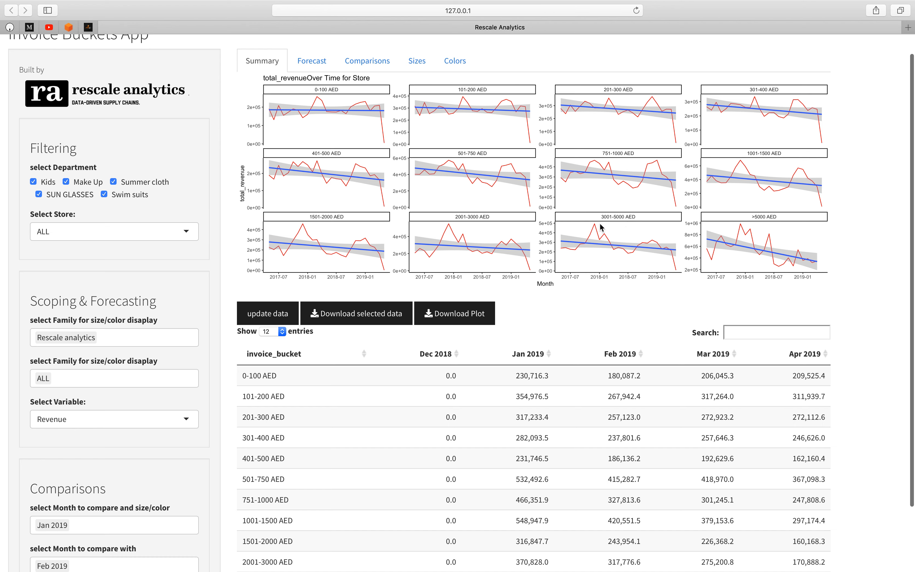
mouse_move(562, 256)
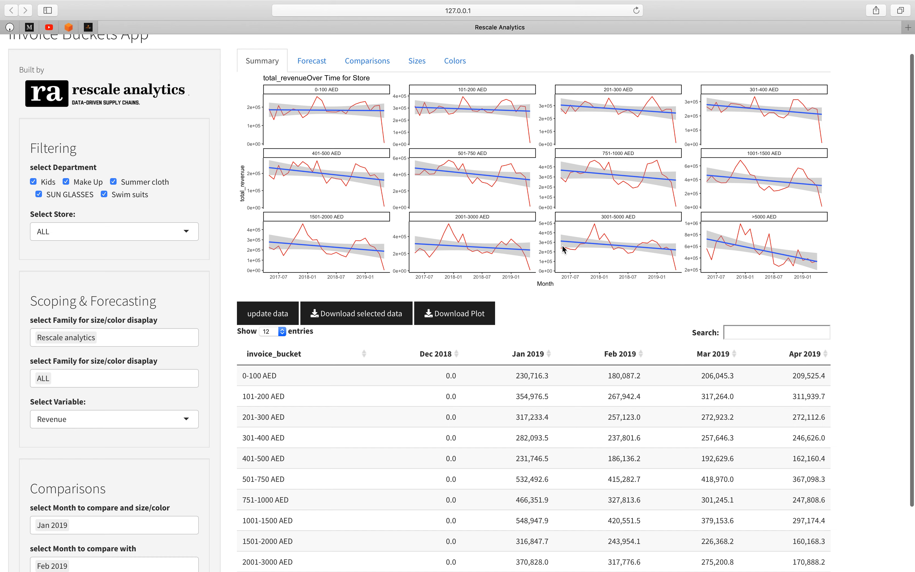
mouse_move(600, 212)
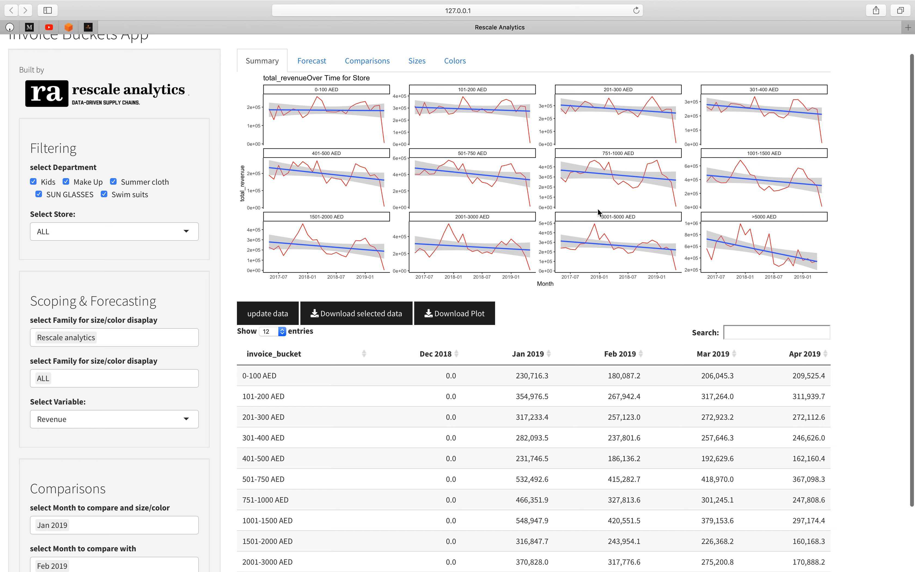
mouse_move(606, 136)
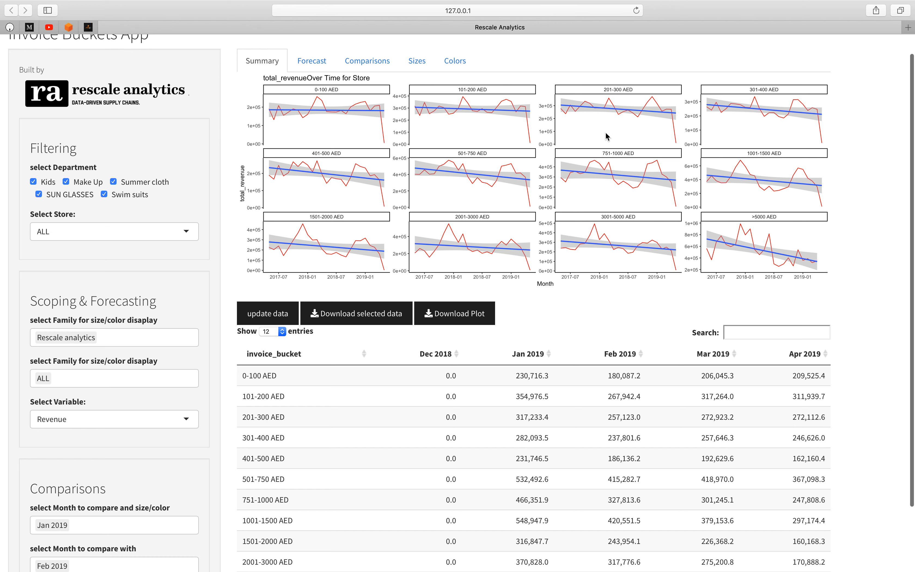
mouse_move(724, 229)
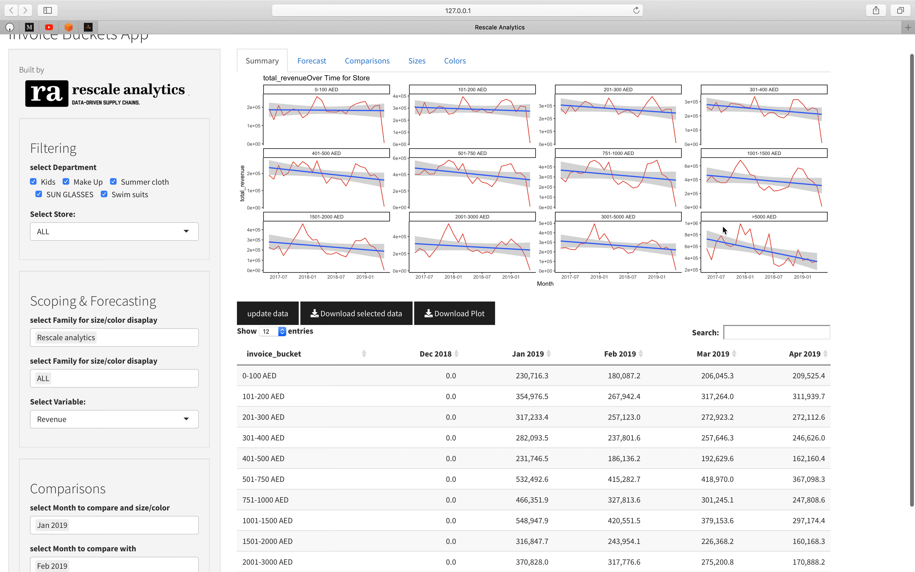
mouse_move(698, 198)
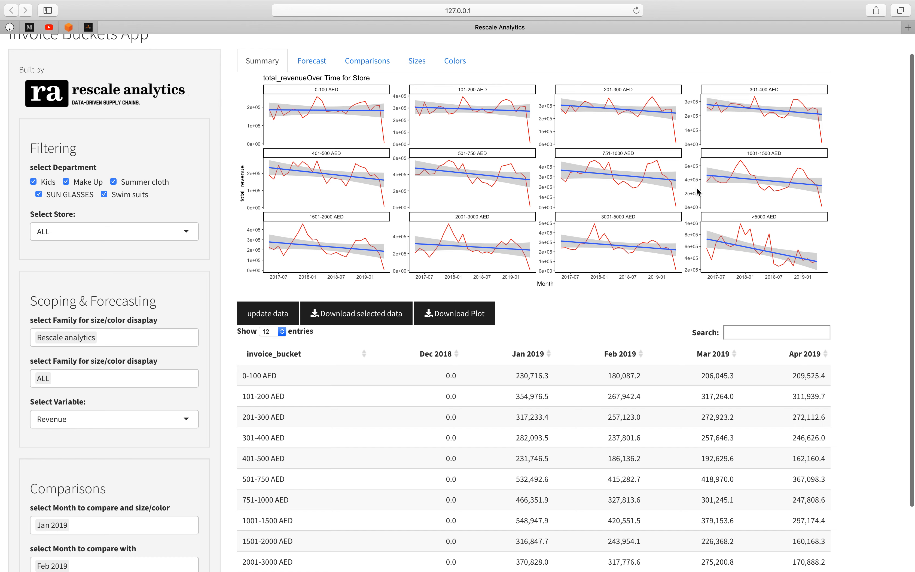
mouse_move(607, 189)
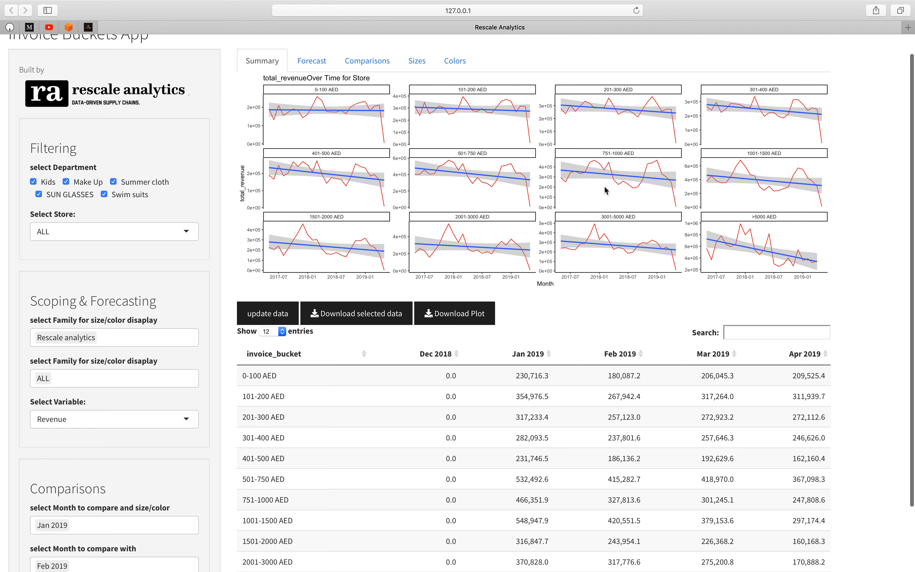
mouse_move(617, 199)
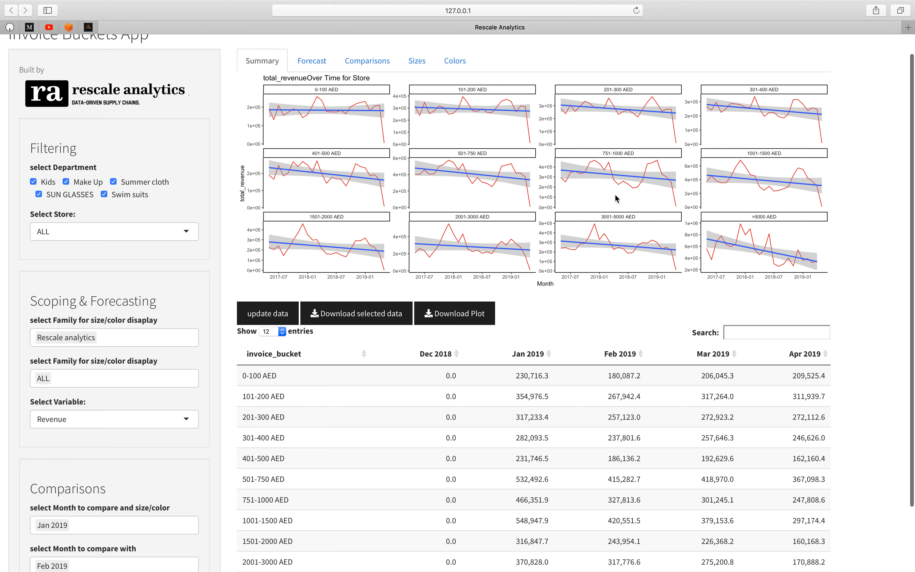
mouse_move(608, 253)
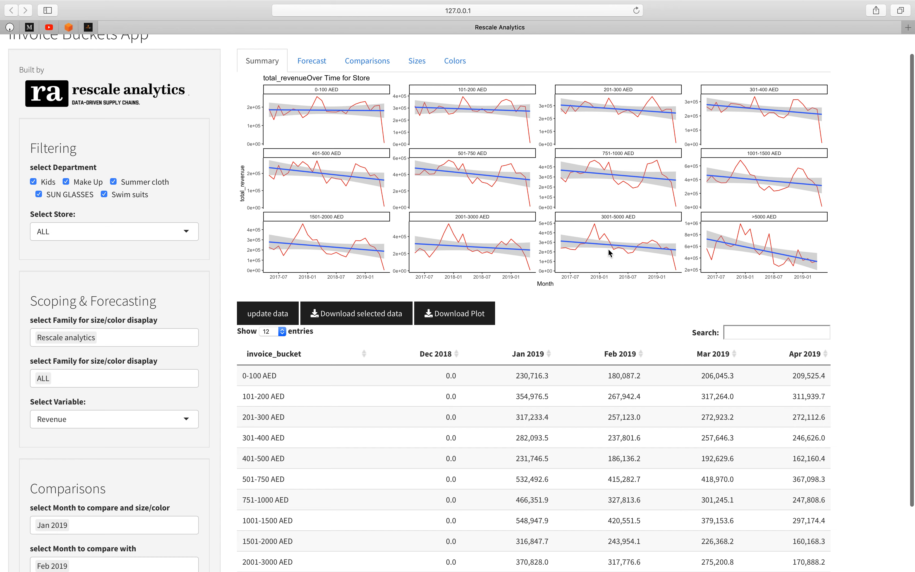
mouse_move(633, 372)
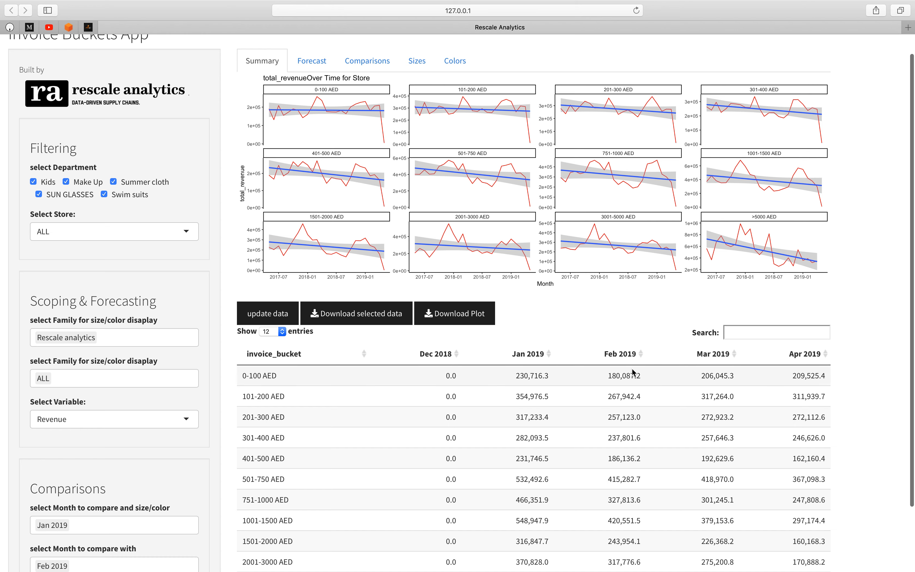
mouse_move(587, 379)
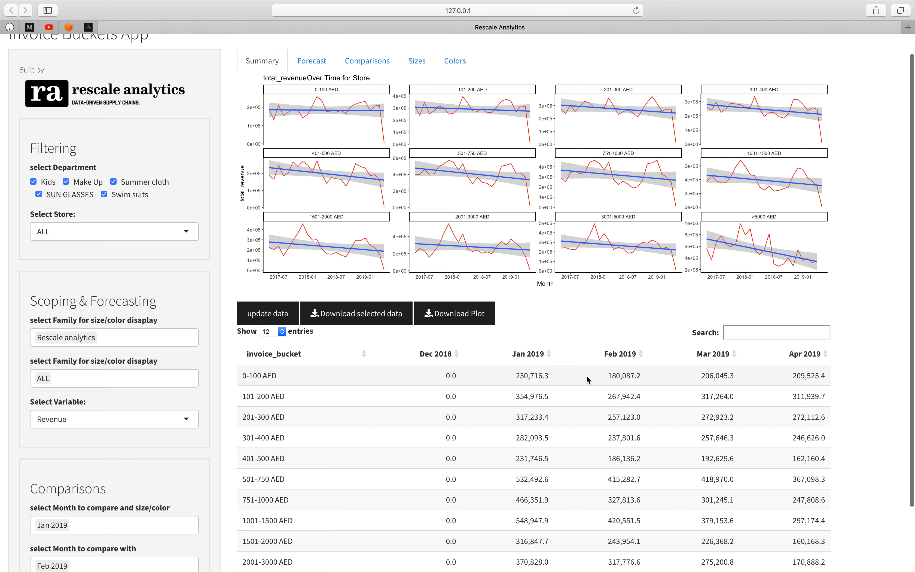
mouse_move(594, 380)
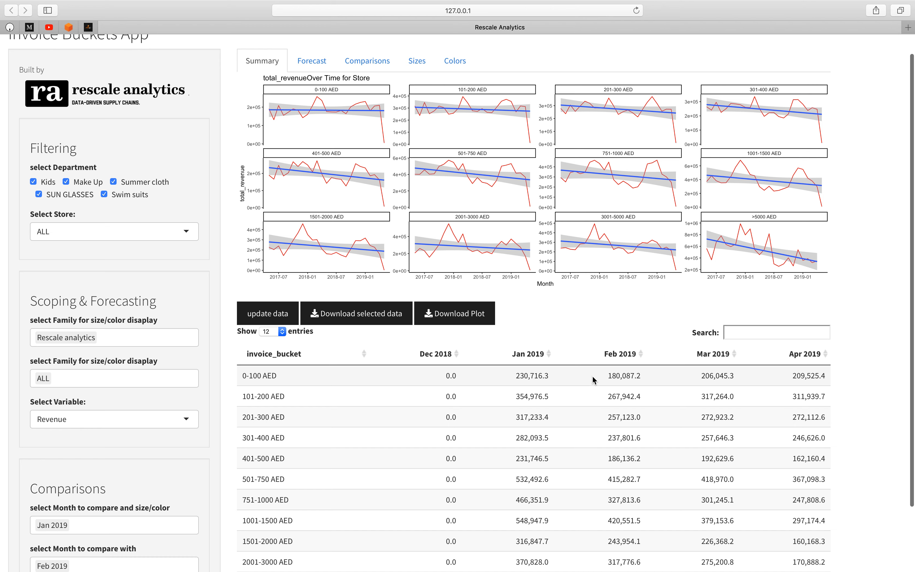
mouse_move(552, 362)
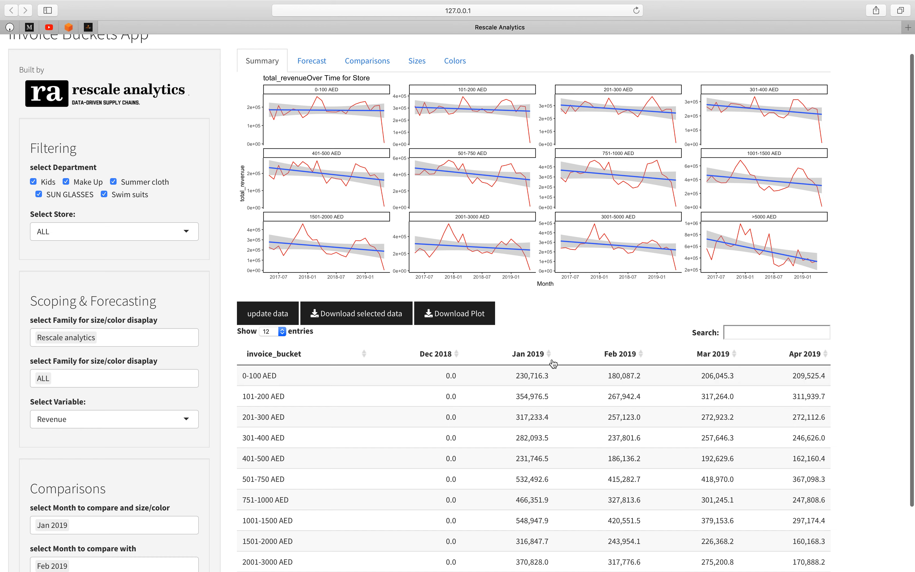
mouse_move(575, 386)
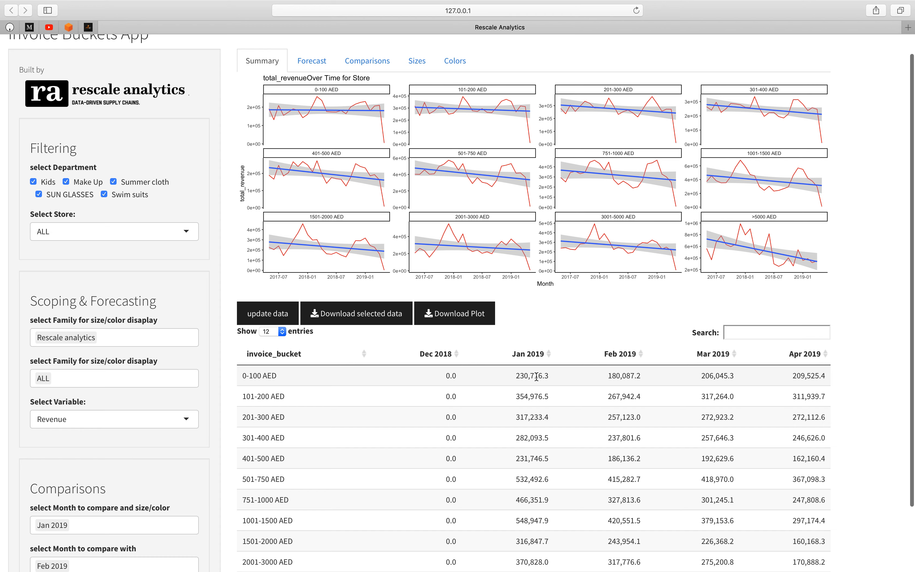
mouse_move(591, 375)
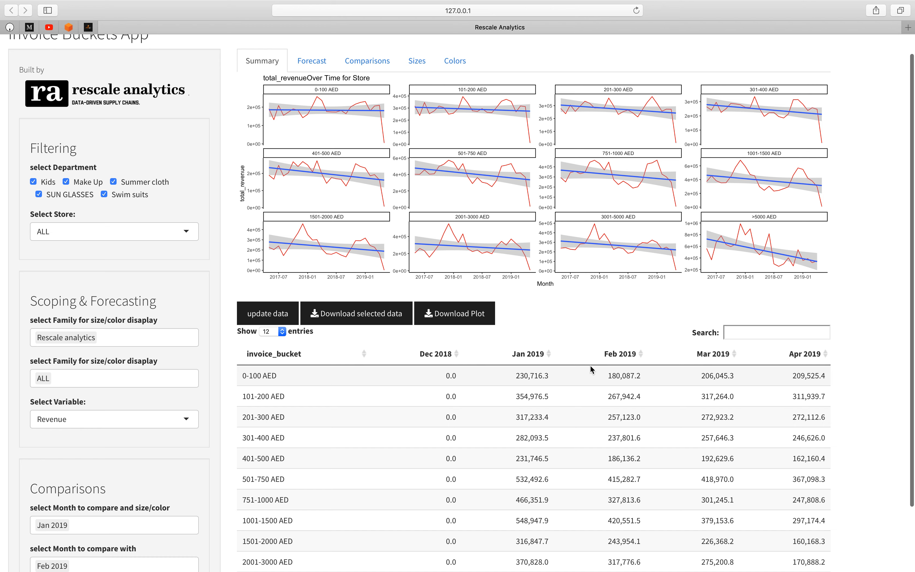
mouse_move(611, 354)
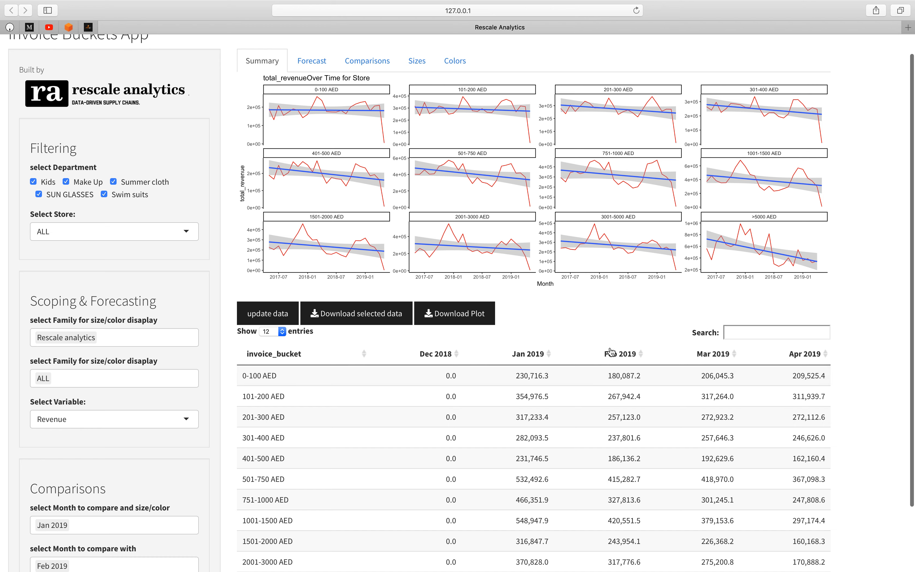
mouse_move(615, 355)
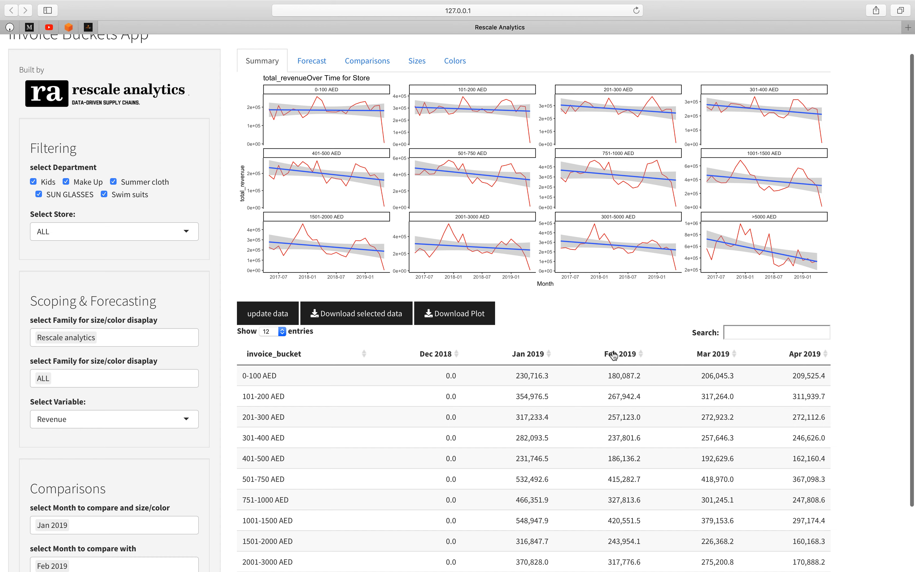
mouse_move(599, 378)
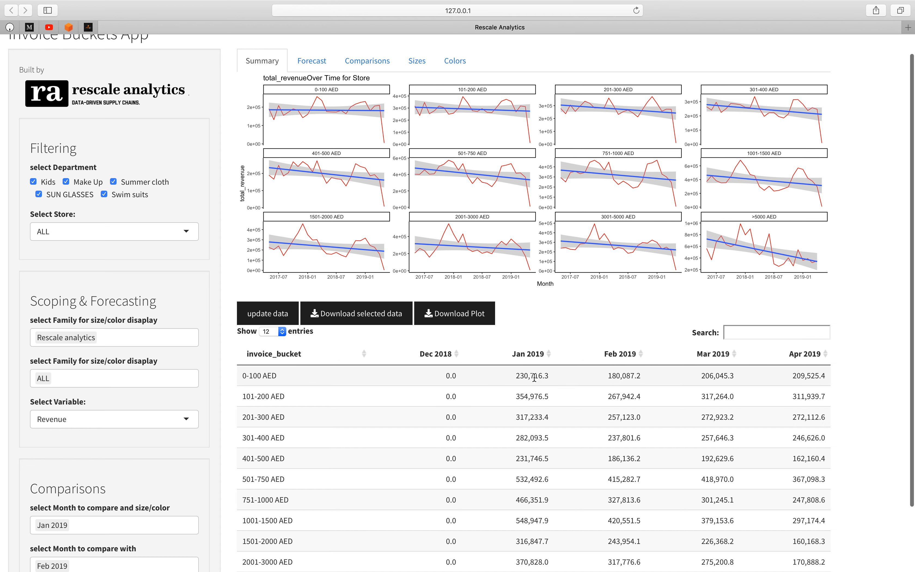
mouse_move(542, 370)
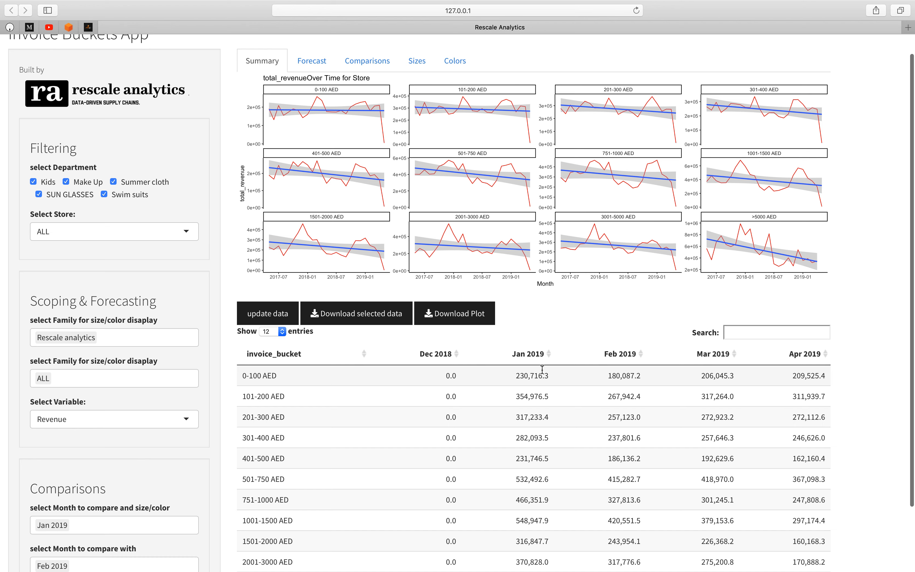
mouse_move(548, 387)
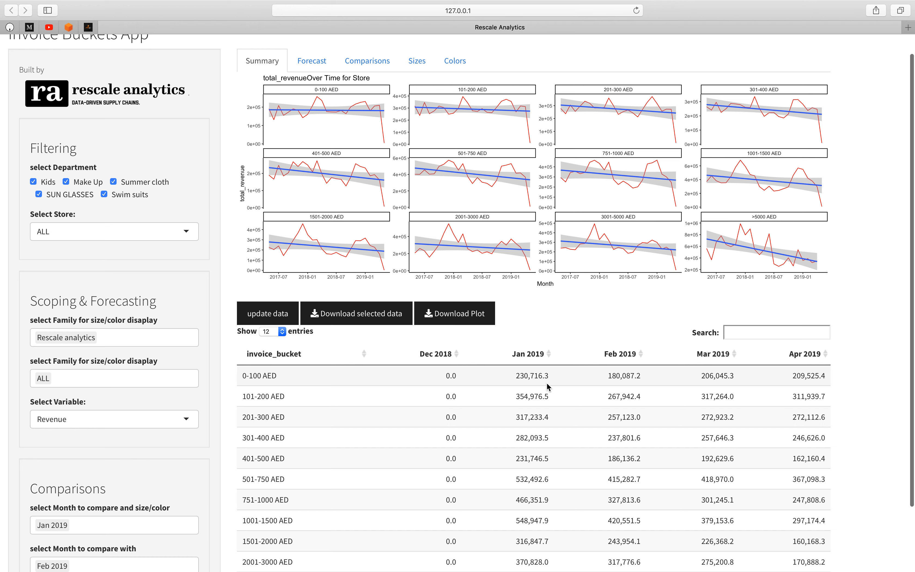
mouse_move(577, 383)
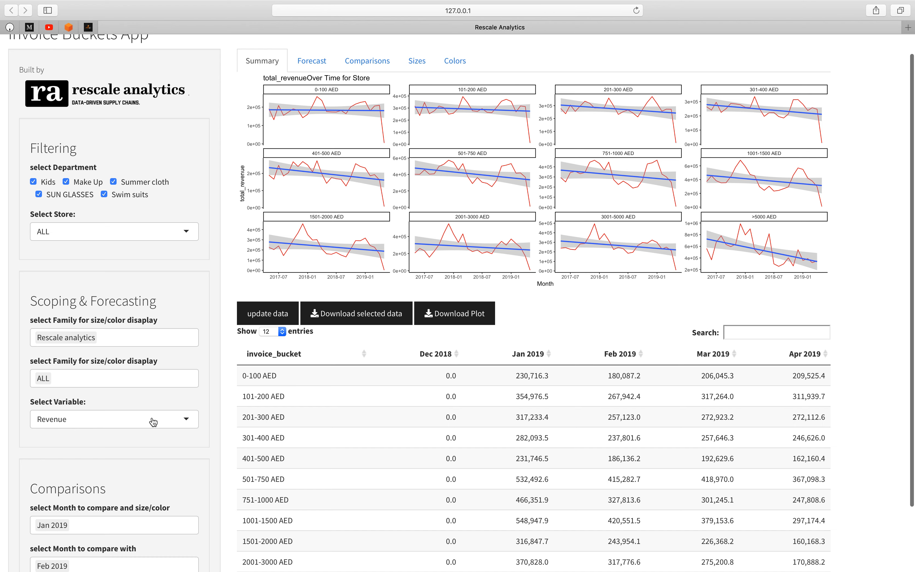
Switch the charts to Profit, then show the profit forecast chart and next-months forecast table
left_click(114, 420)
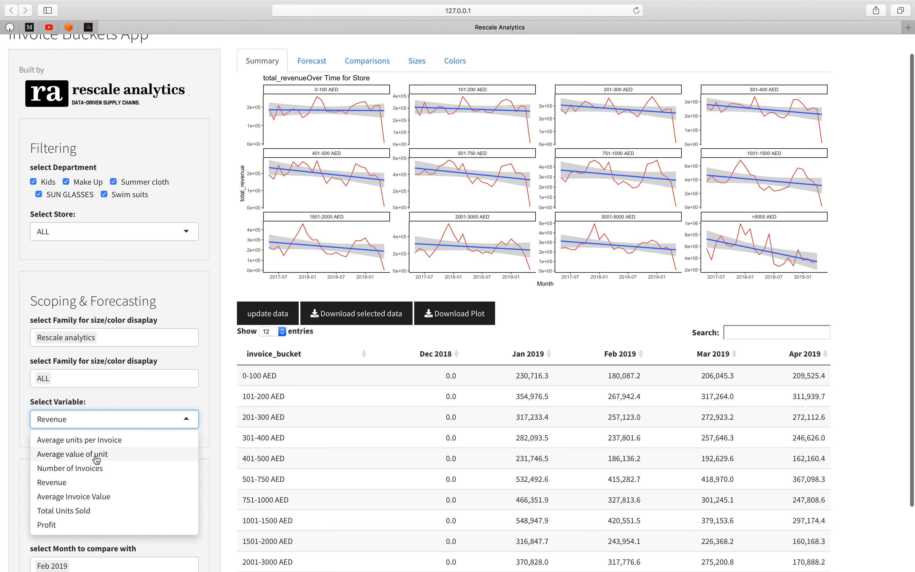
mouse_move(71, 526)
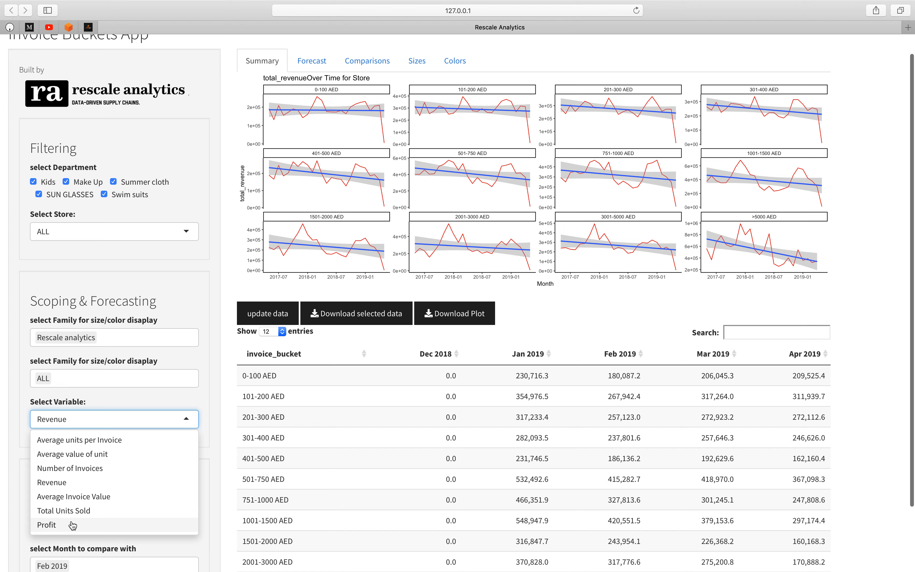
left_click(46, 525)
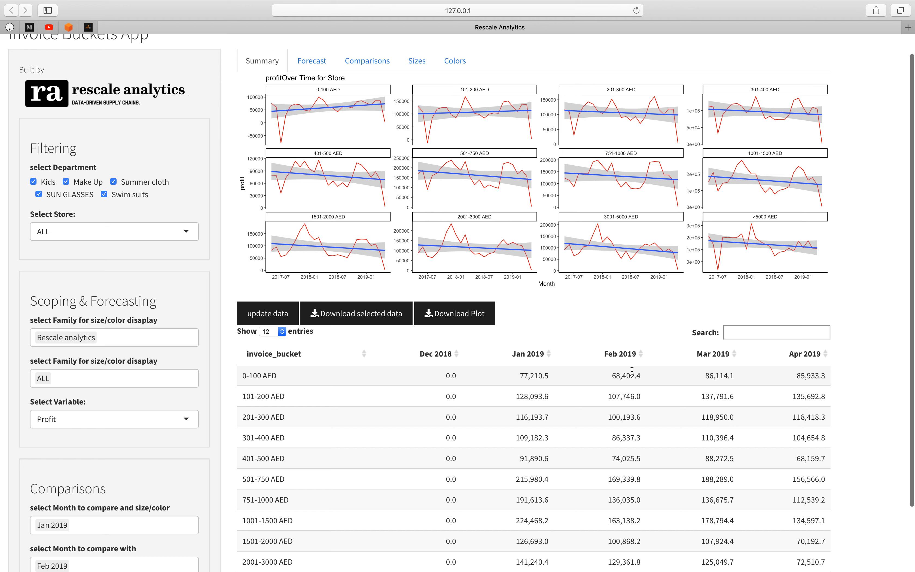
mouse_move(742, 376)
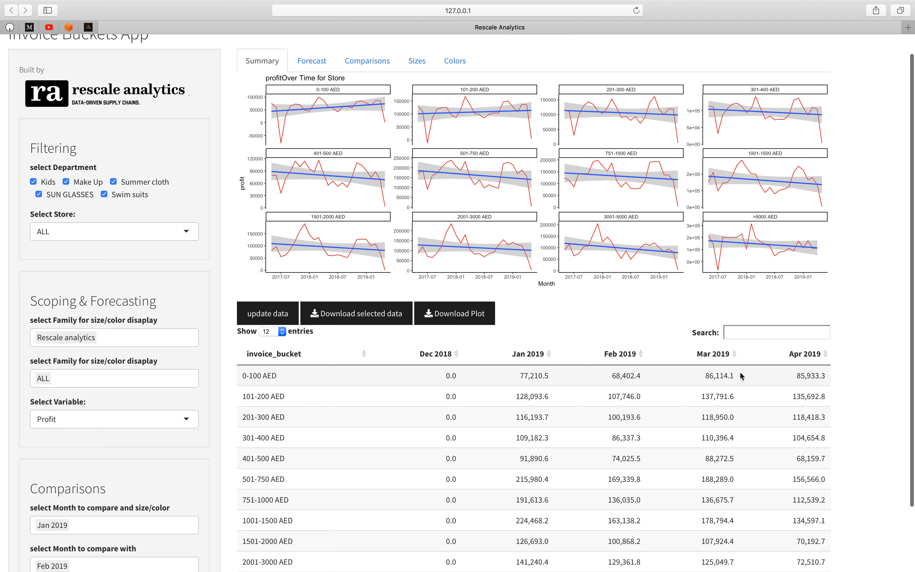
mouse_move(728, 373)
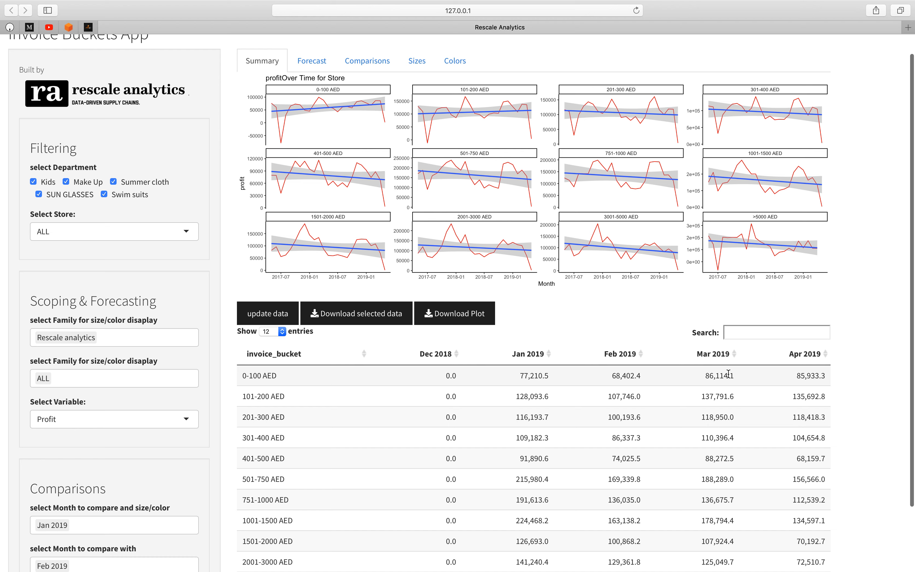
mouse_move(618, 374)
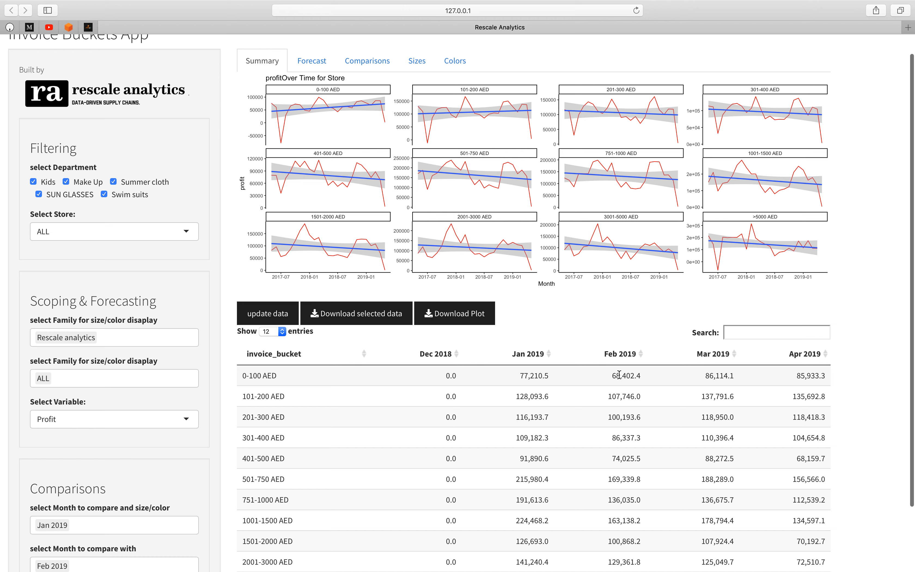
mouse_move(282, 385)
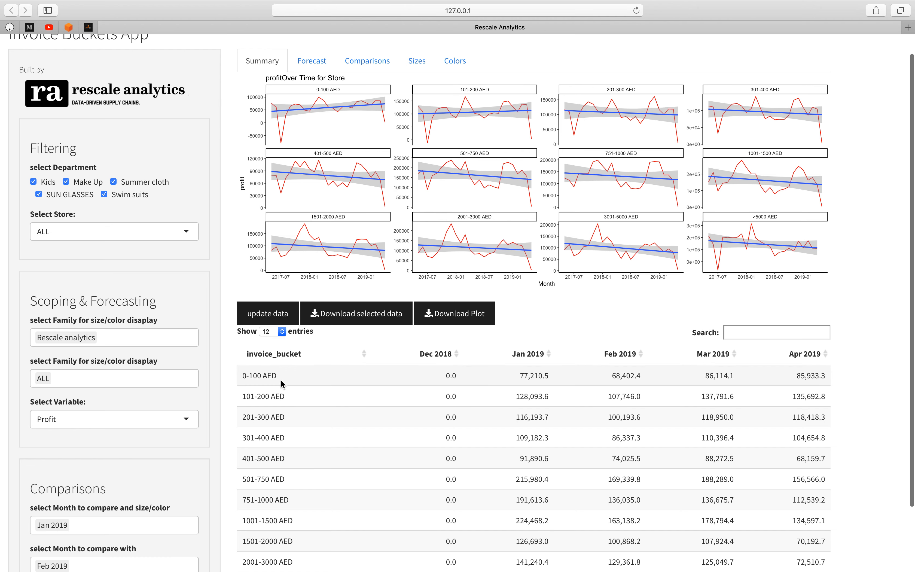
mouse_move(208, 479)
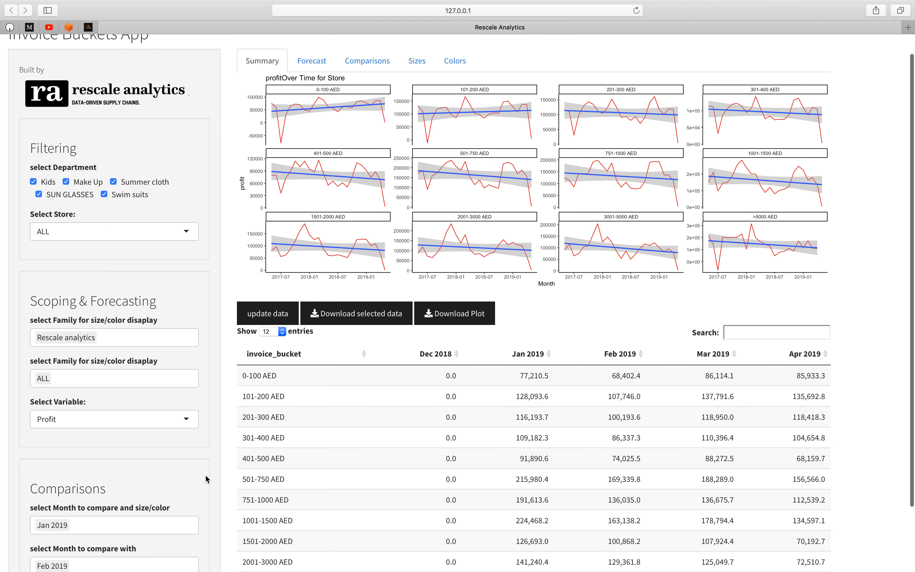
mouse_move(186, 468)
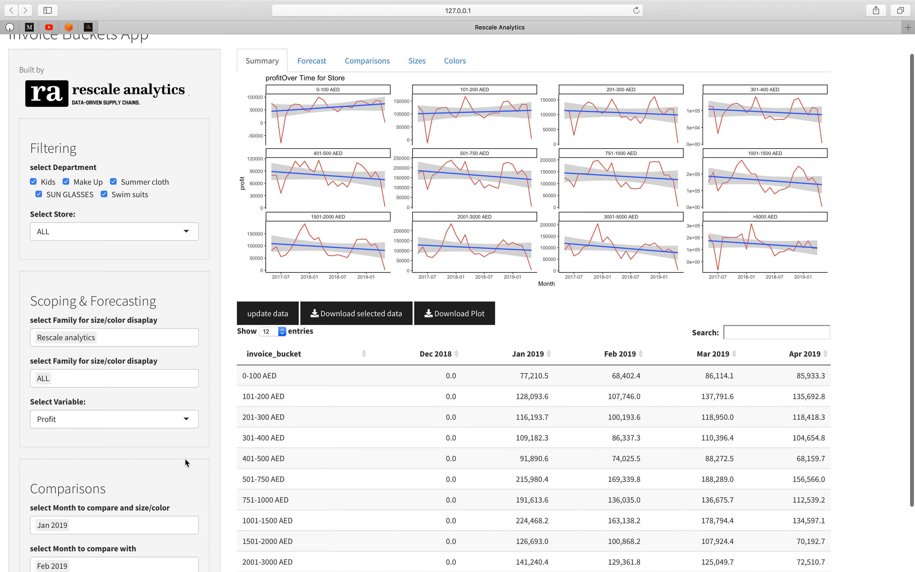
mouse_move(398, 216)
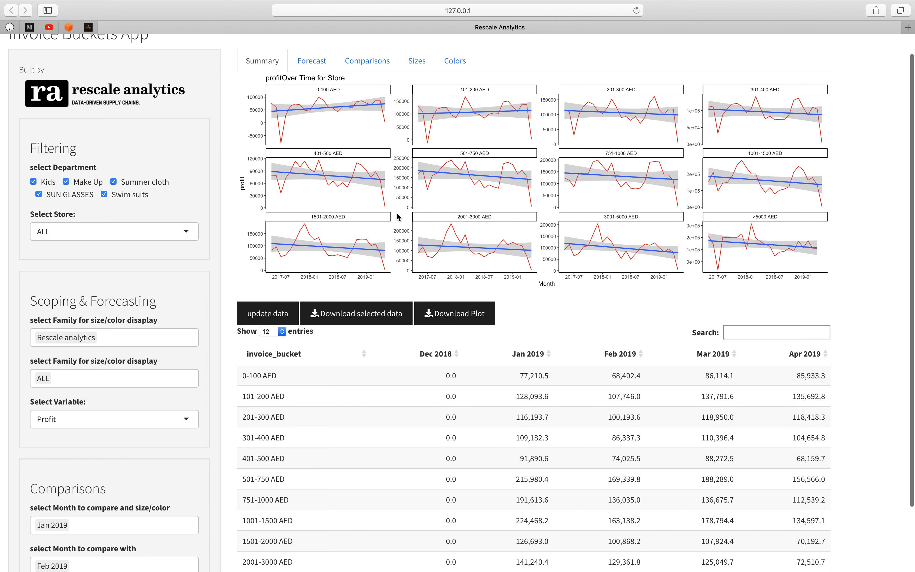
mouse_move(480, 110)
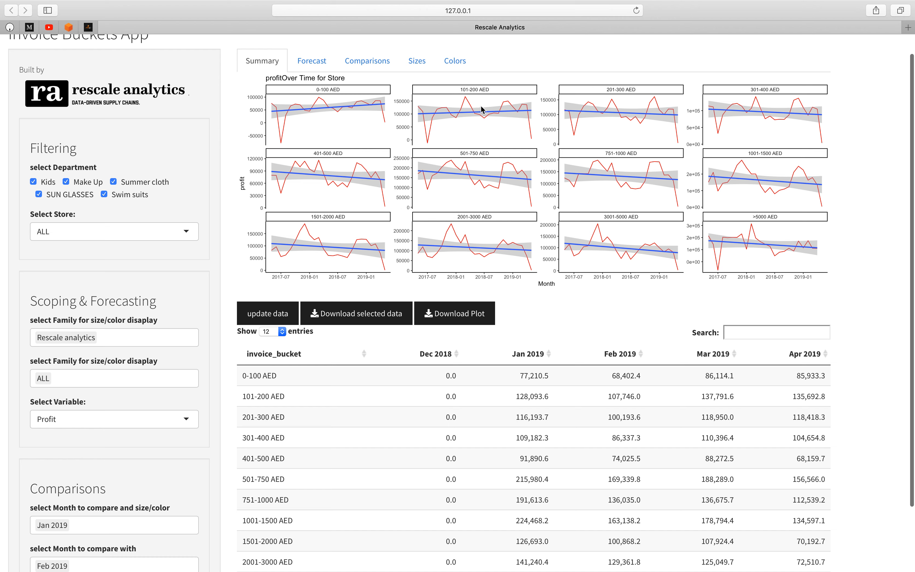
mouse_move(518, 98)
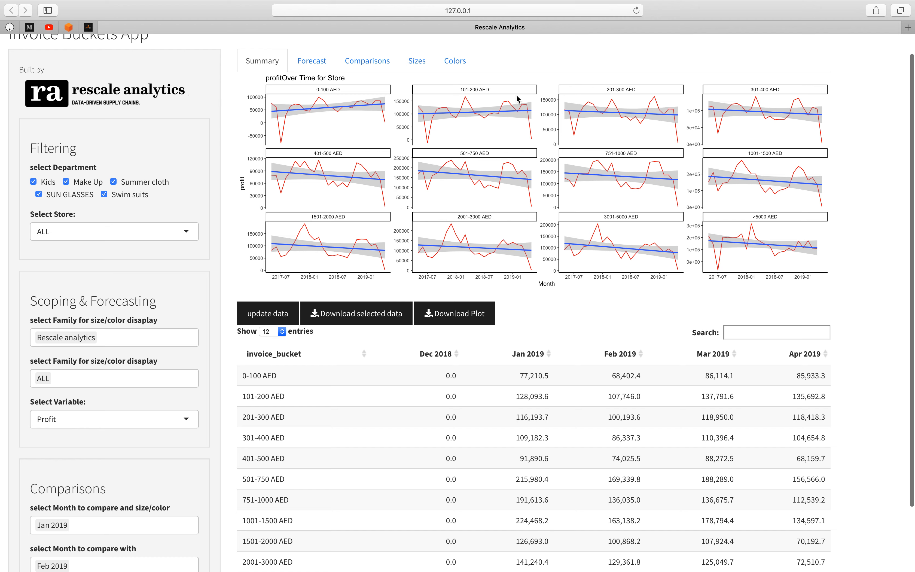
mouse_move(527, 115)
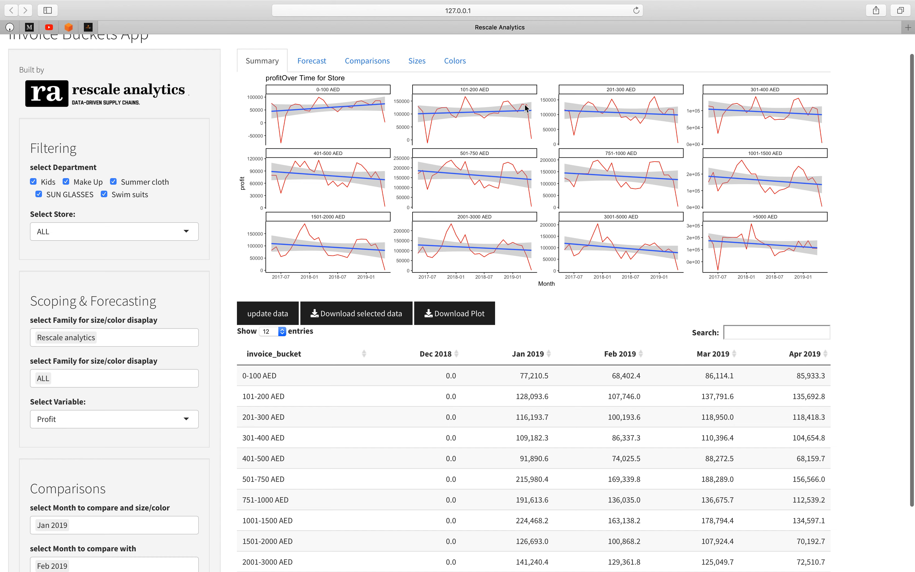
mouse_move(436, 271)
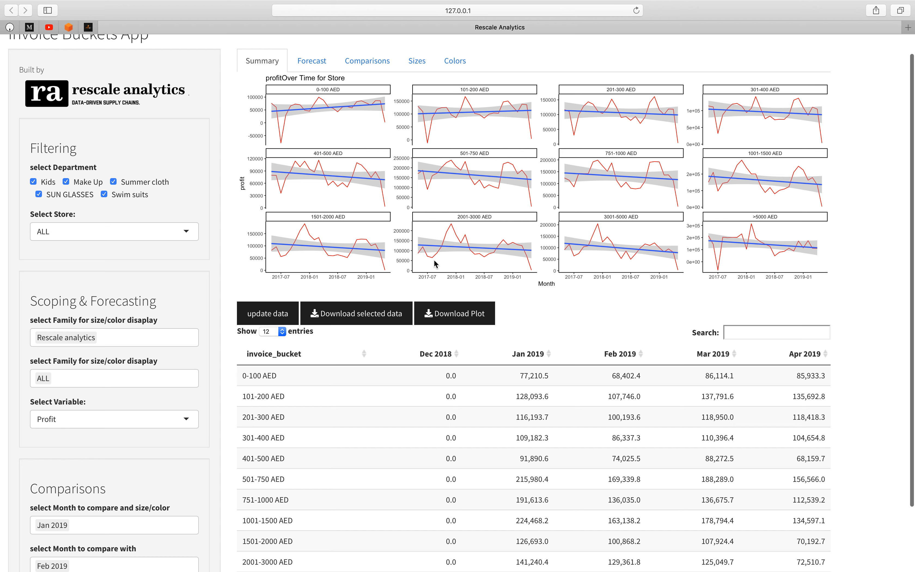
mouse_move(432, 211)
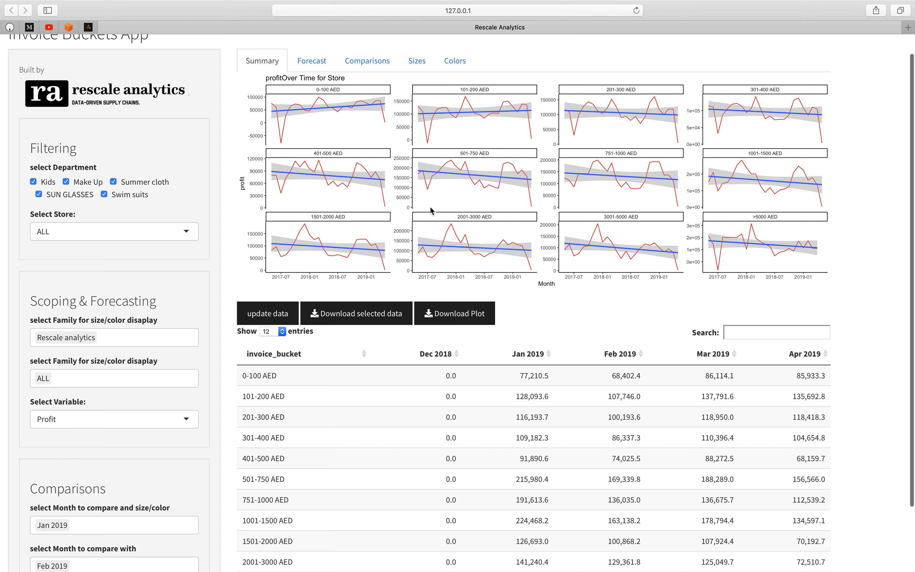
mouse_move(442, 190)
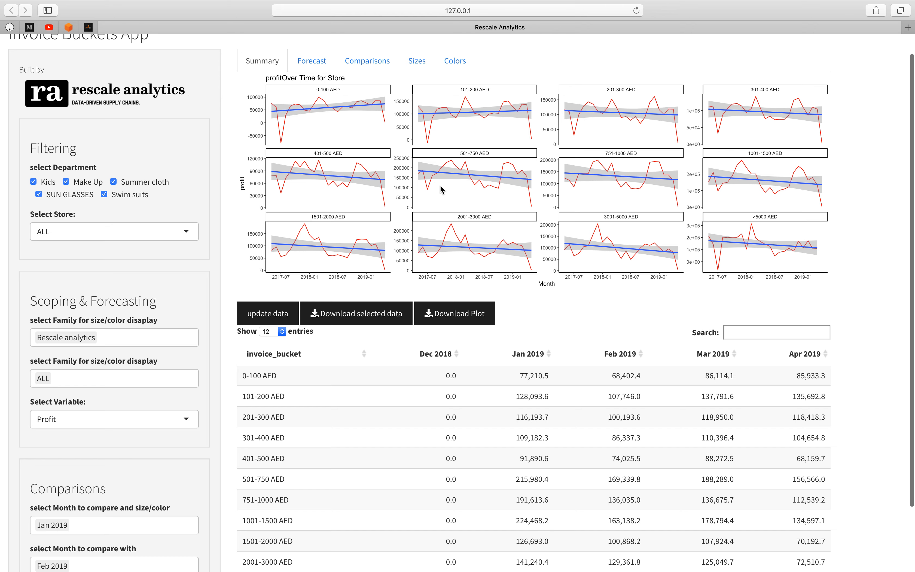
mouse_move(392, 181)
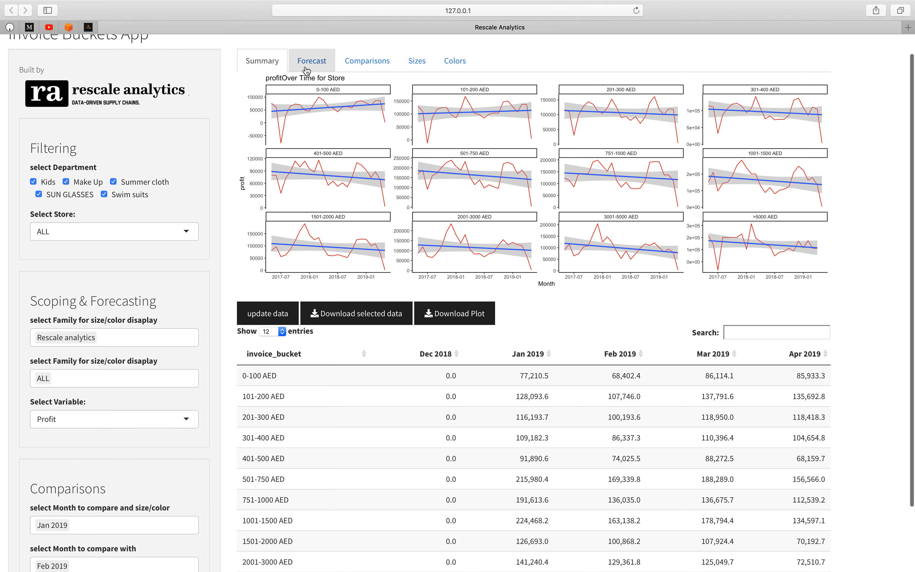
left_click(312, 60)
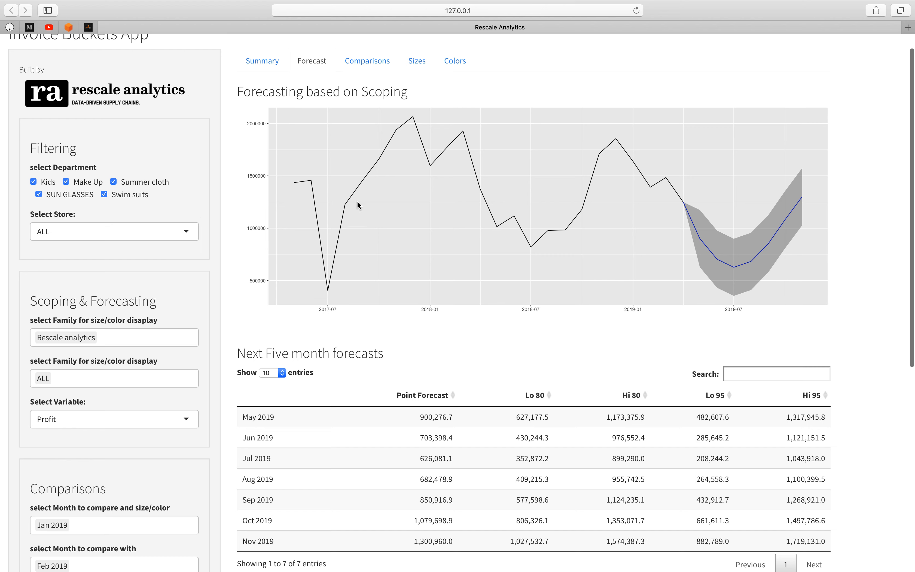
mouse_move(158, 419)
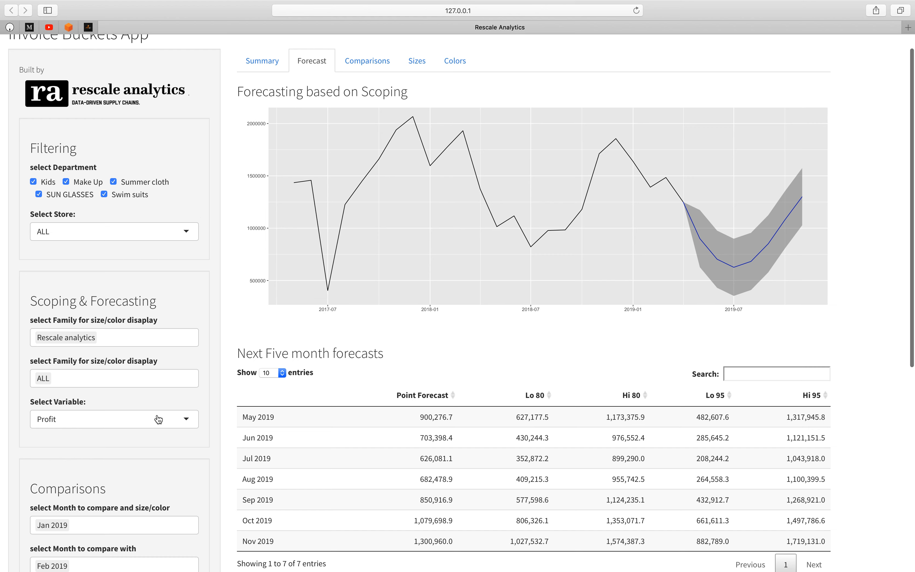
left_click(115, 419)
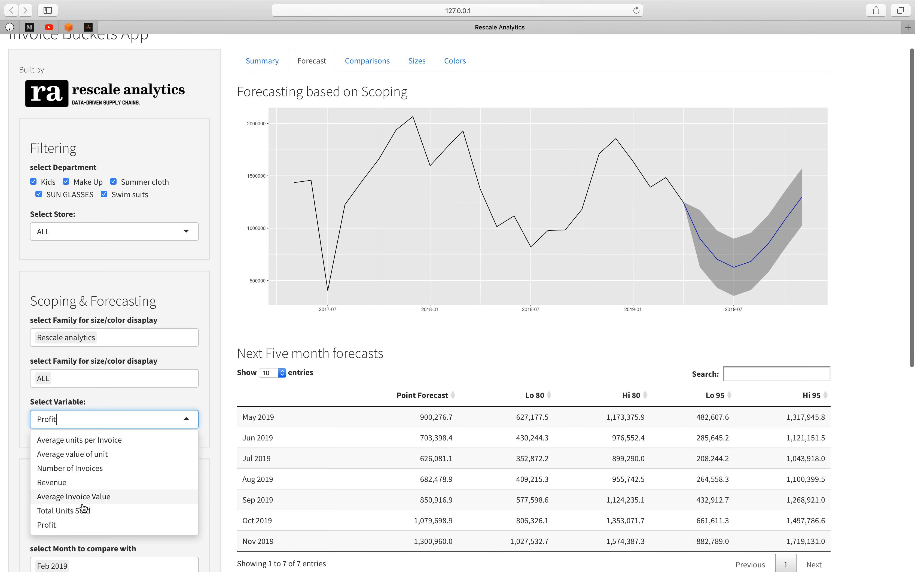
left_click(63, 510)
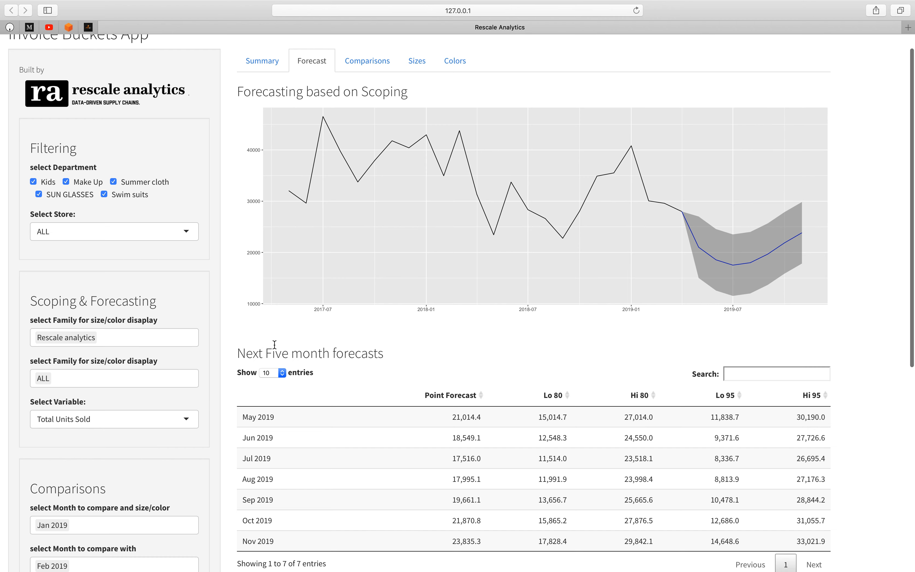
mouse_move(618, 166)
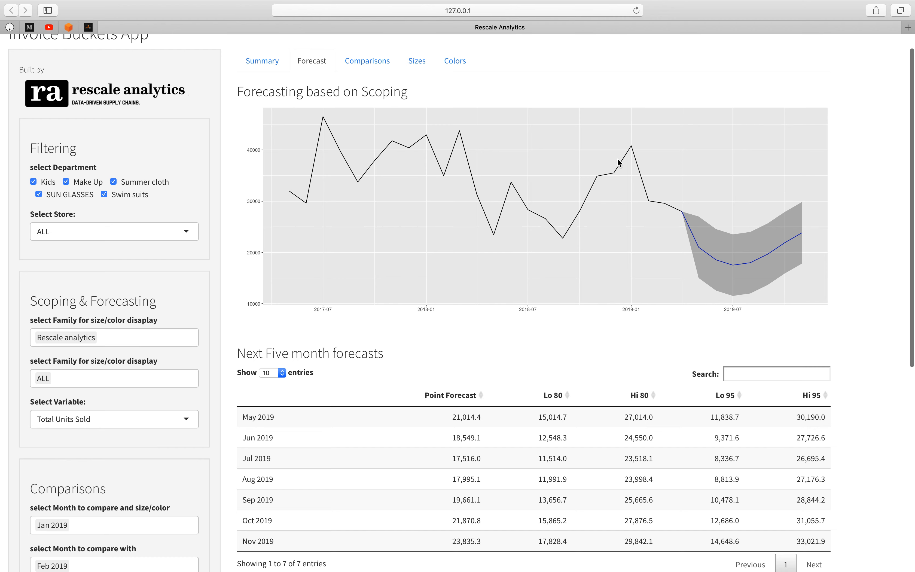
mouse_move(691, 236)
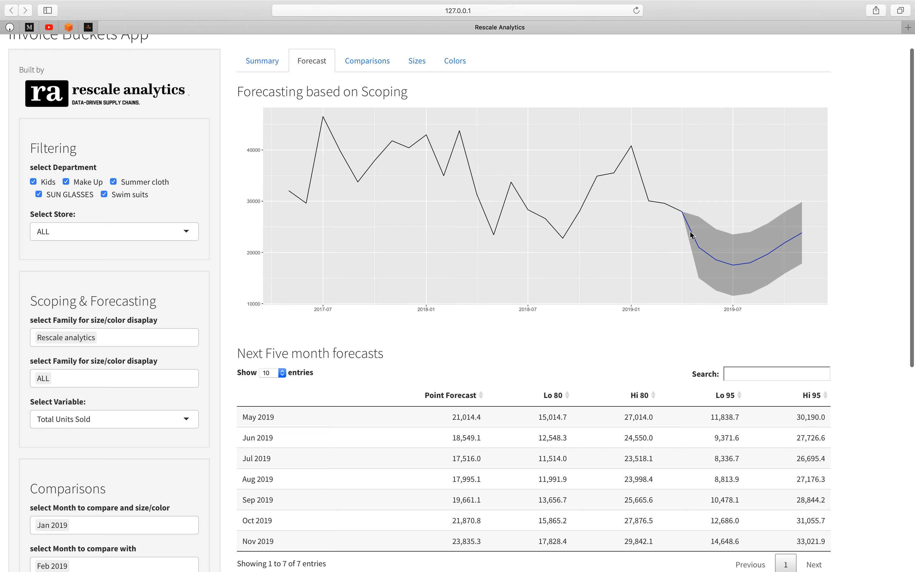
mouse_move(704, 255)
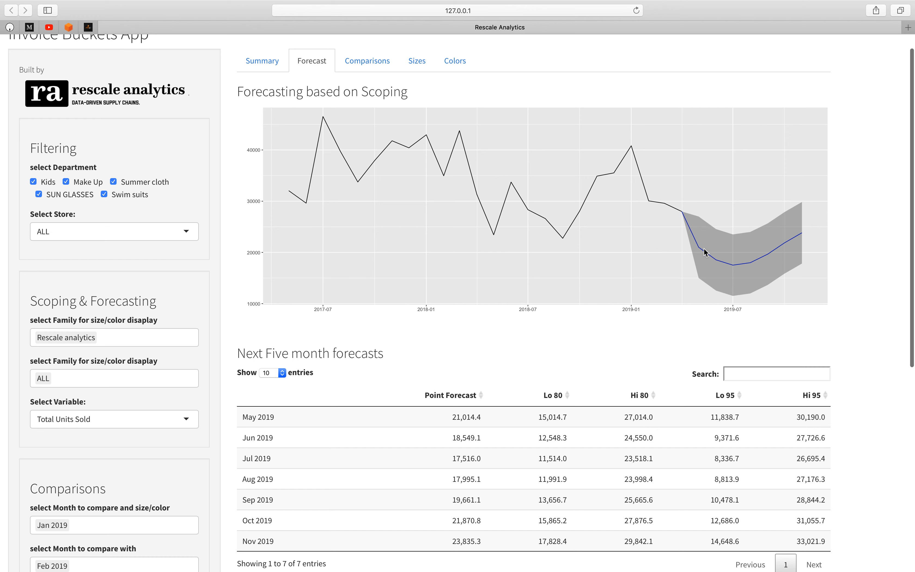
mouse_move(693, 240)
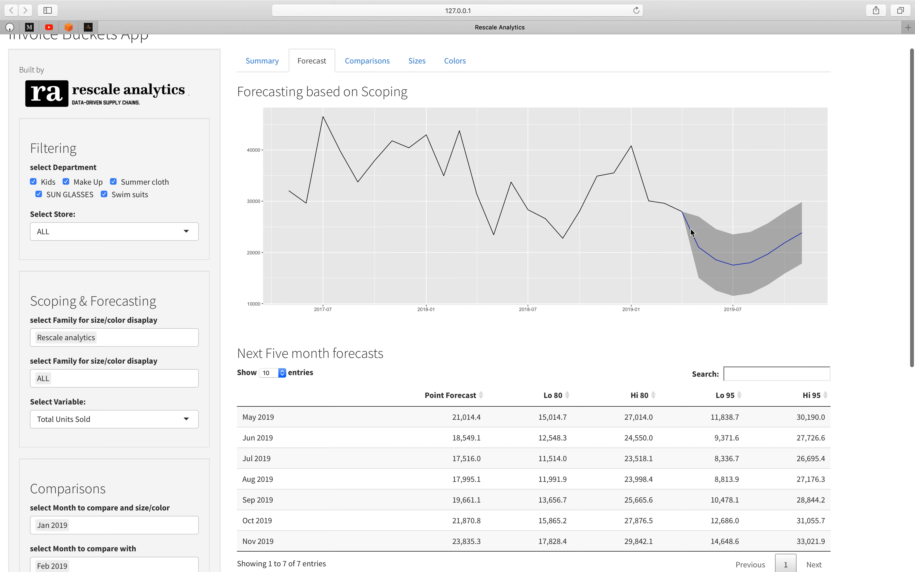
mouse_move(717, 236)
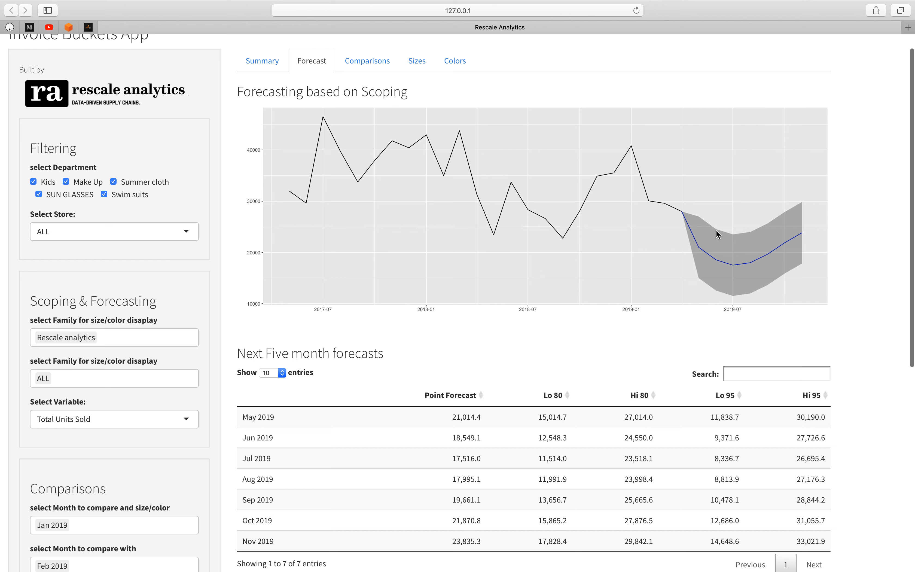
mouse_move(739, 276)
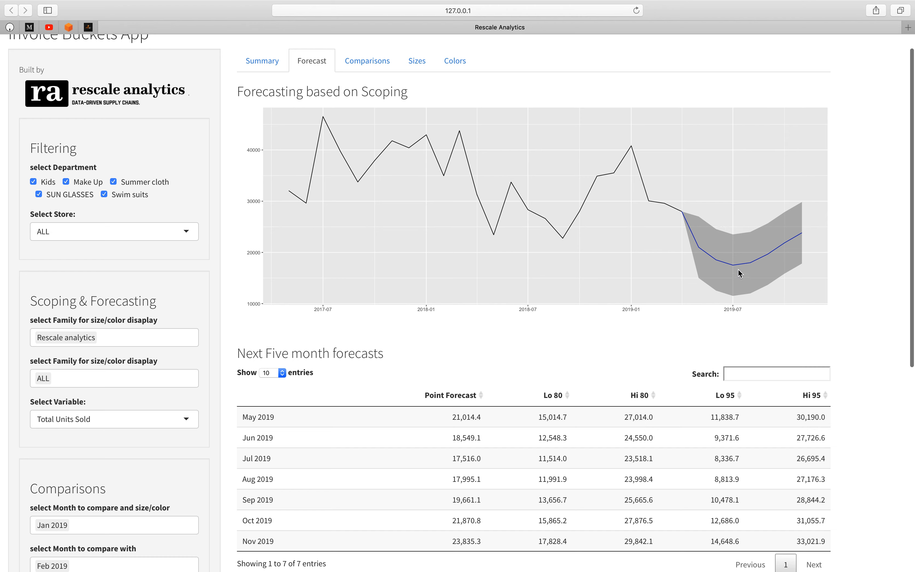
mouse_move(769, 255)
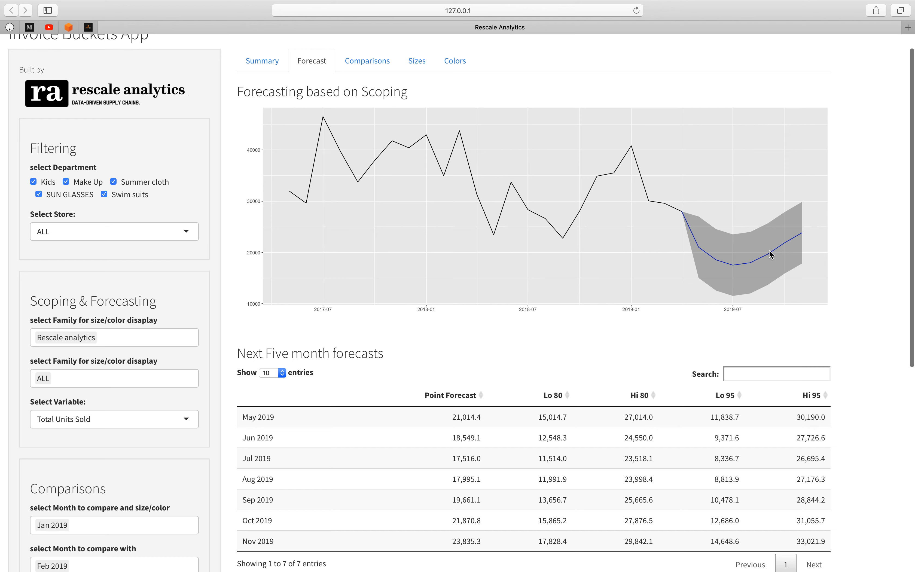
mouse_move(784, 247)
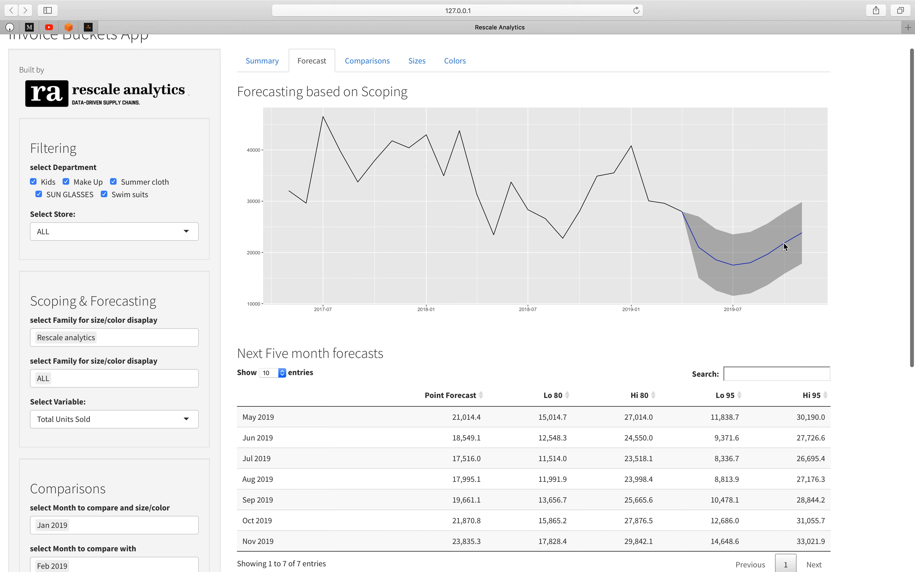
mouse_move(798, 237)
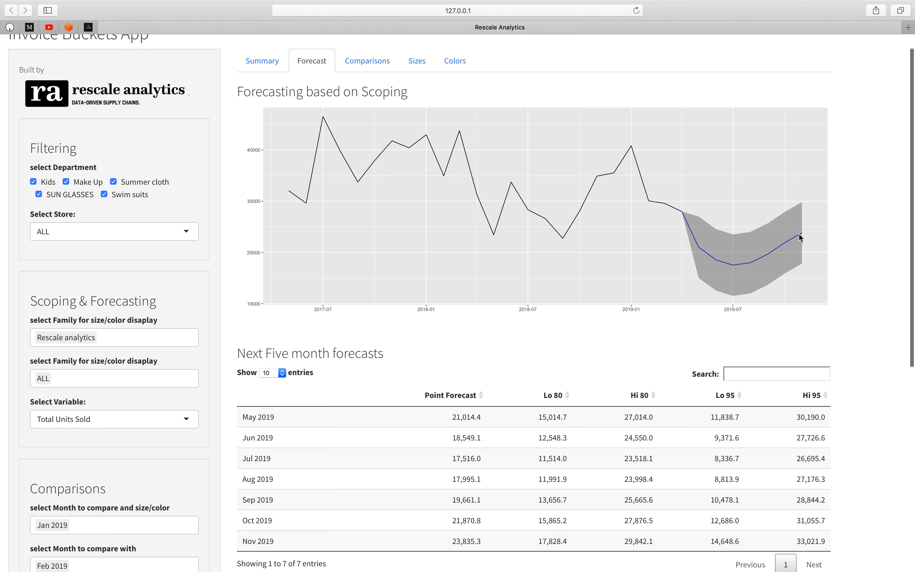
mouse_move(692, 240)
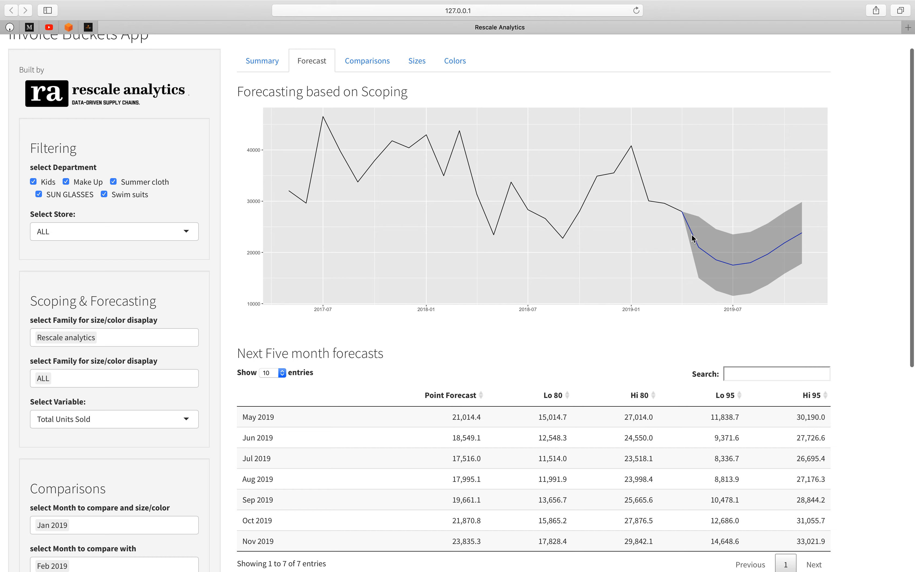
mouse_move(717, 253)
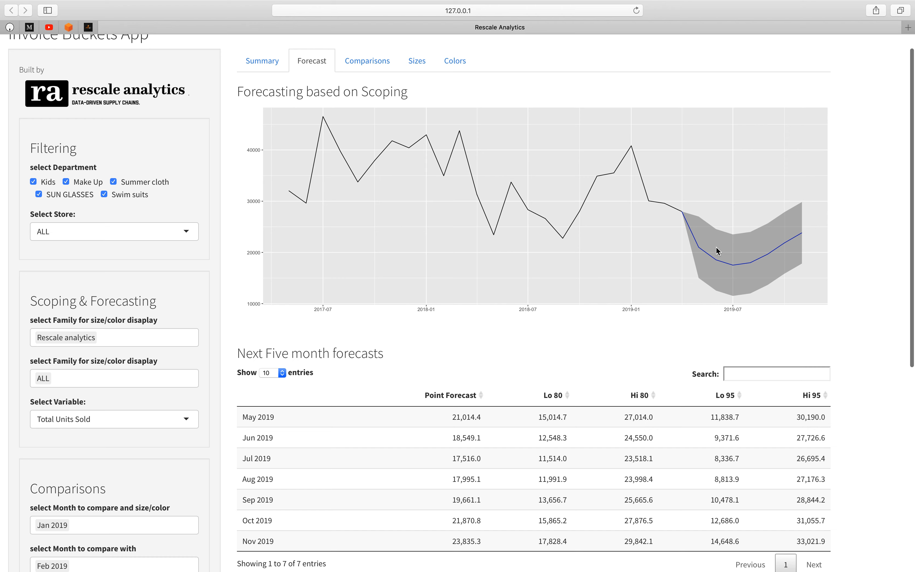
mouse_move(708, 245)
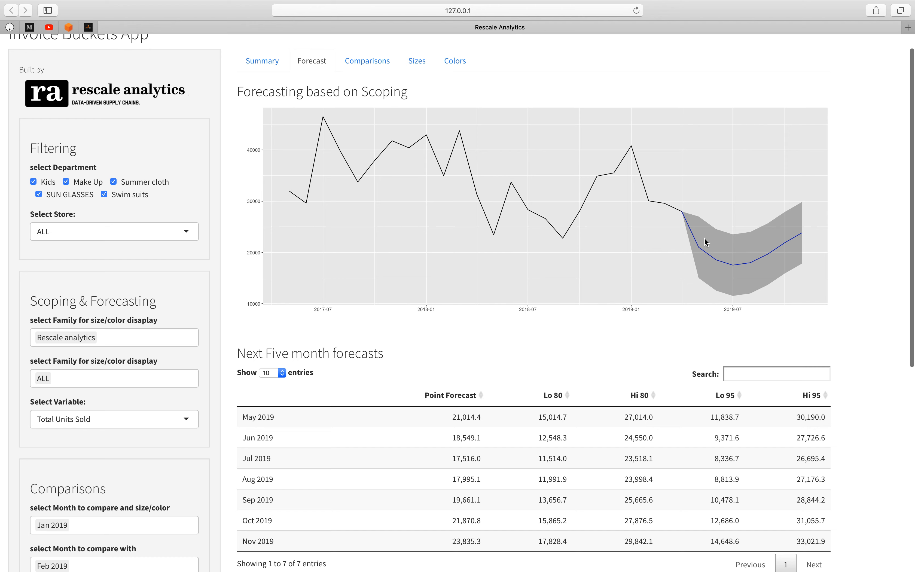
mouse_move(709, 253)
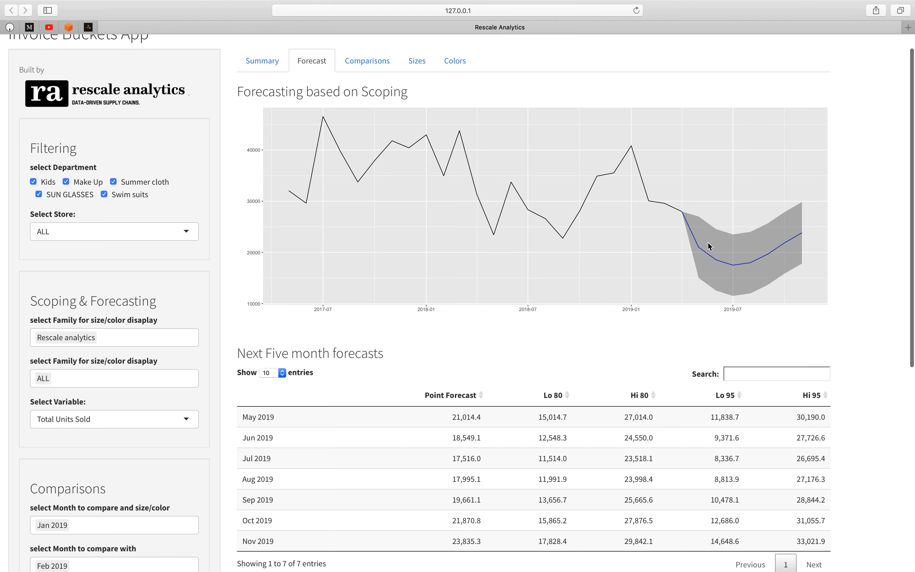
mouse_move(692, 235)
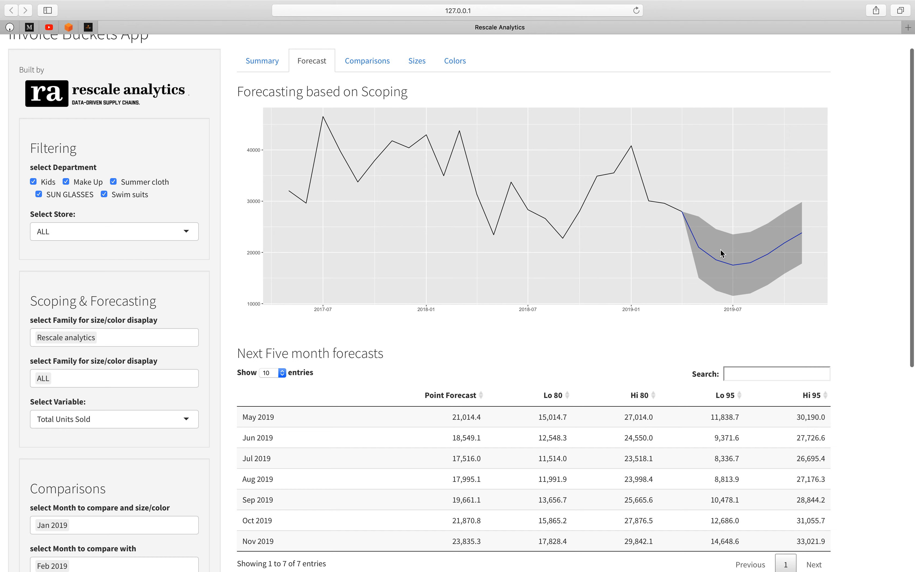
mouse_move(710, 243)
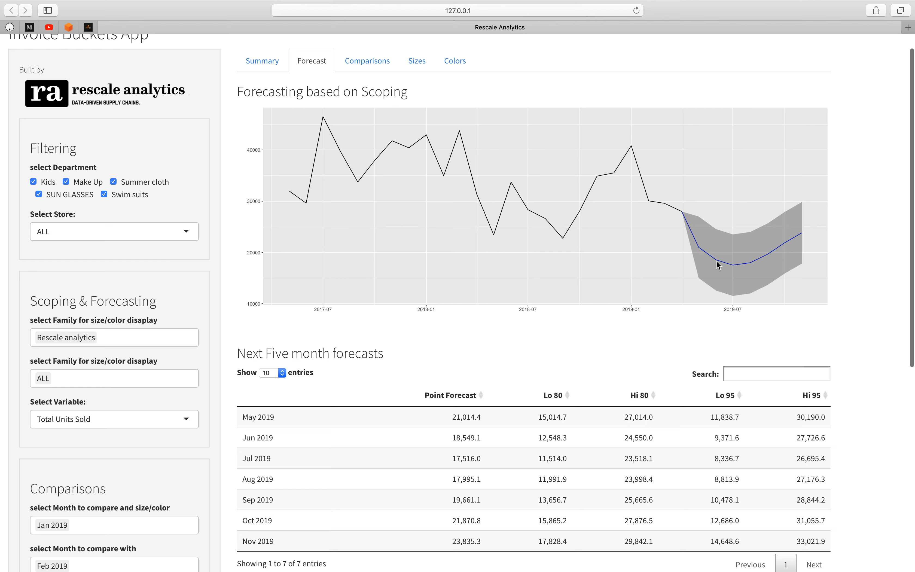
mouse_move(785, 237)
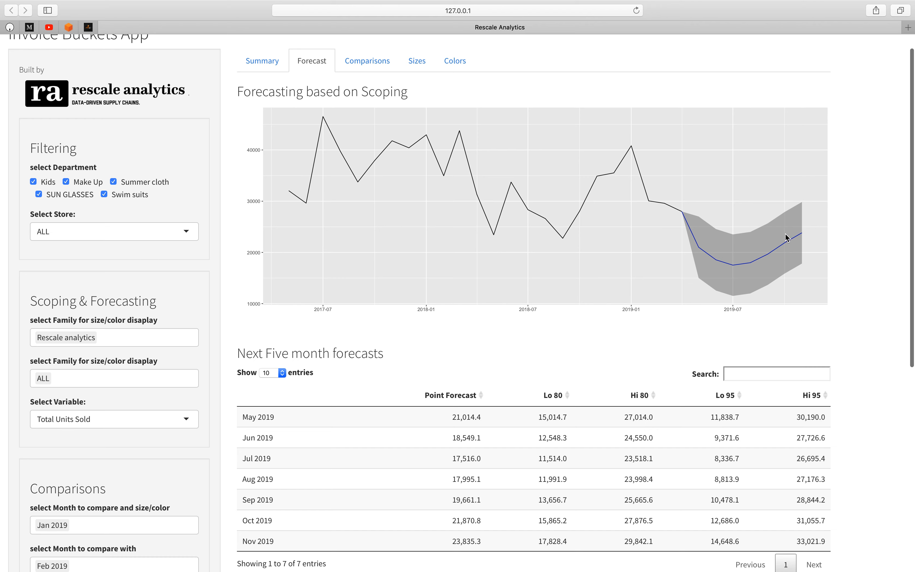
mouse_move(762, 257)
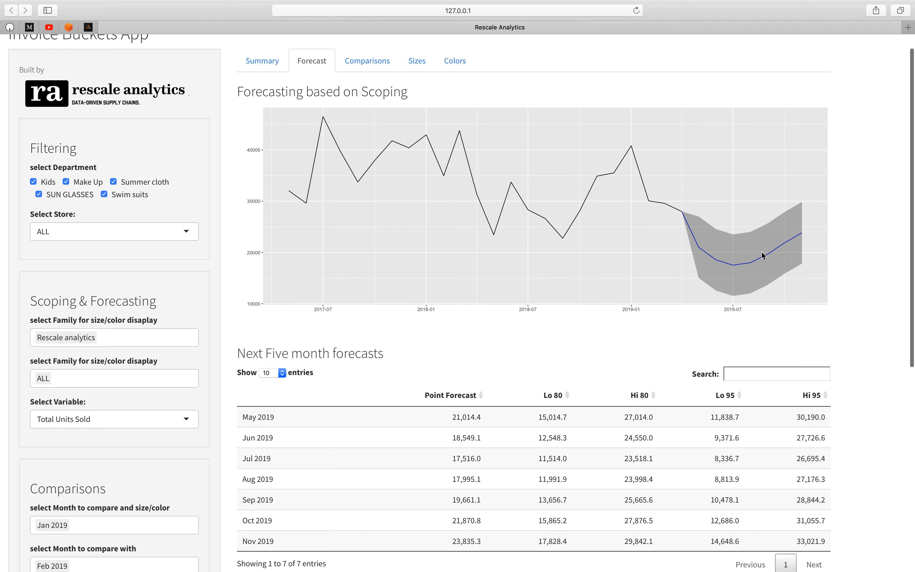
mouse_move(782, 250)
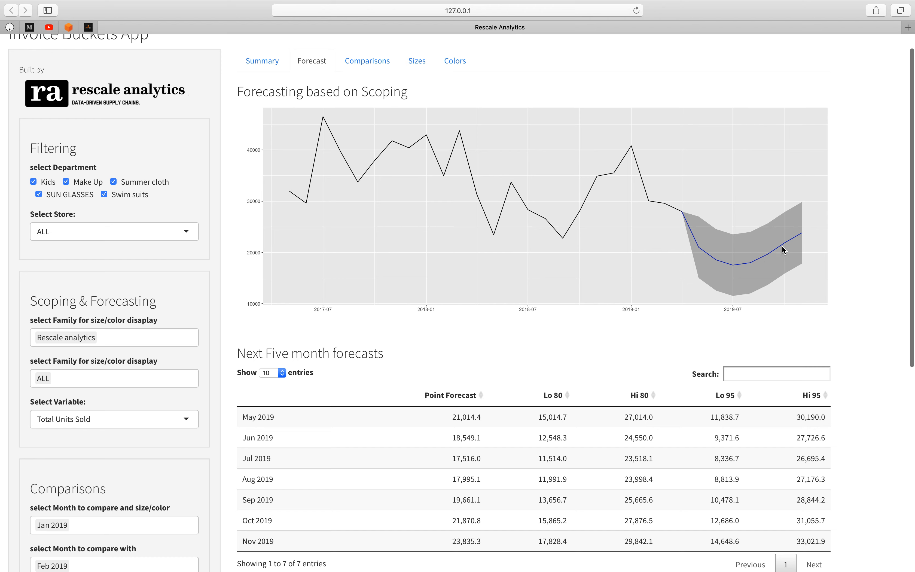
mouse_move(779, 245)
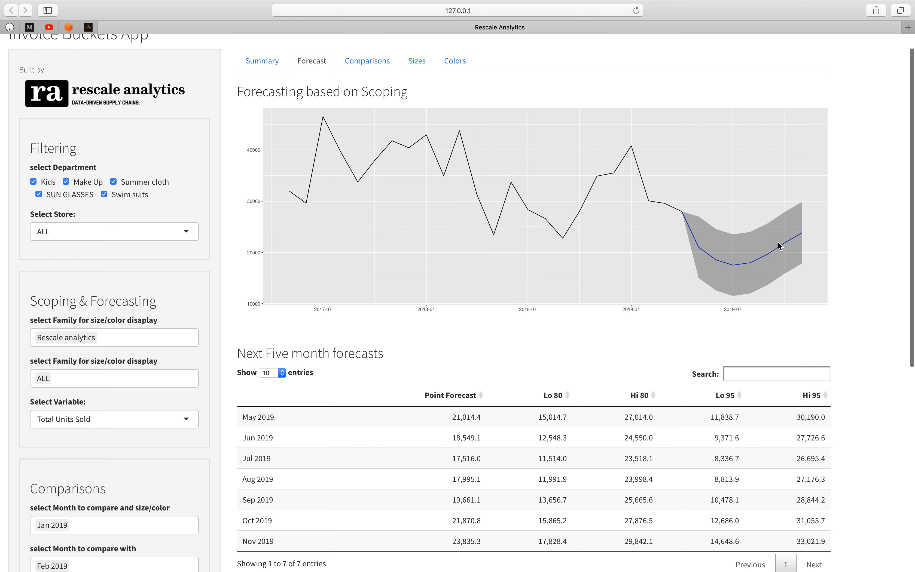
mouse_move(480, 276)
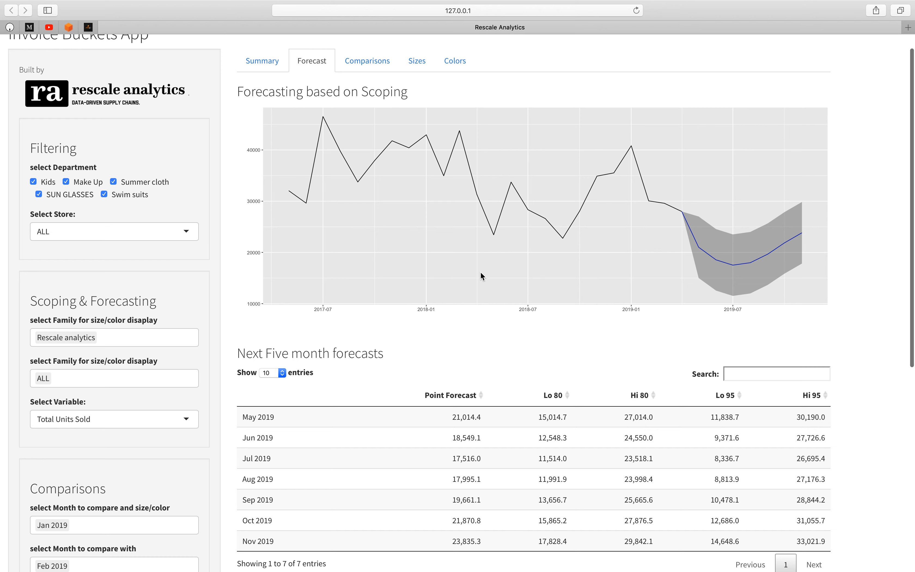
mouse_move(645, 224)
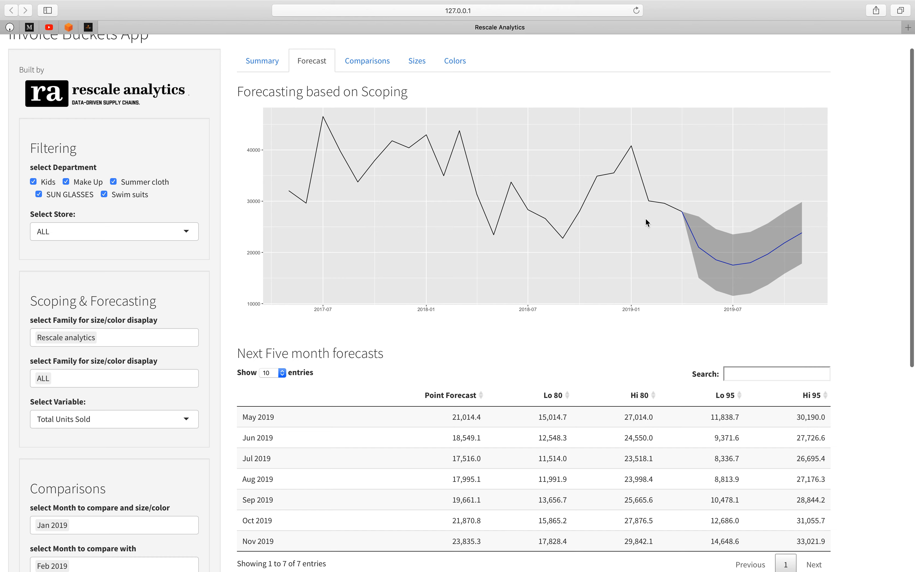
mouse_move(701, 238)
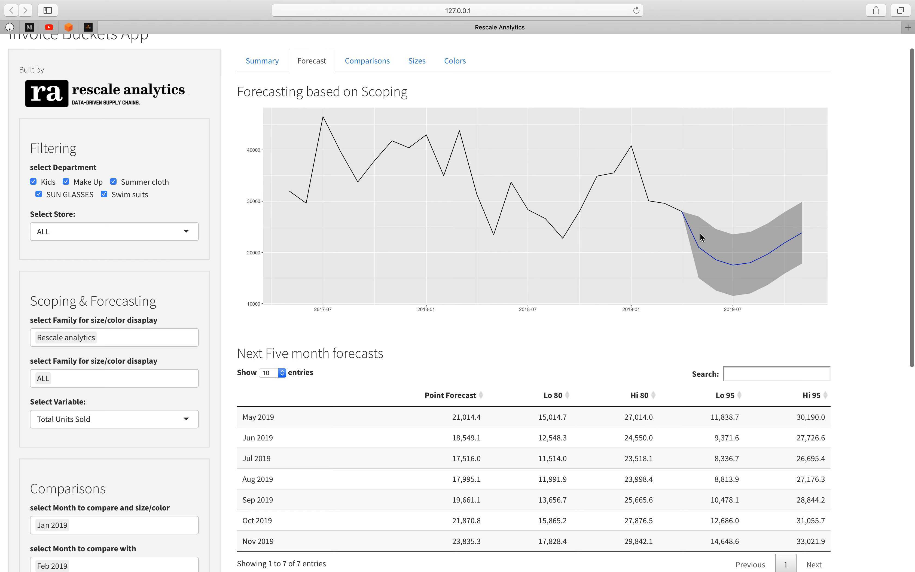
mouse_move(630, 311)
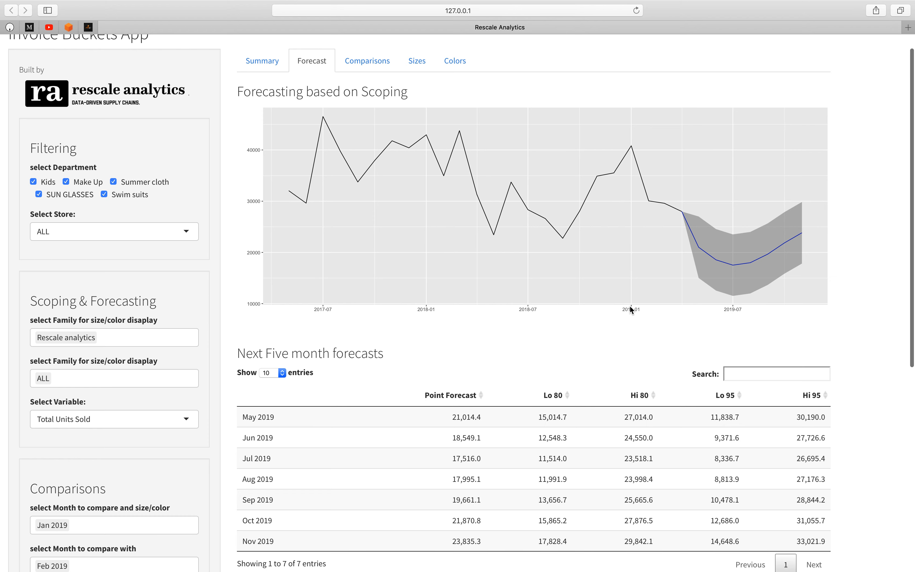
scroll("down", 3)
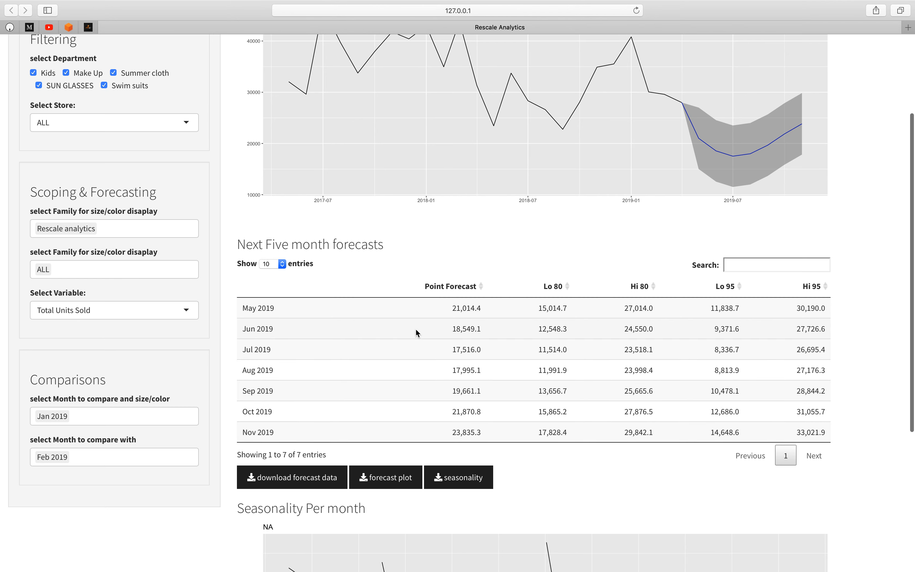
scroll("down", 3)
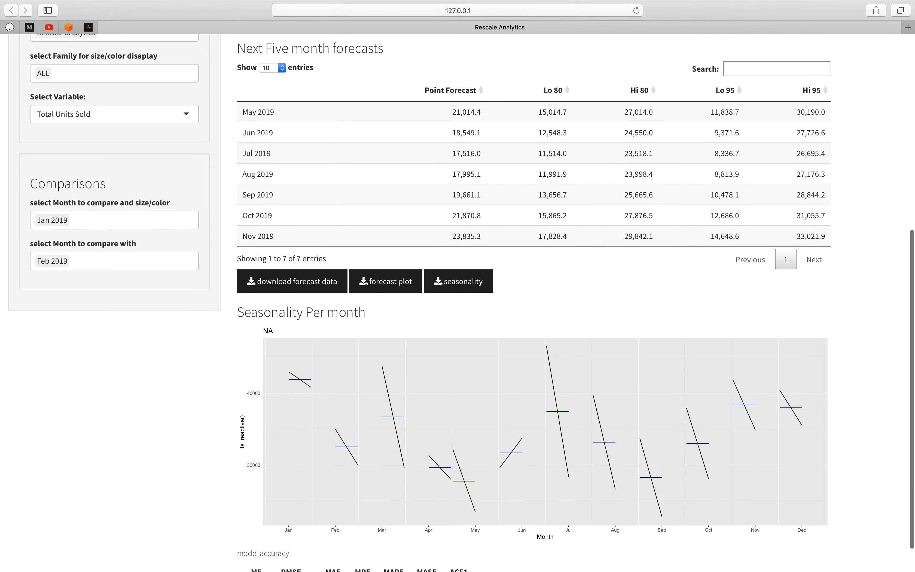
scroll("down", 3)
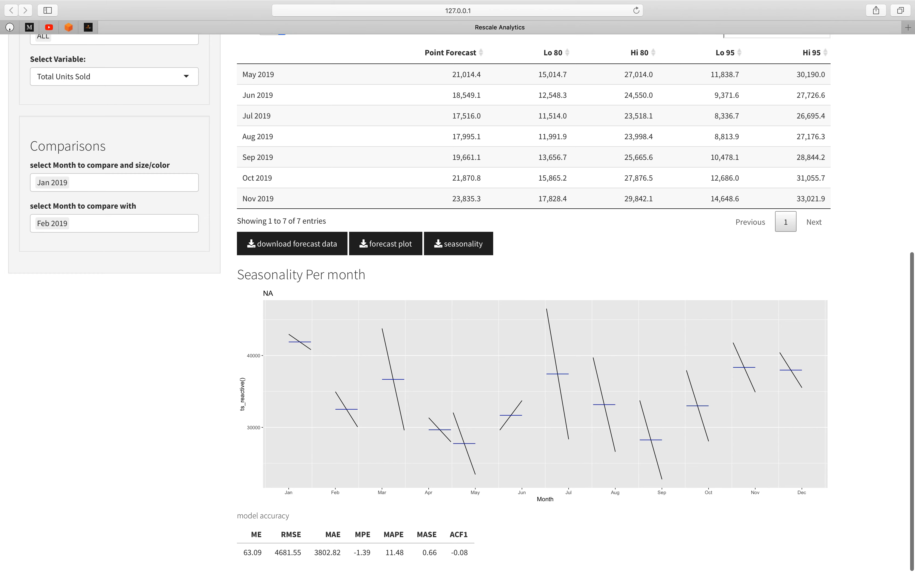
mouse_move(378, 375)
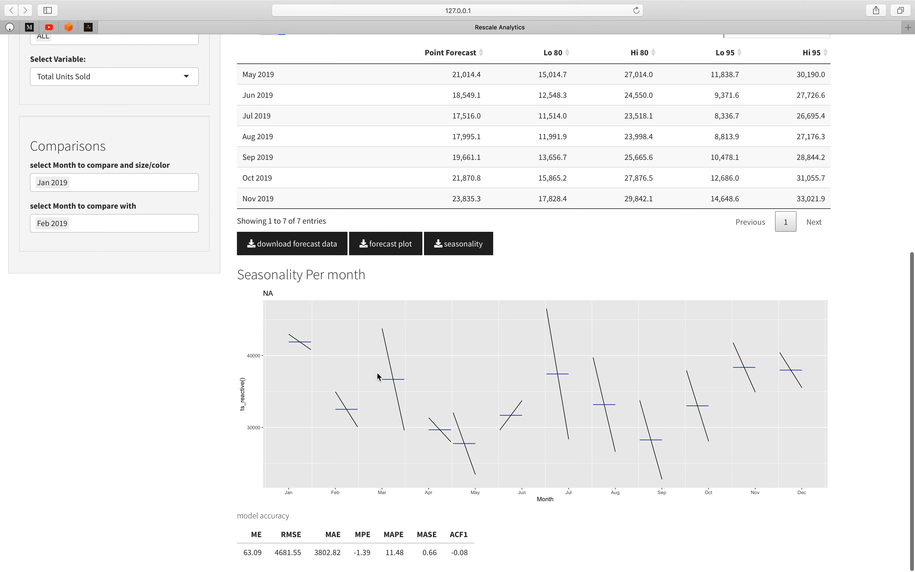
mouse_move(351, 381)
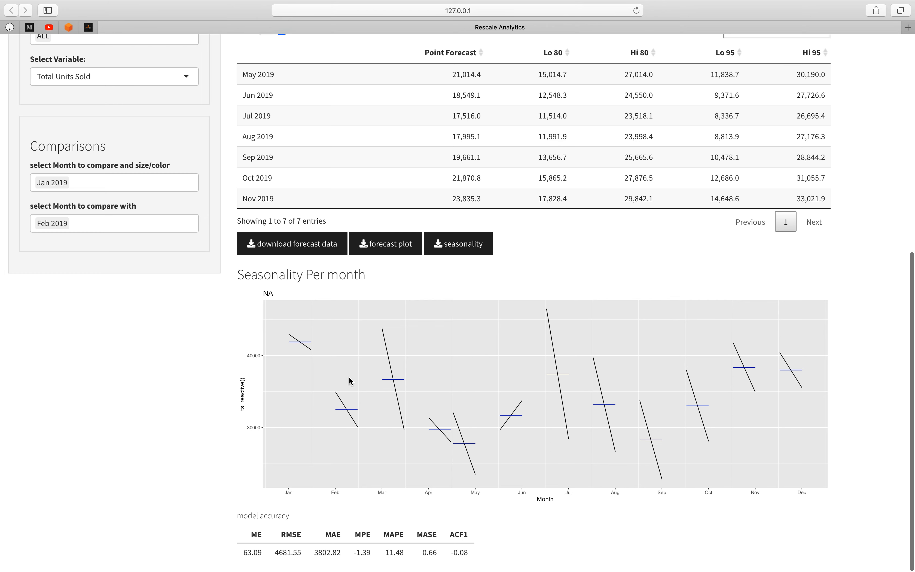
mouse_move(310, 359)
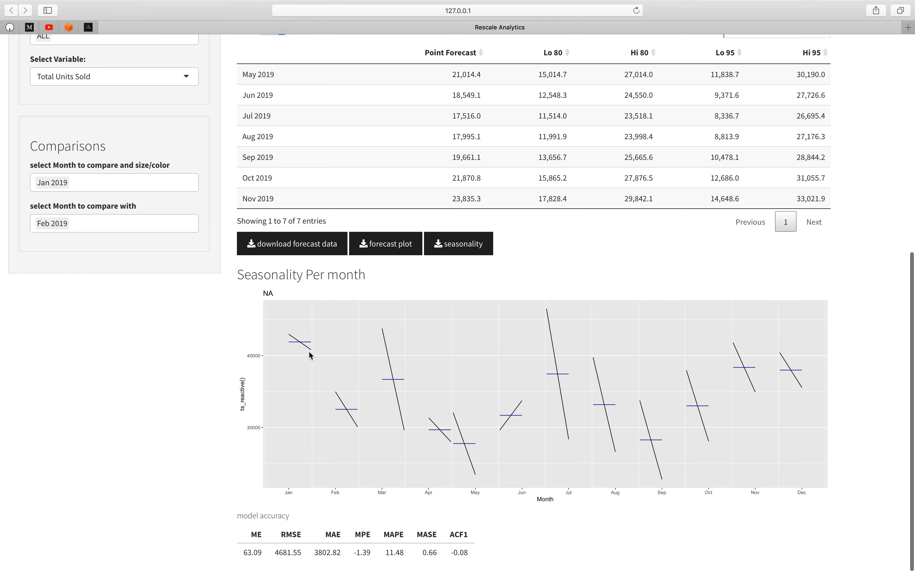
mouse_move(301, 344)
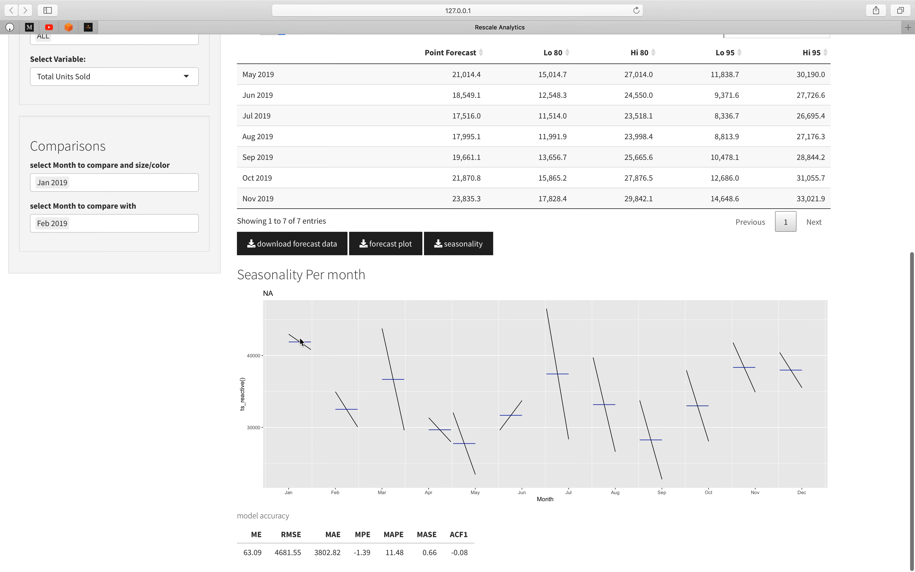
mouse_move(313, 344)
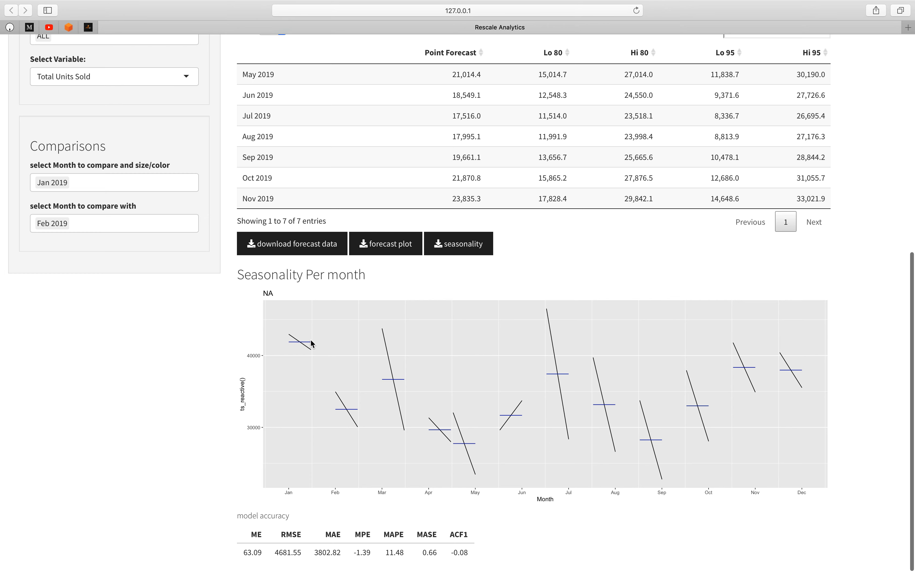
mouse_move(404, 404)
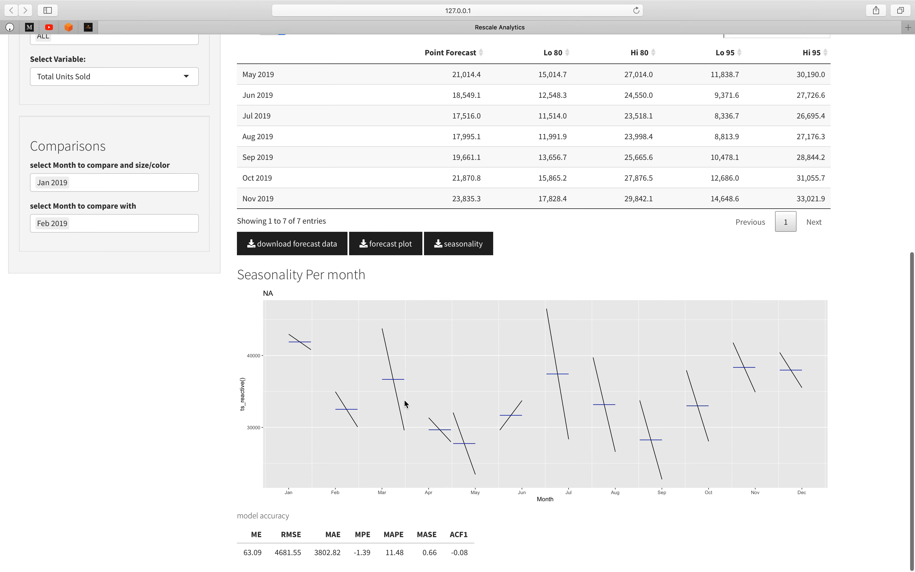
mouse_move(568, 395)
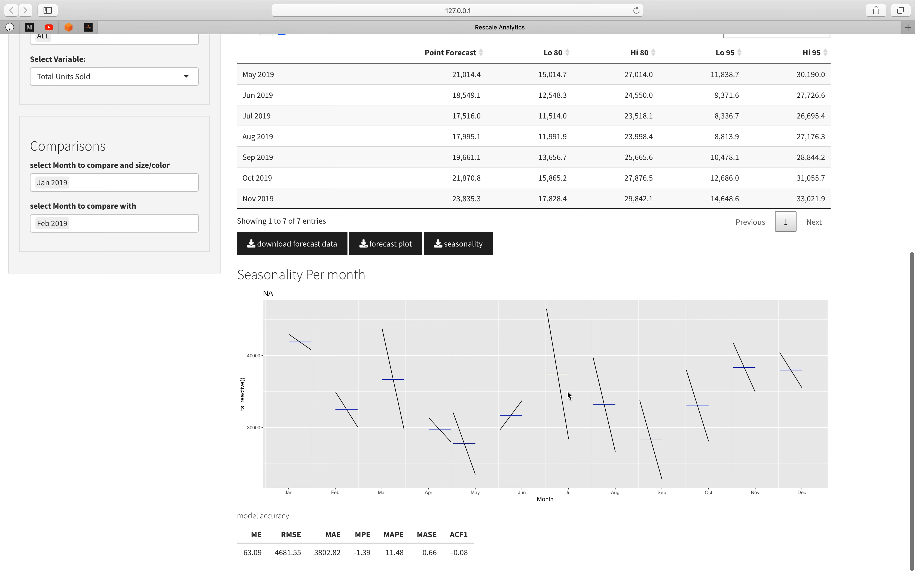
mouse_move(557, 363)
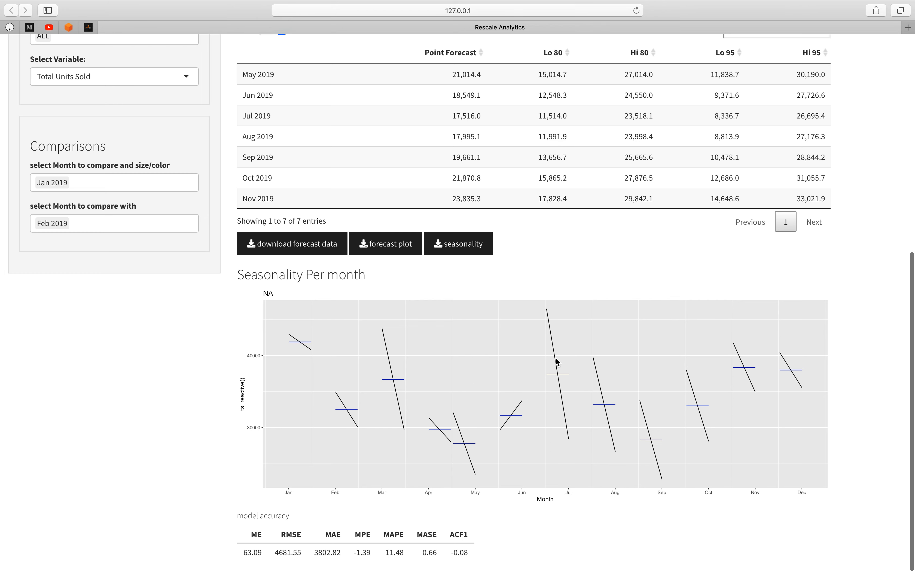
mouse_move(553, 350)
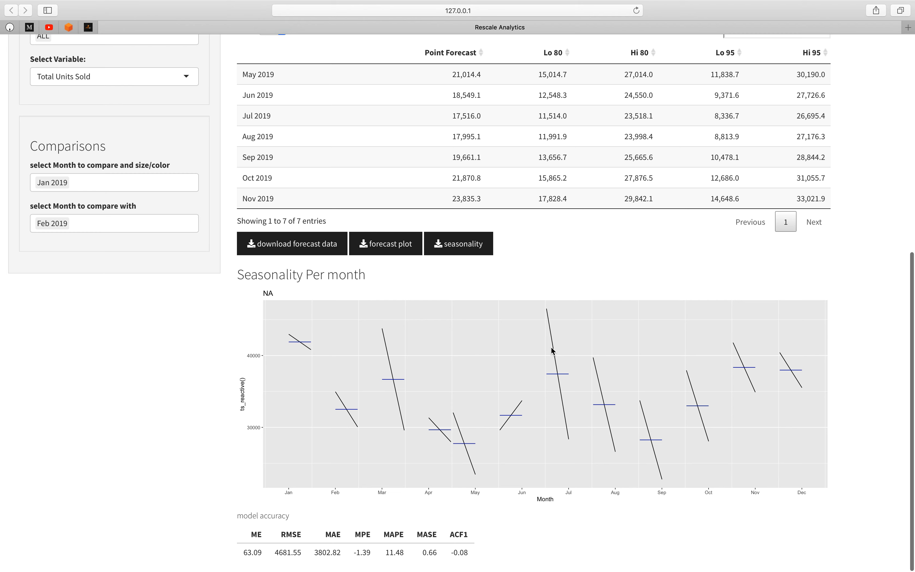
mouse_move(553, 365)
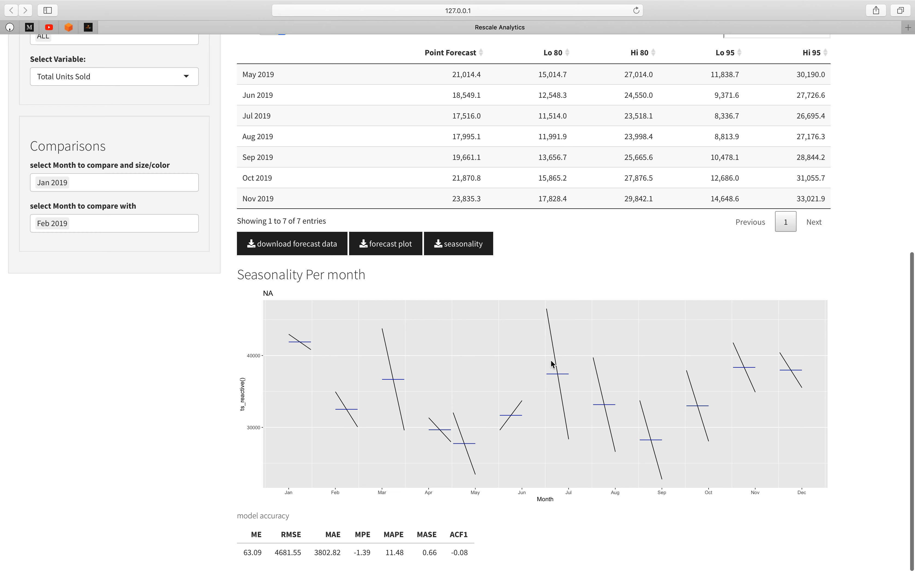
mouse_move(550, 366)
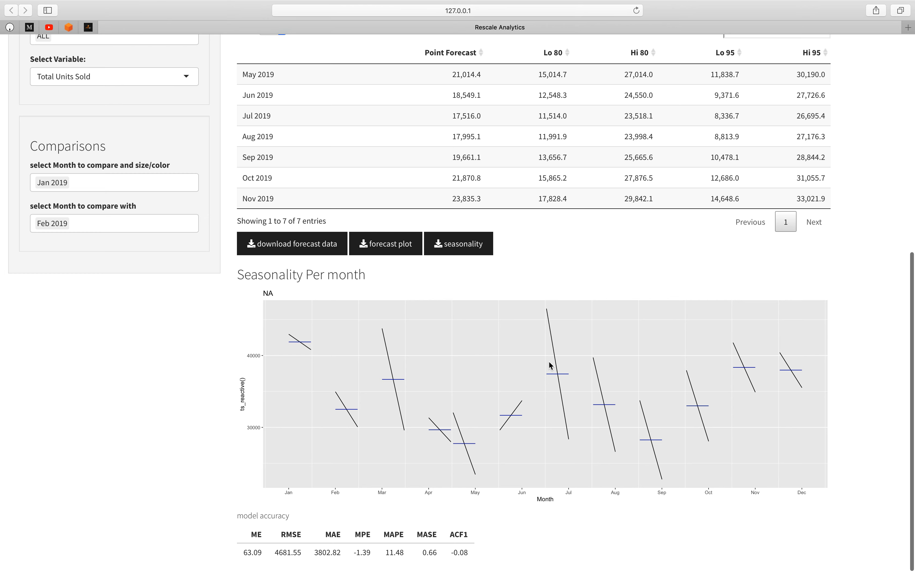
mouse_move(385, 382)
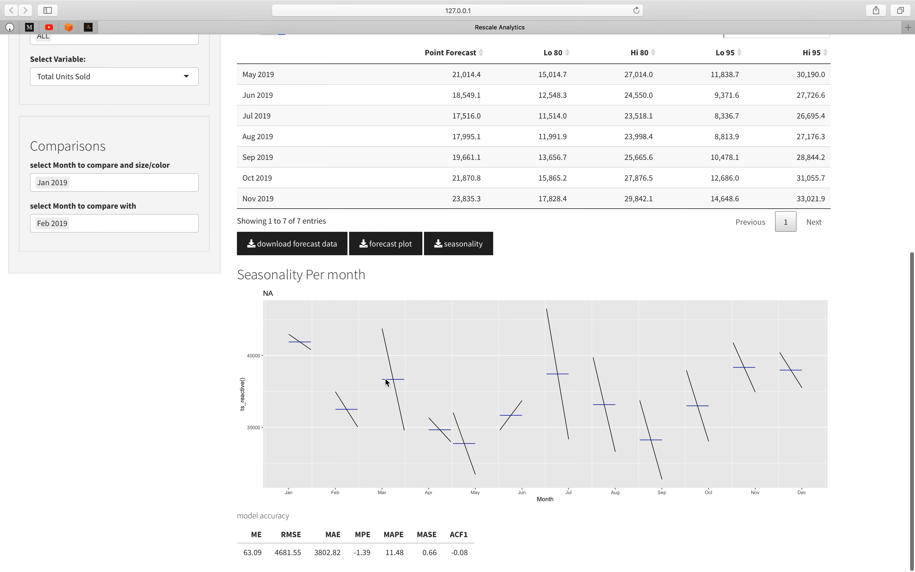
mouse_move(446, 398)
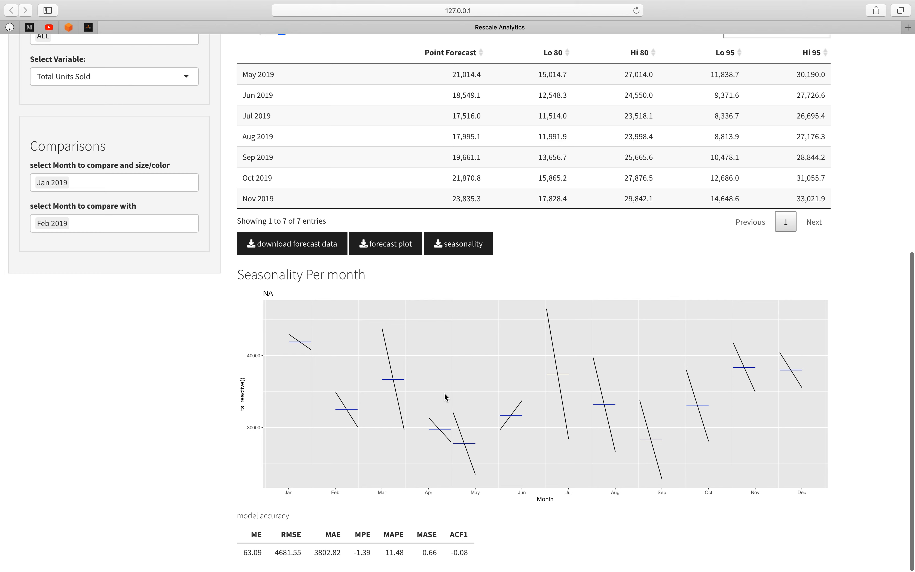
mouse_move(486, 390)
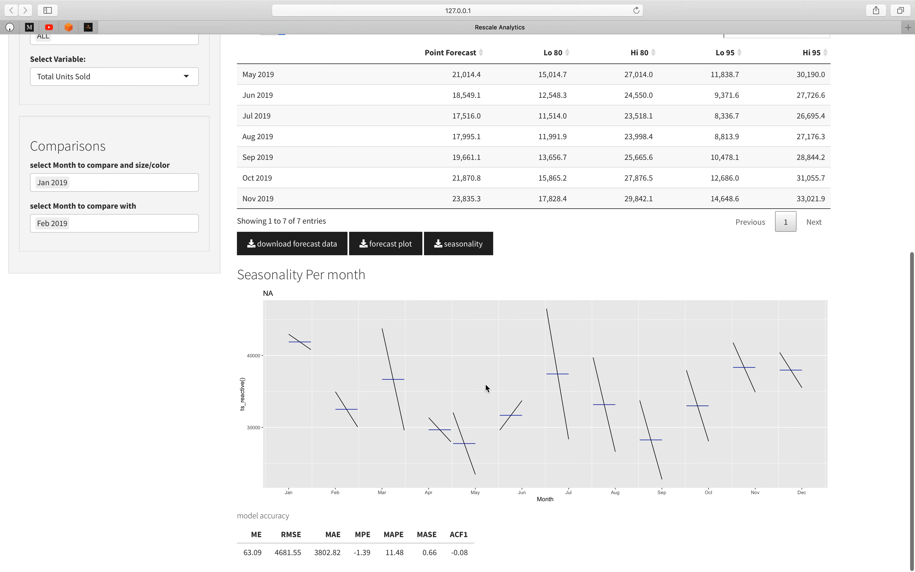
mouse_move(288, 314)
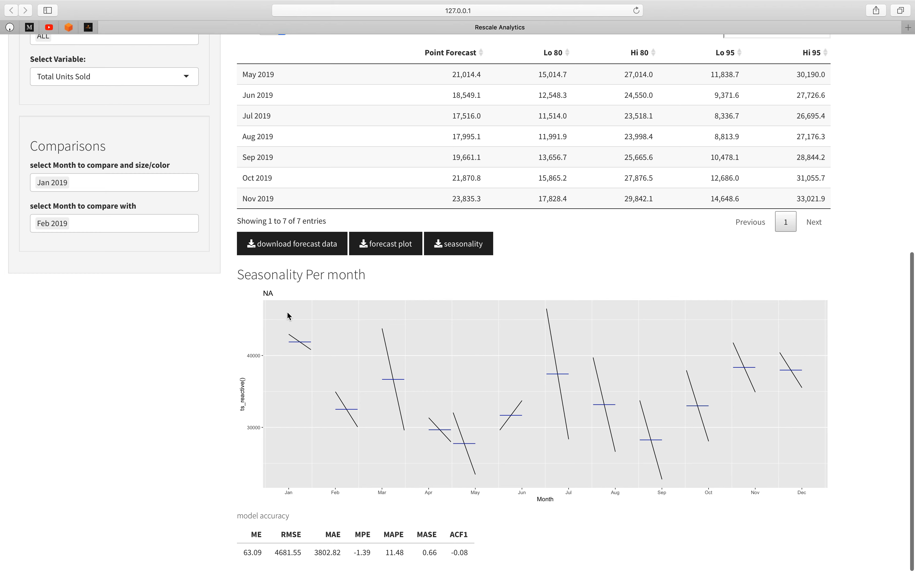
mouse_move(297, 348)
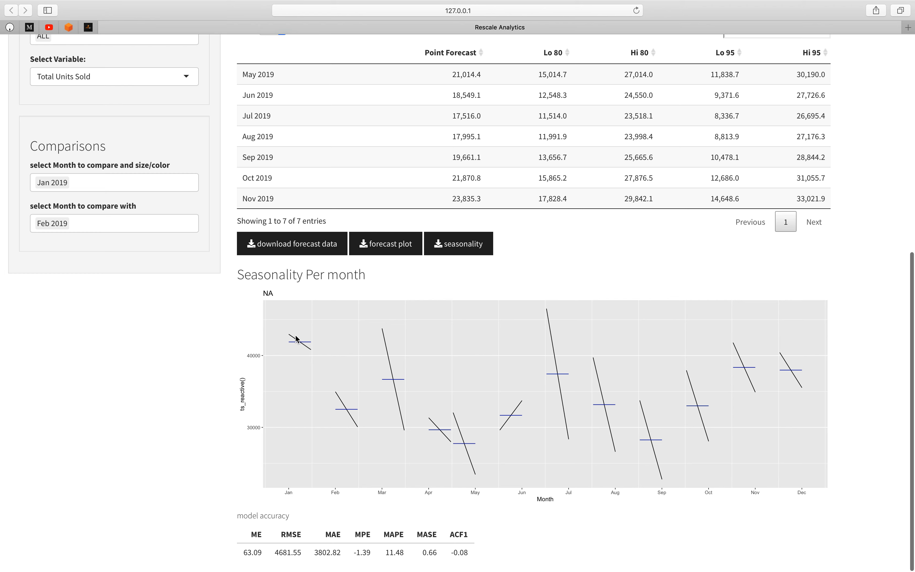
mouse_move(305, 354)
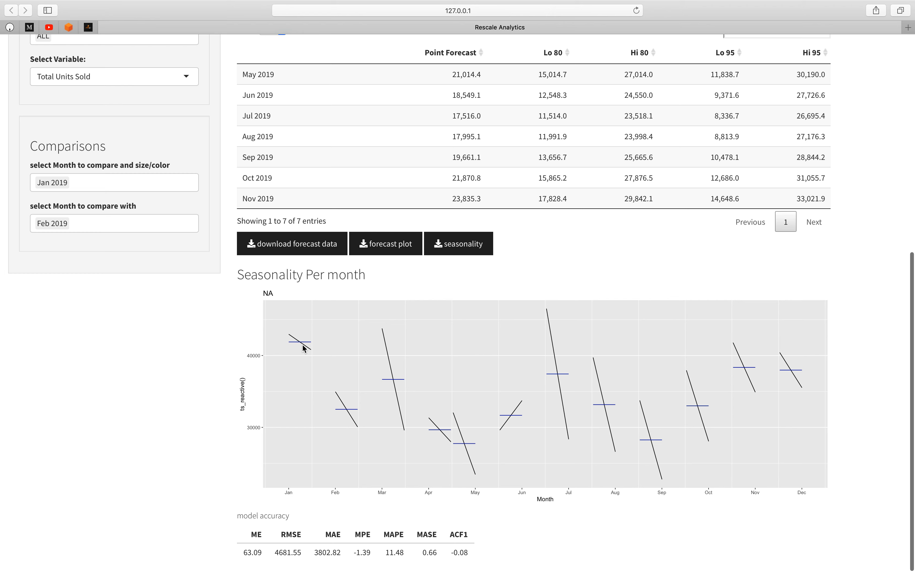
mouse_move(766, 409)
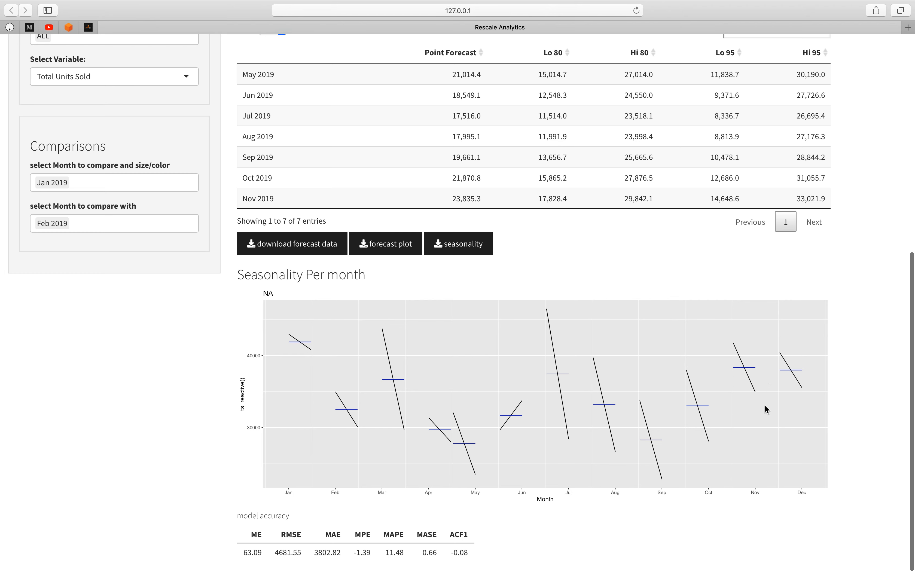
mouse_move(754, 389)
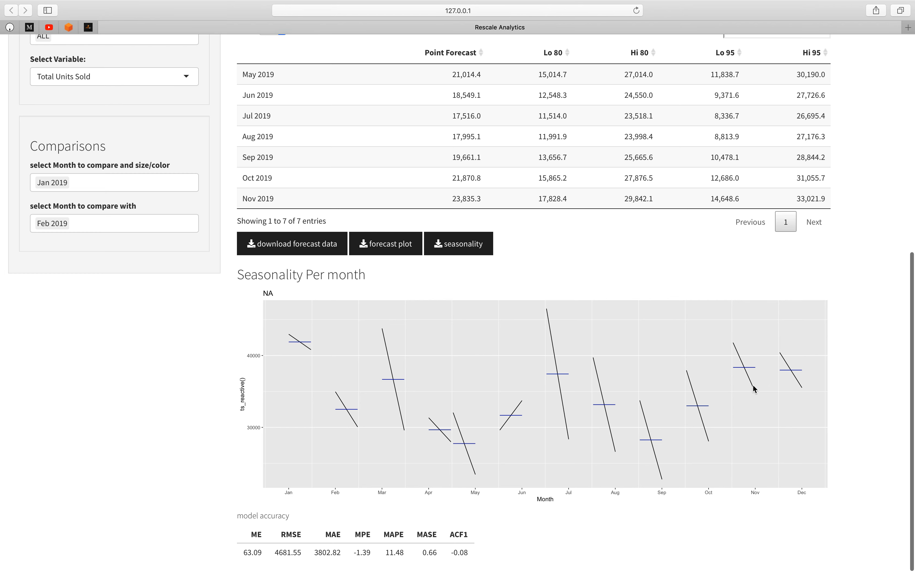
mouse_move(788, 364)
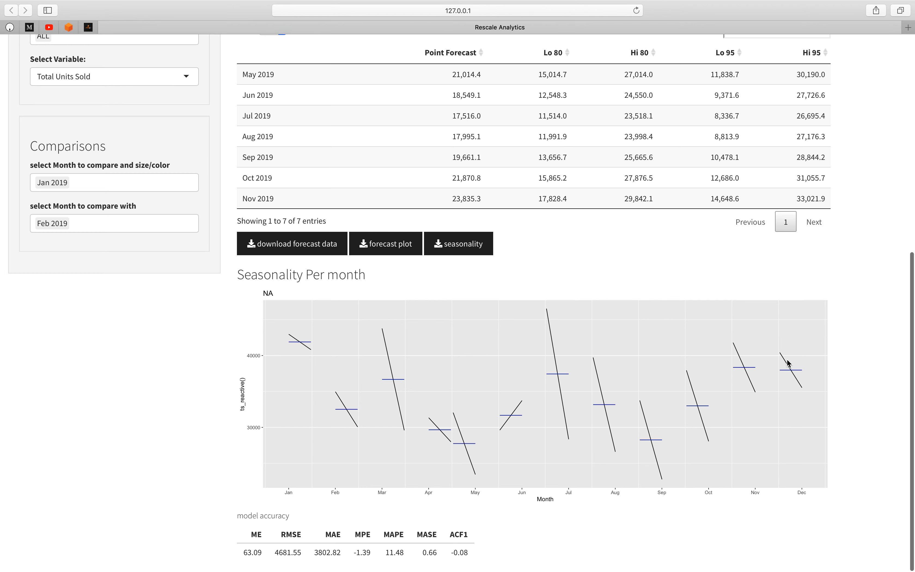
mouse_move(689, 394)
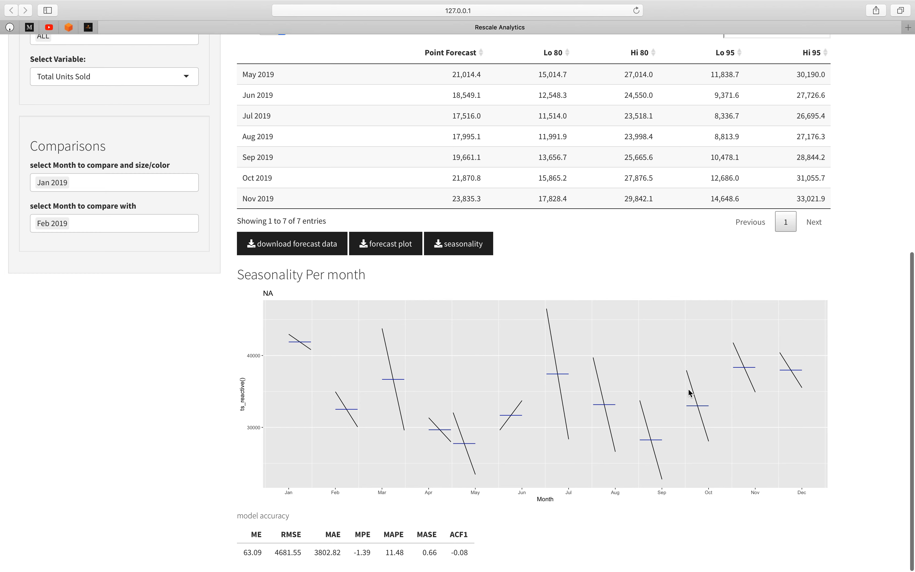
mouse_move(731, 361)
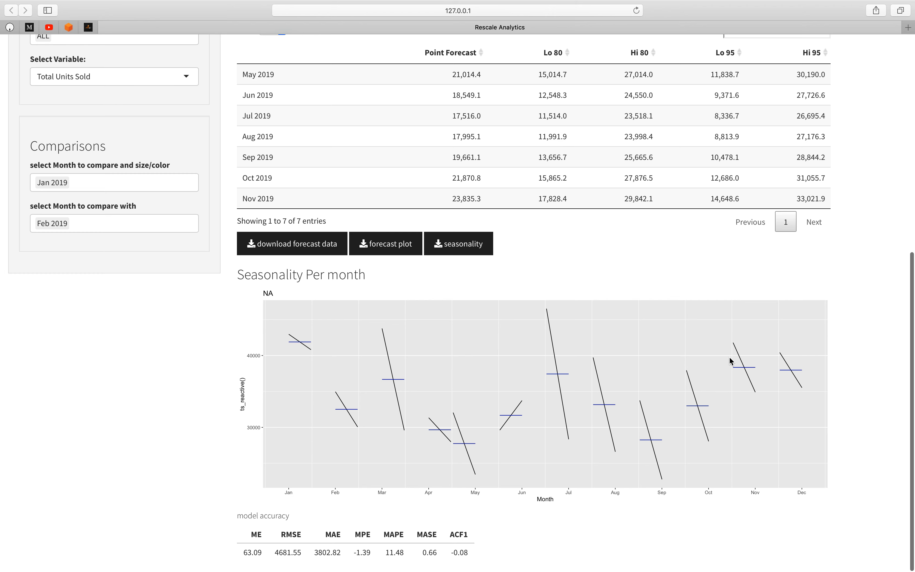
mouse_move(664, 376)
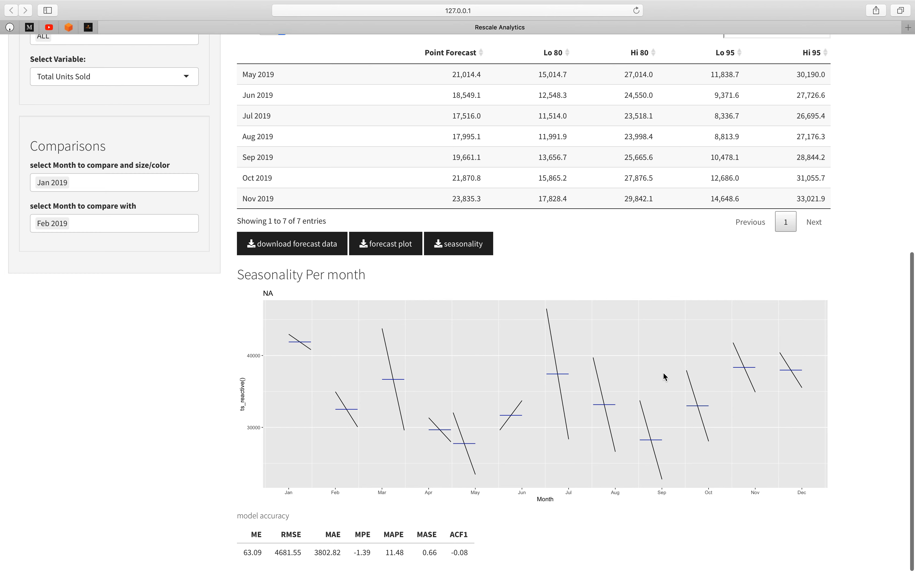
mouse_move(459, 441)
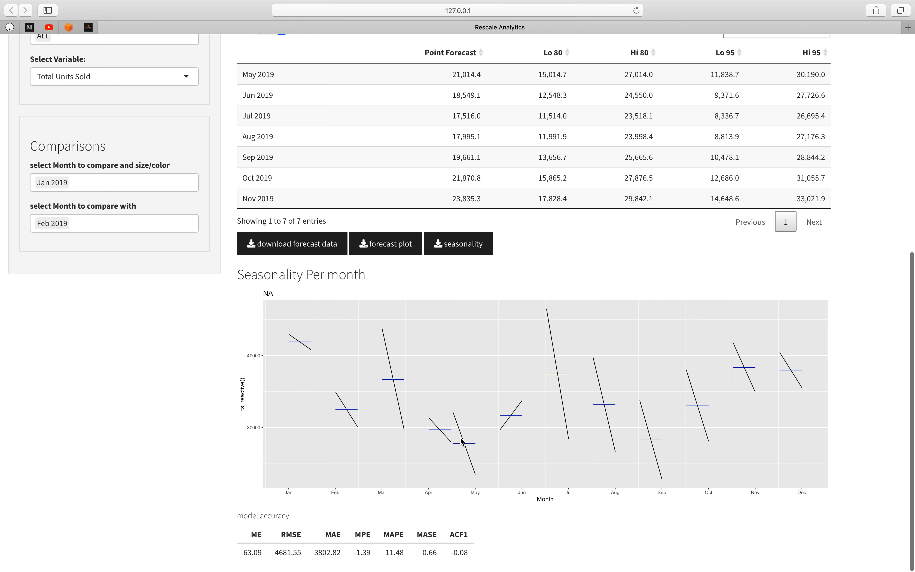
mouse_move(472, 438)
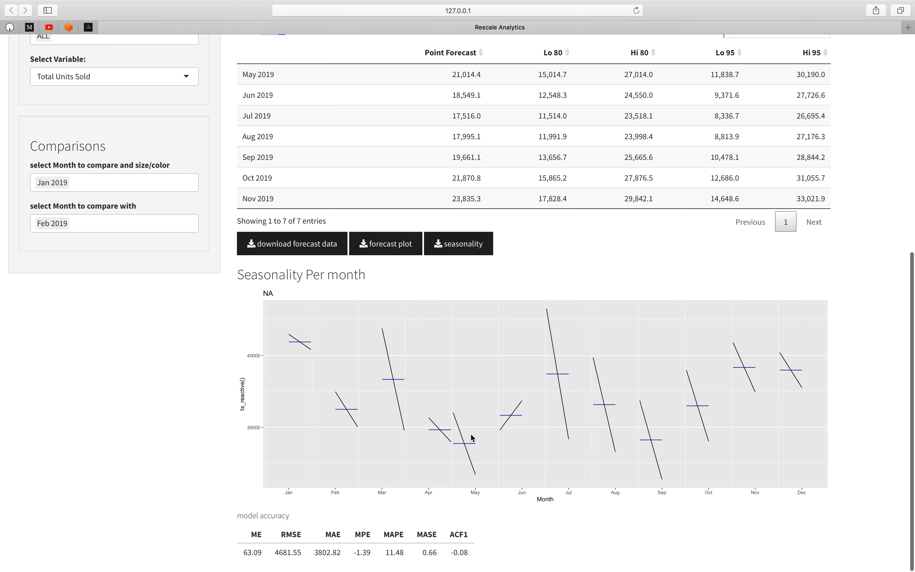
mouse_move(466, 443)
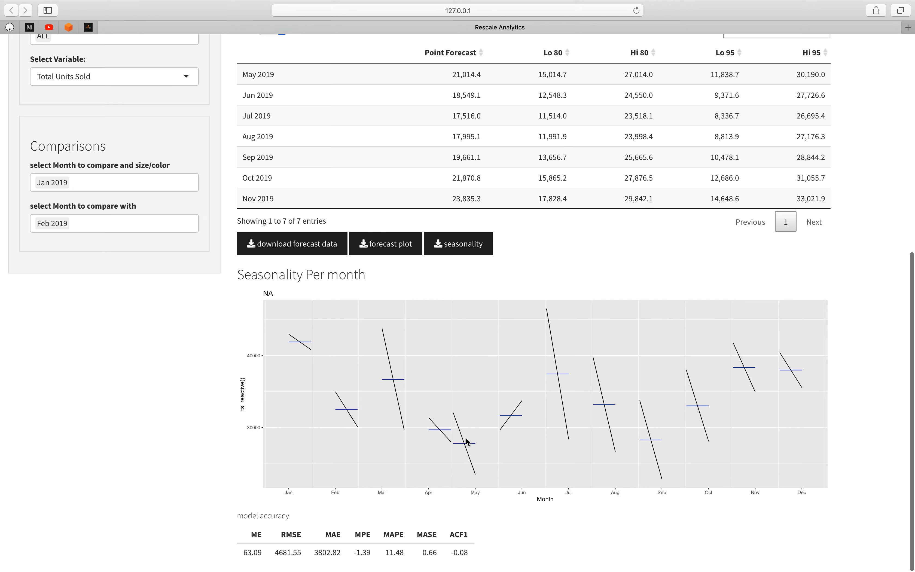
mouse_move(444, 445)
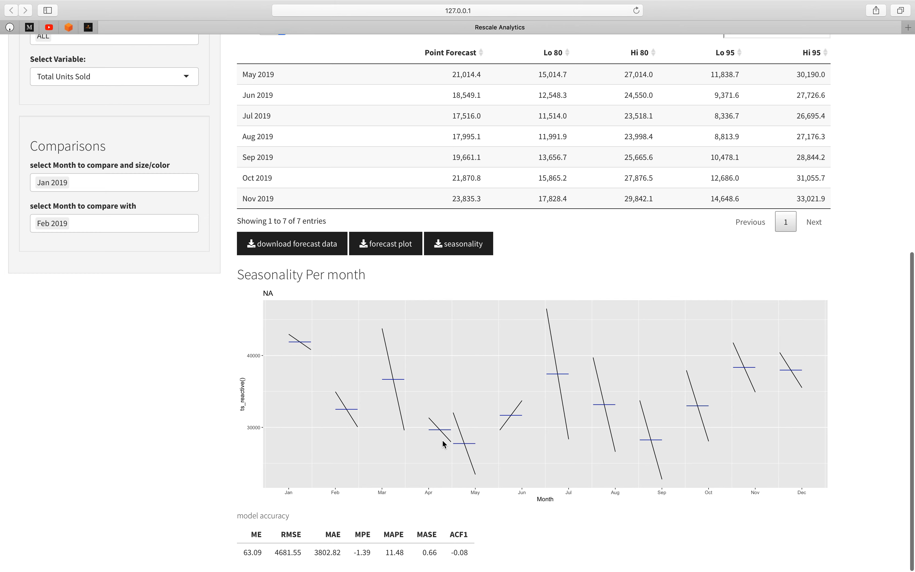
mouse_move(523, 401)
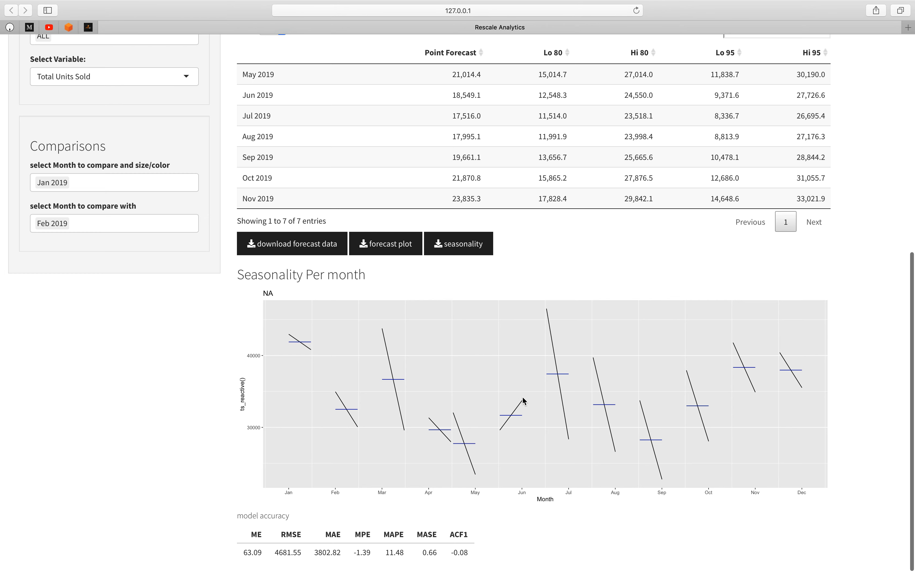
mouse_move(520, 458)
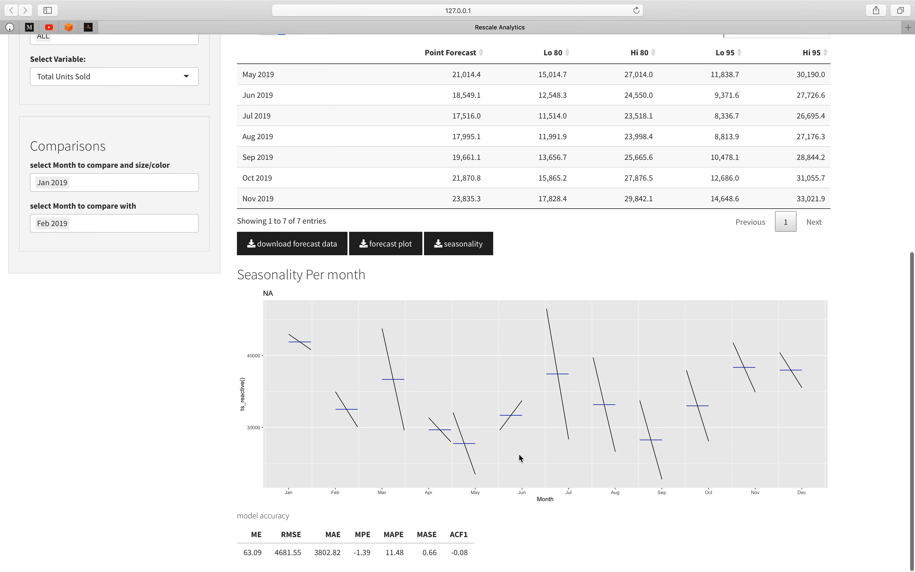
mouse_move(515, 452)
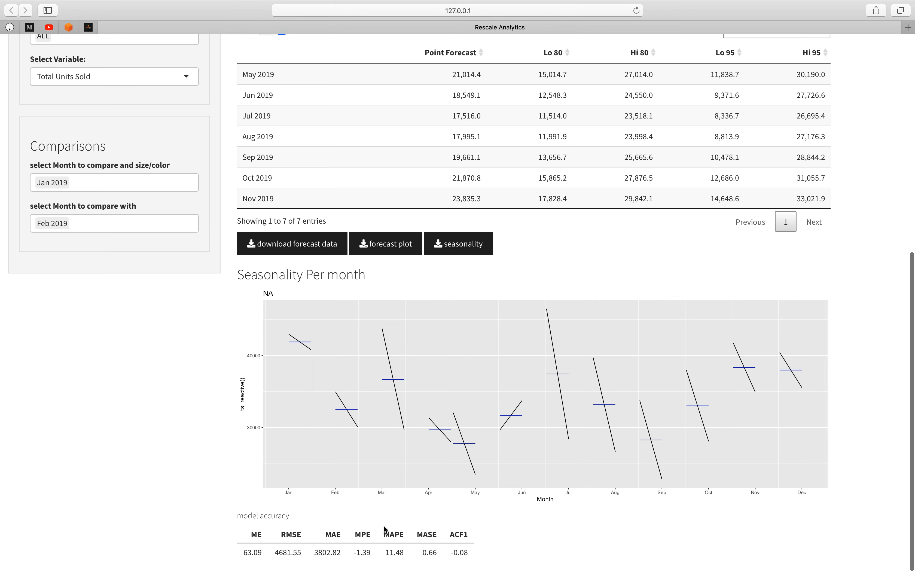
mouse_move(317, 535)
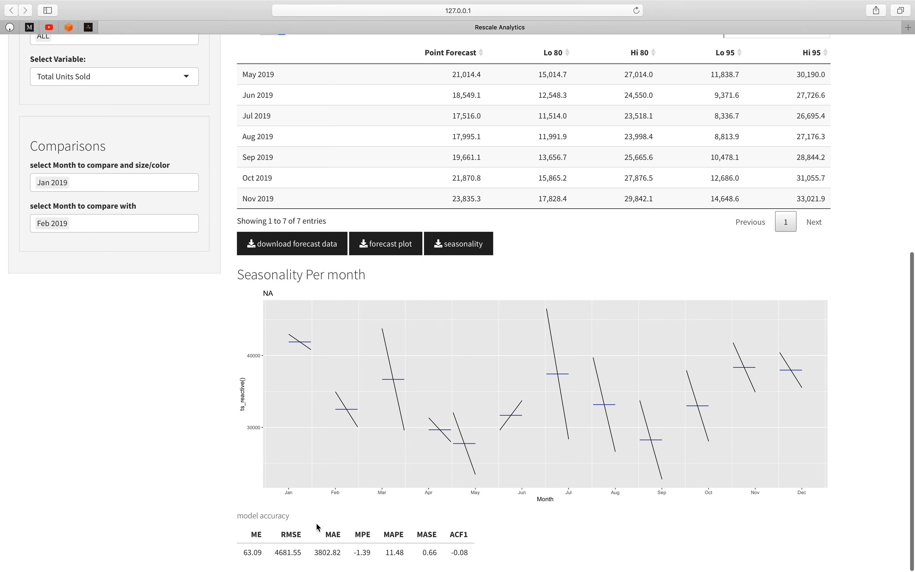
mouse_move(326, 535)
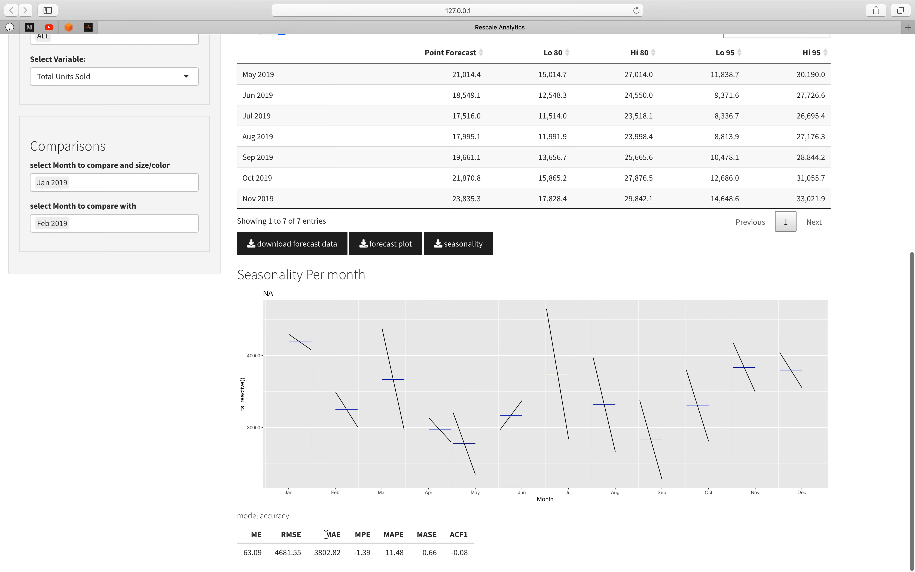
mouse_move(269, 538)
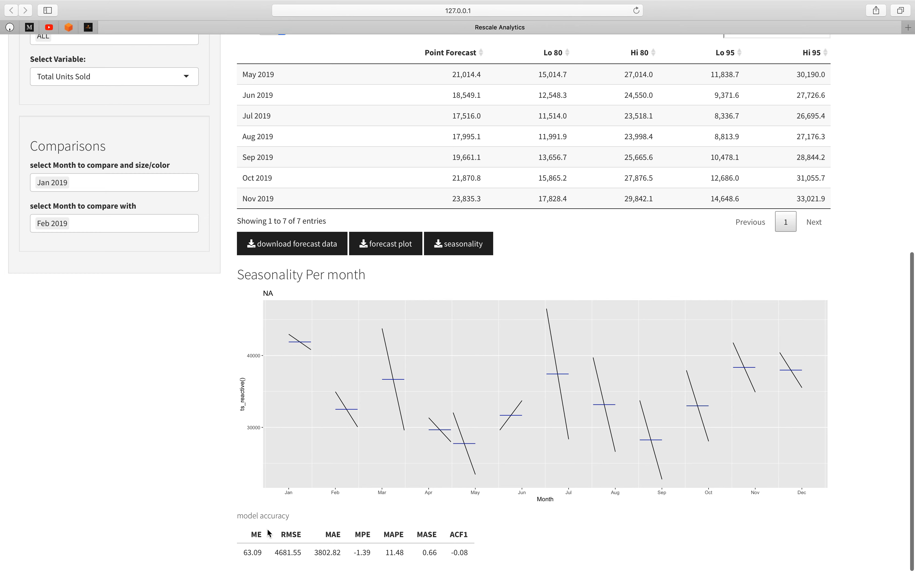
mouse_move(298, 534)
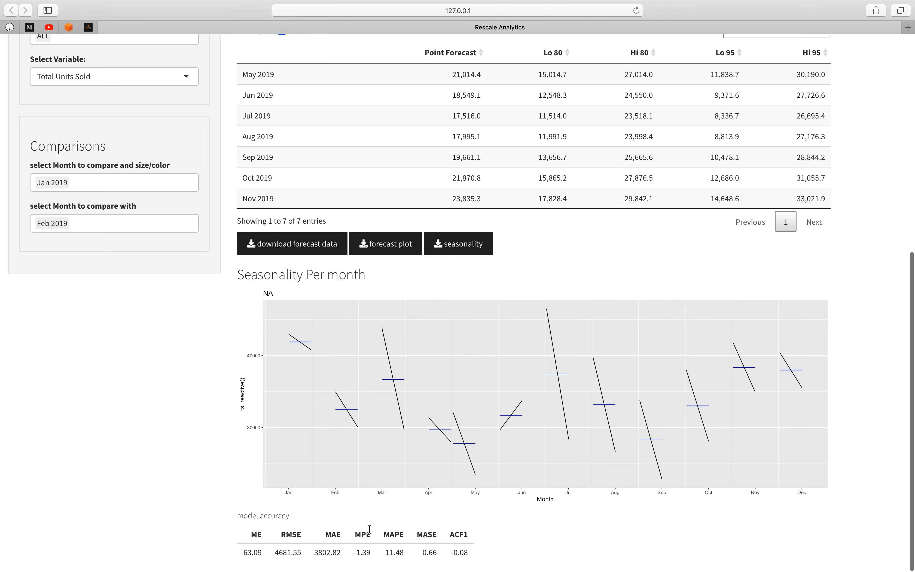
mouse_move(374, 539)
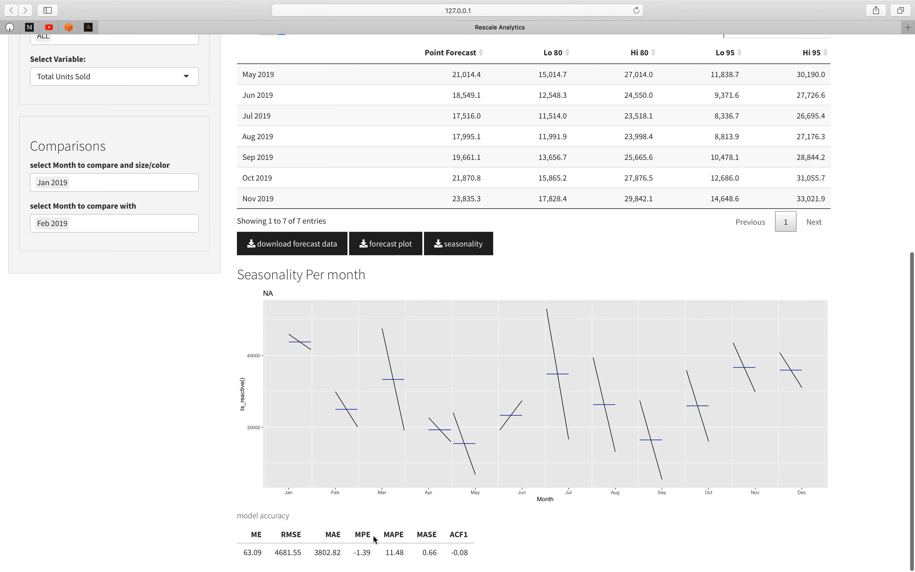
mouse_move(386, 495)
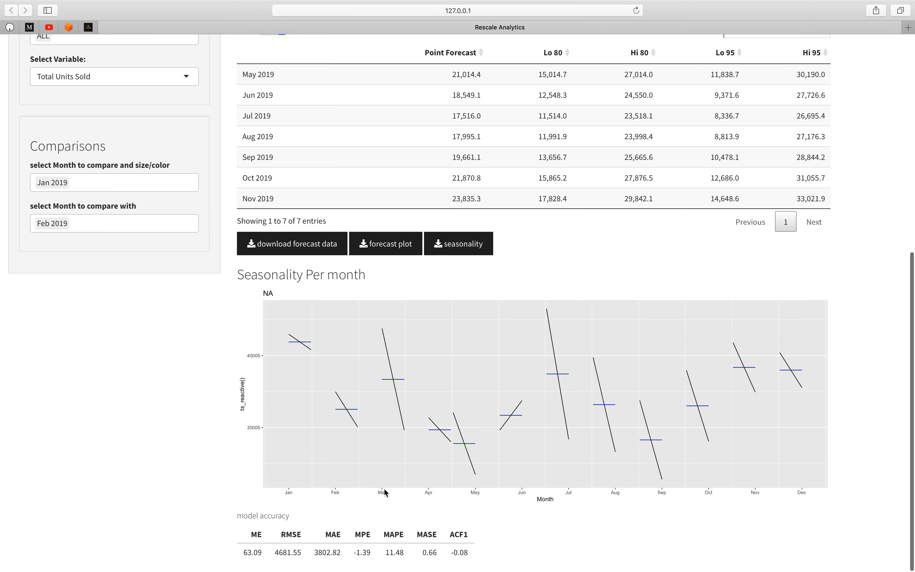
mouse_move(411, 422)
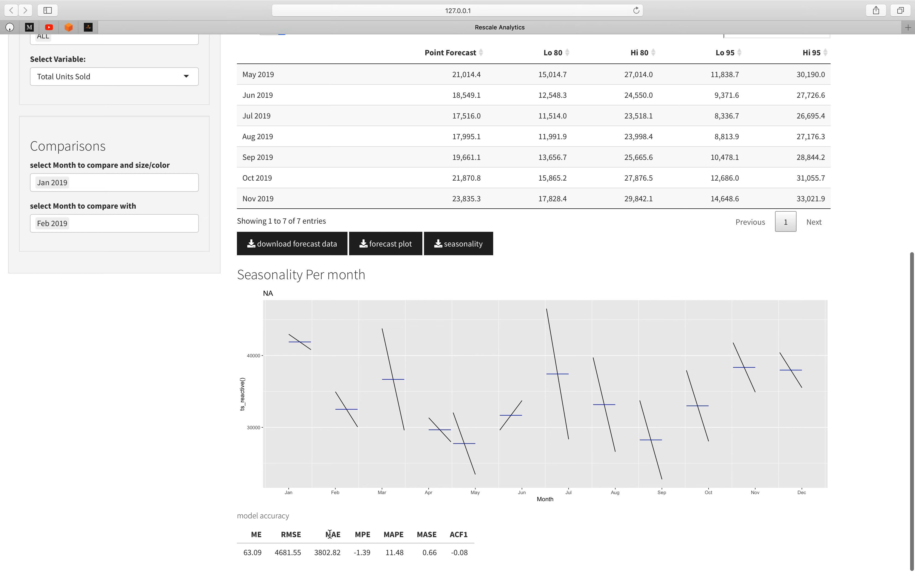
mouse_move(322, 554)
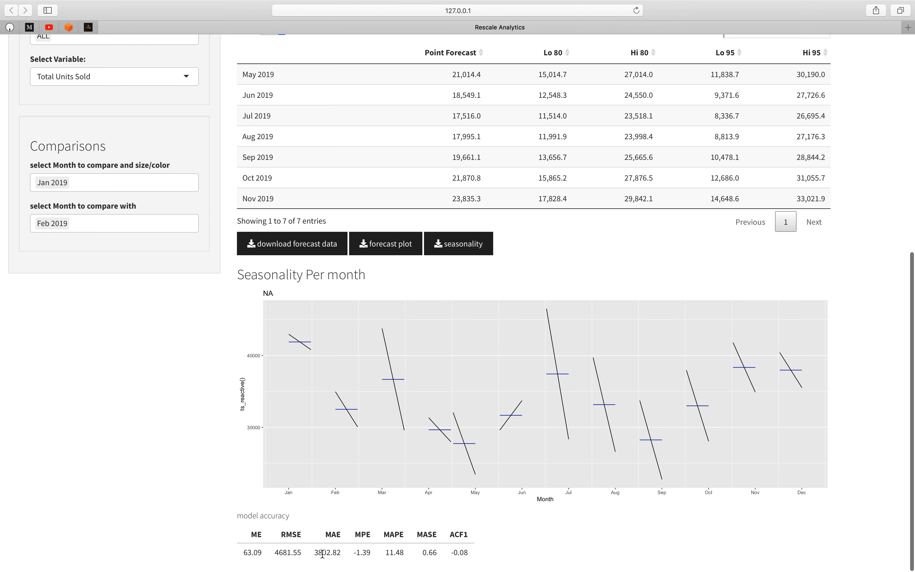
mouse_move(328, 548)
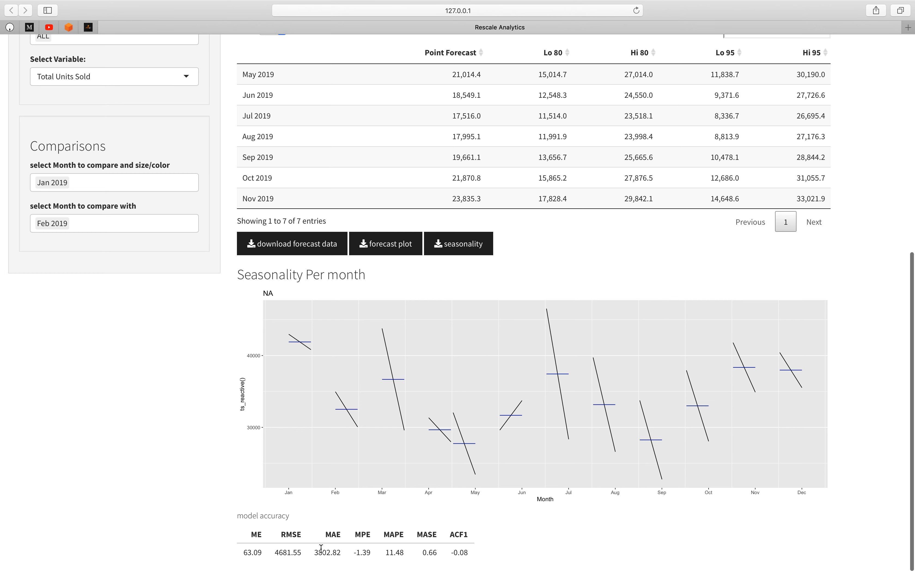
mouse_move(324, 545)
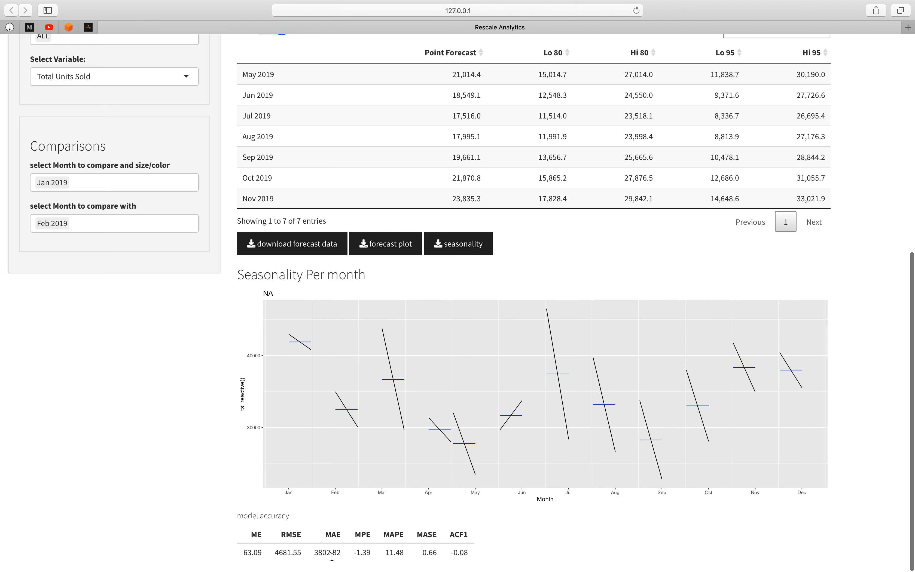
mouse_move(327, 547)
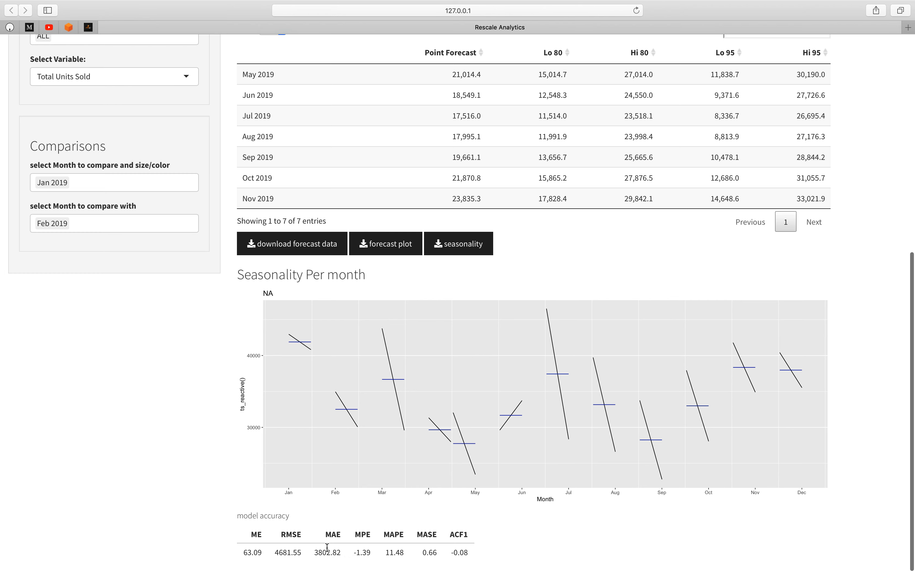
mouse_move(472, 105)
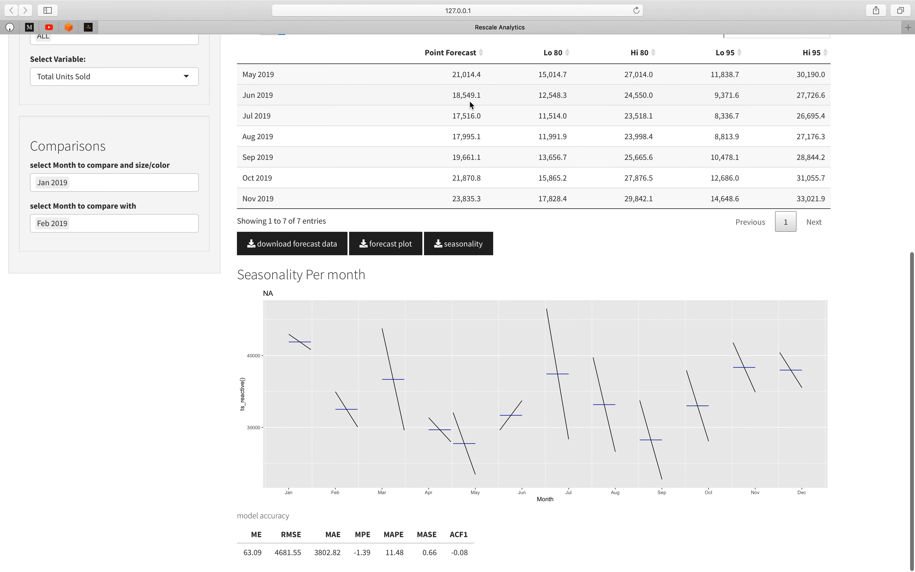
mouse_move(322, 562)
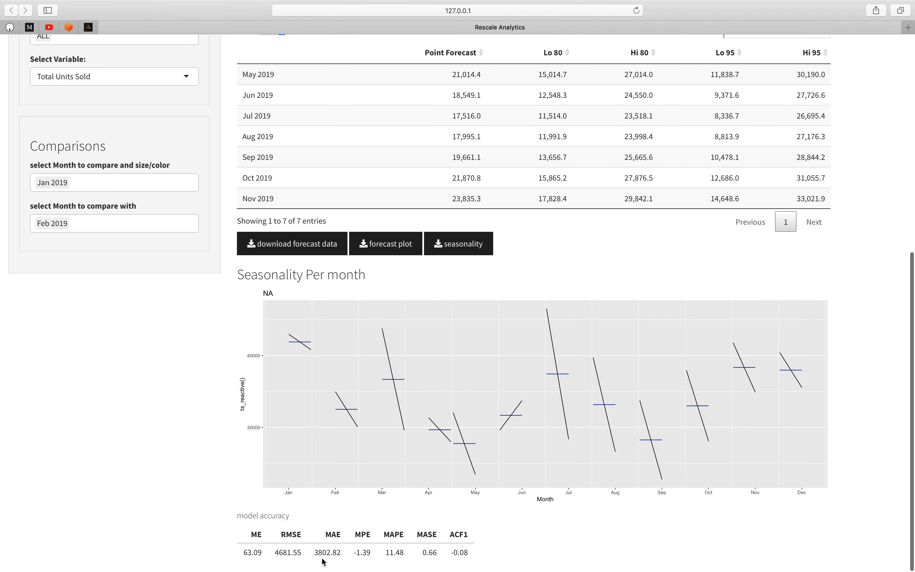
mouse_move(321, 556)
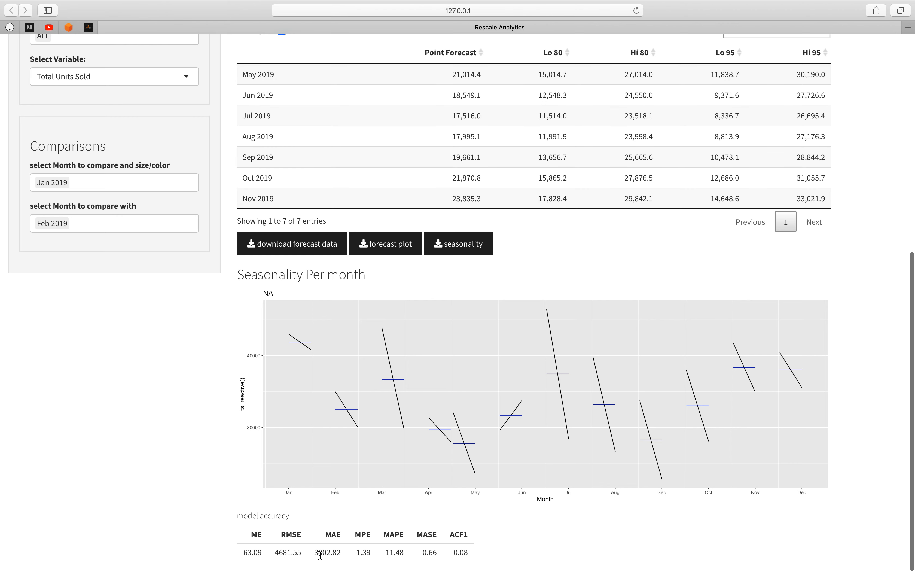
mouse_move(340, 546)
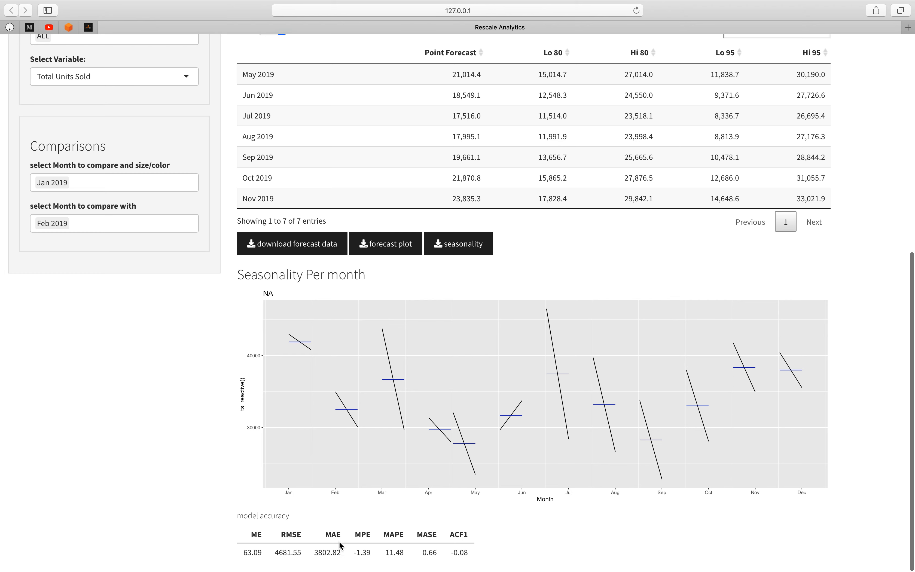
mouse_move(341, 533)
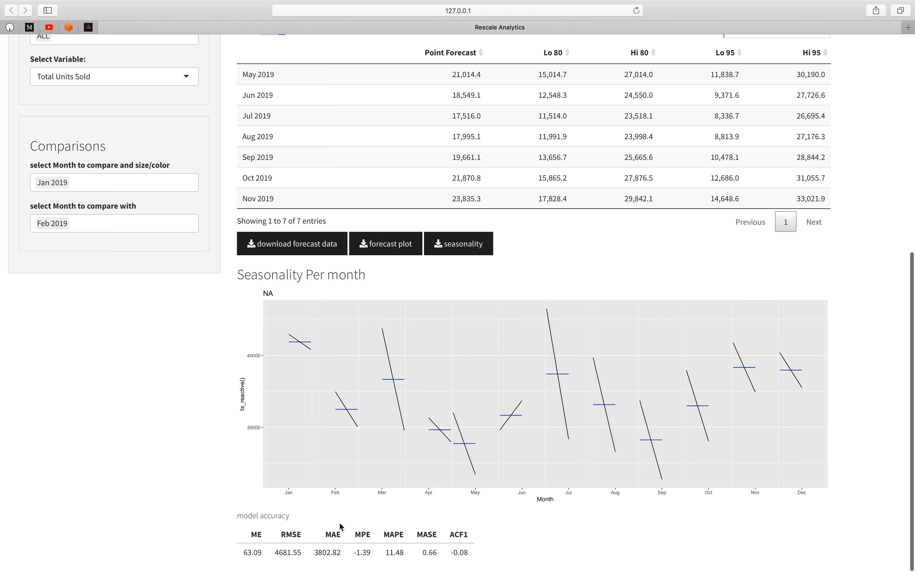
mouse_move(402, 434)
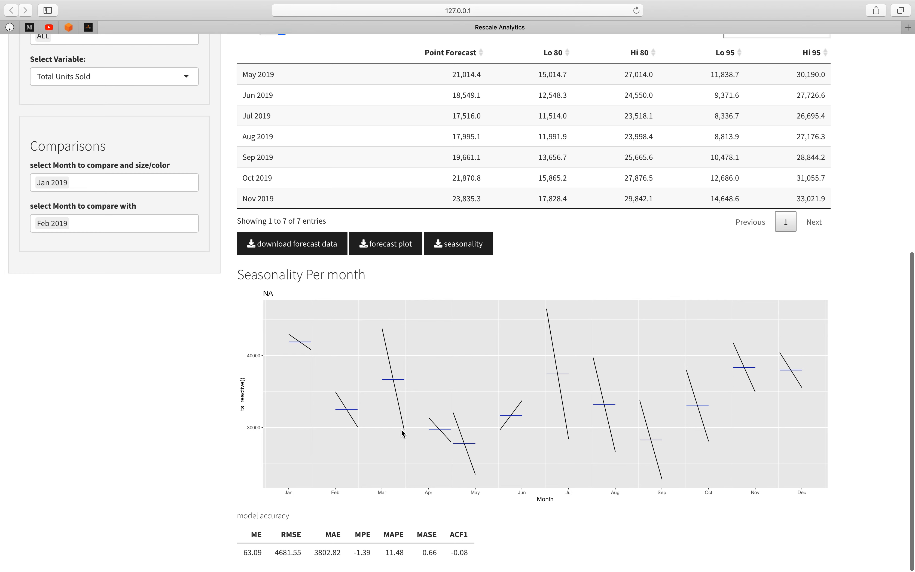
mouse_move(404, 446)
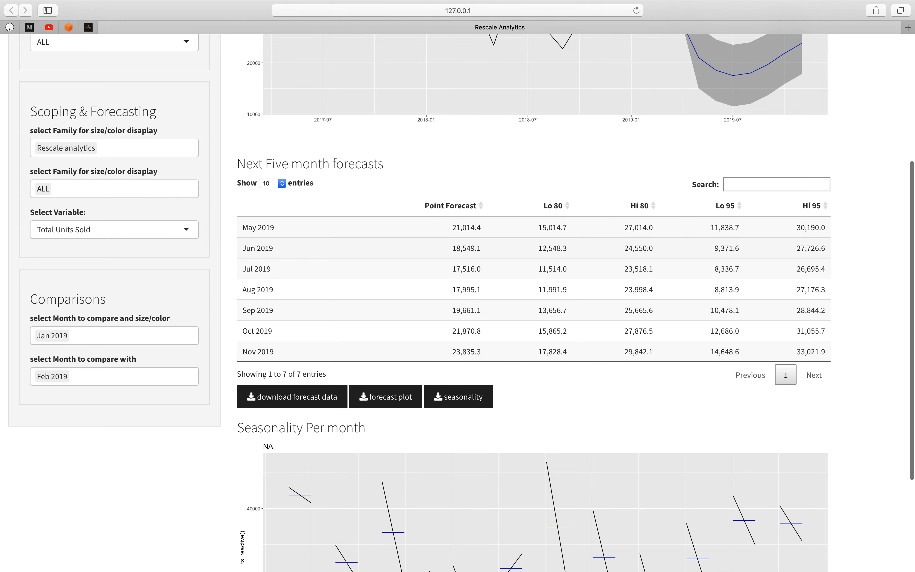
Change the forecast variable from total units sold to Revenue, then to Profit
scroll("up", 3)
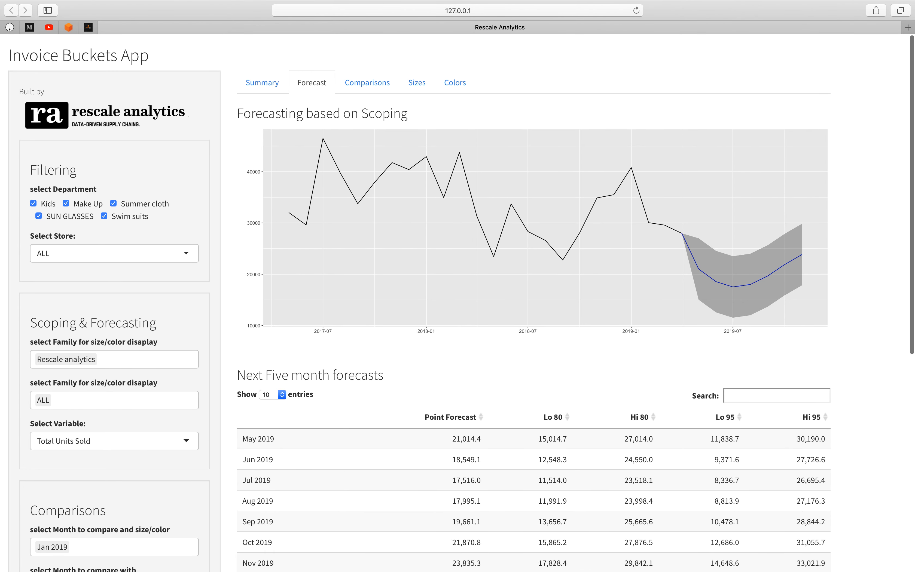
scroll("down", 3)
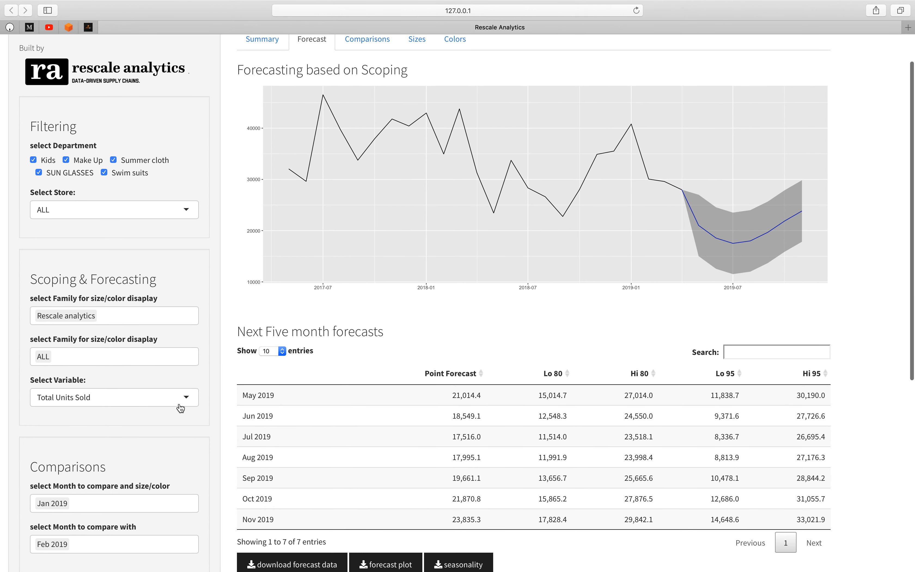
left_click(114, 398)
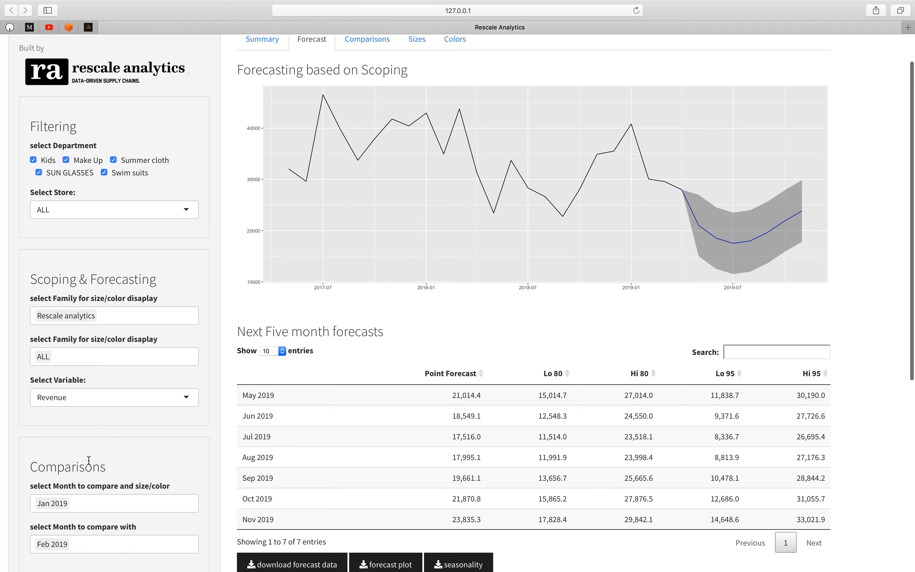
left_click(115, 397)
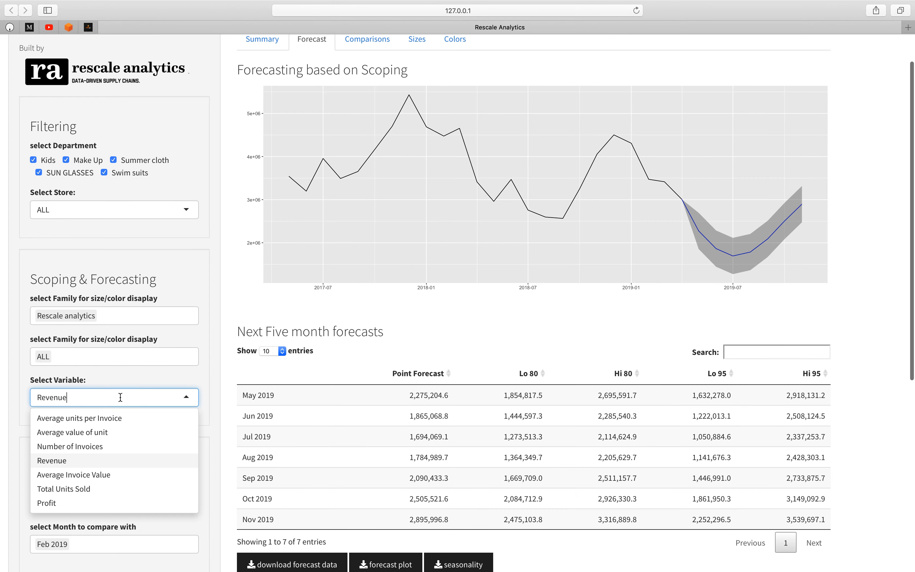
mouse_move(66, 494)
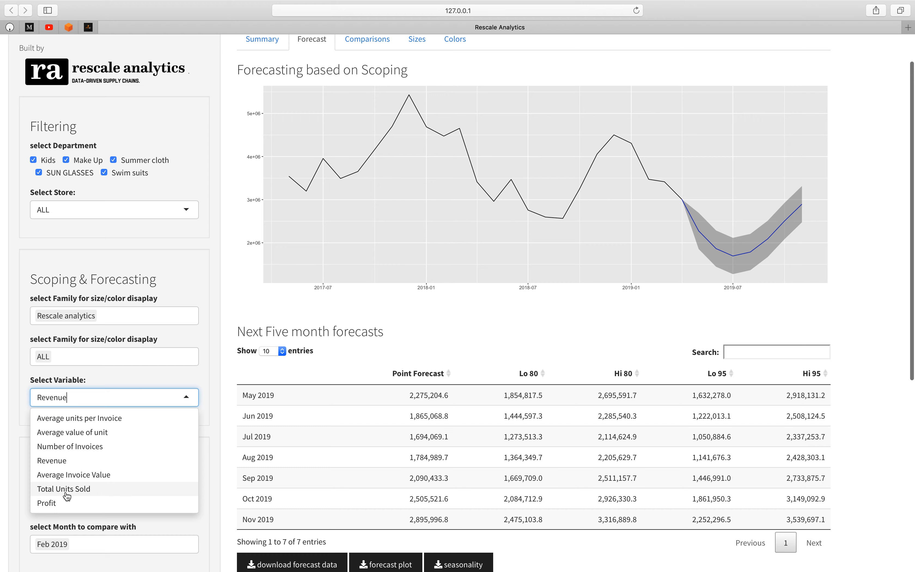
left_click(47, 503)
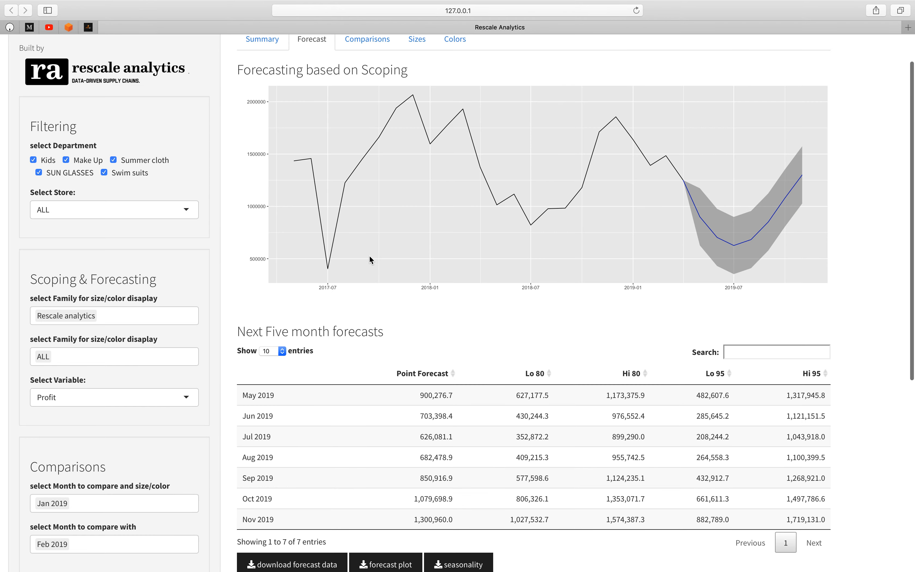
mouse_move(380, 49)
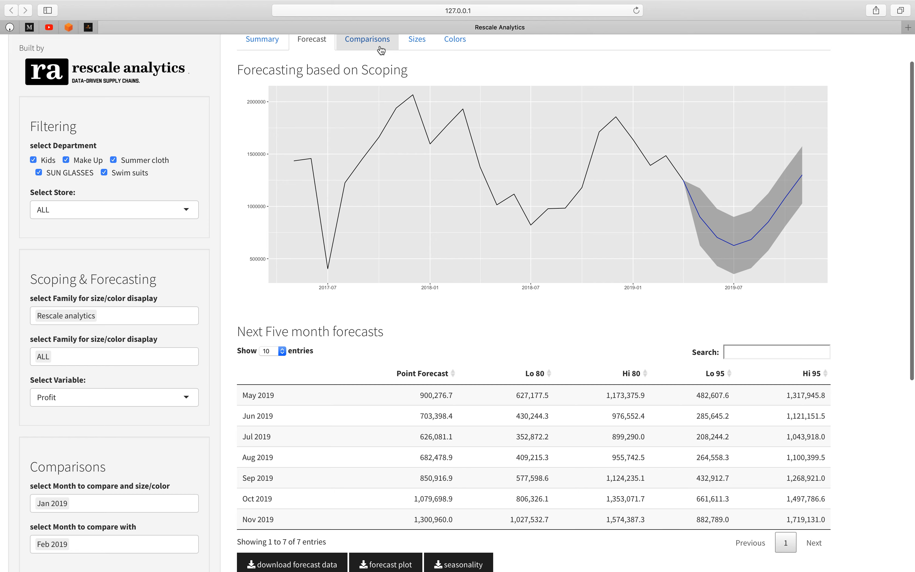
Compare invoice buckets for Jan 2018 against Jan 2019 in the month comparison tables
left_click(367, 39)
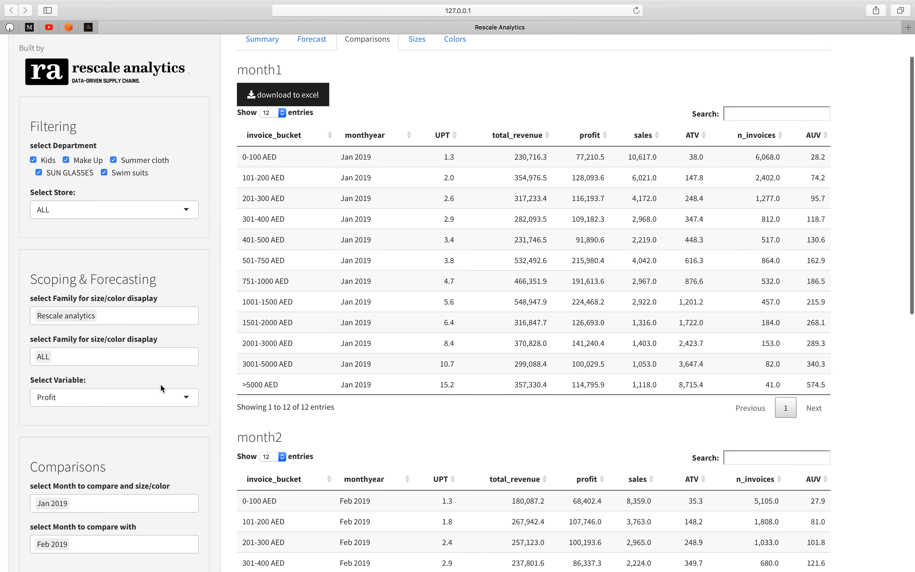
scroll("down", 3)
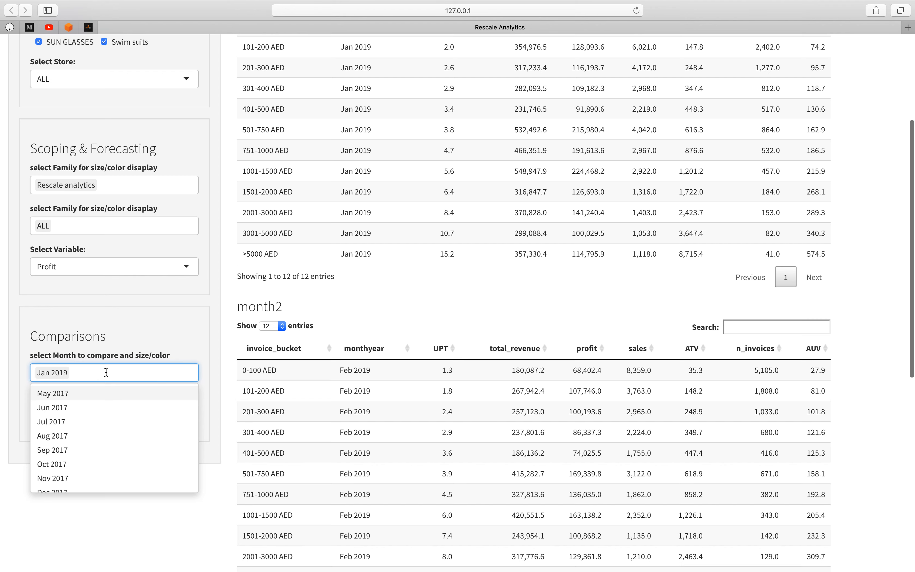
type("ja")
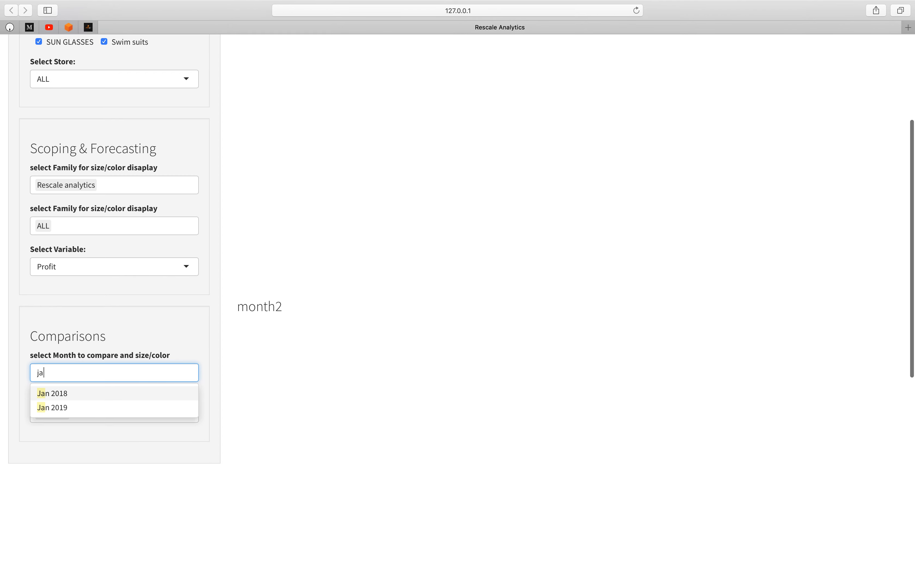
left_click(52, 393)
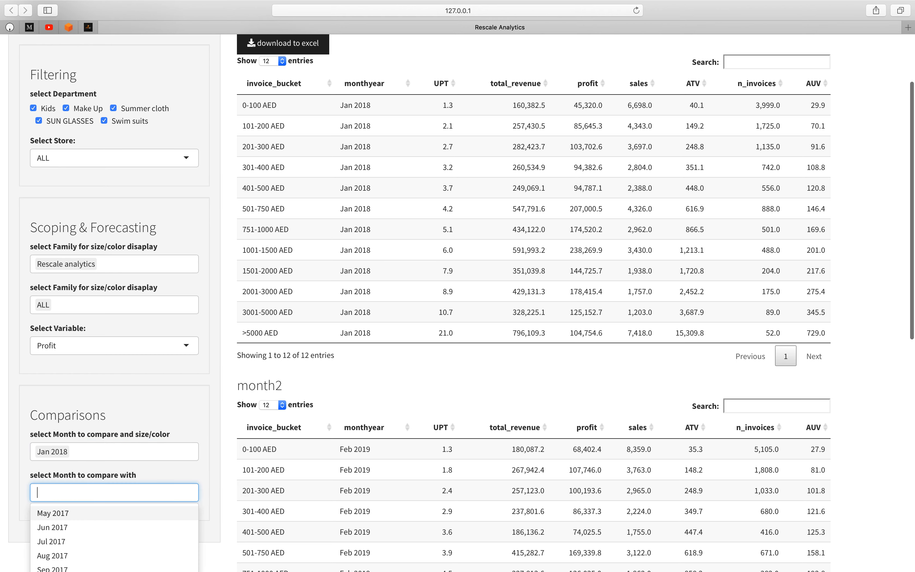
type("jan")
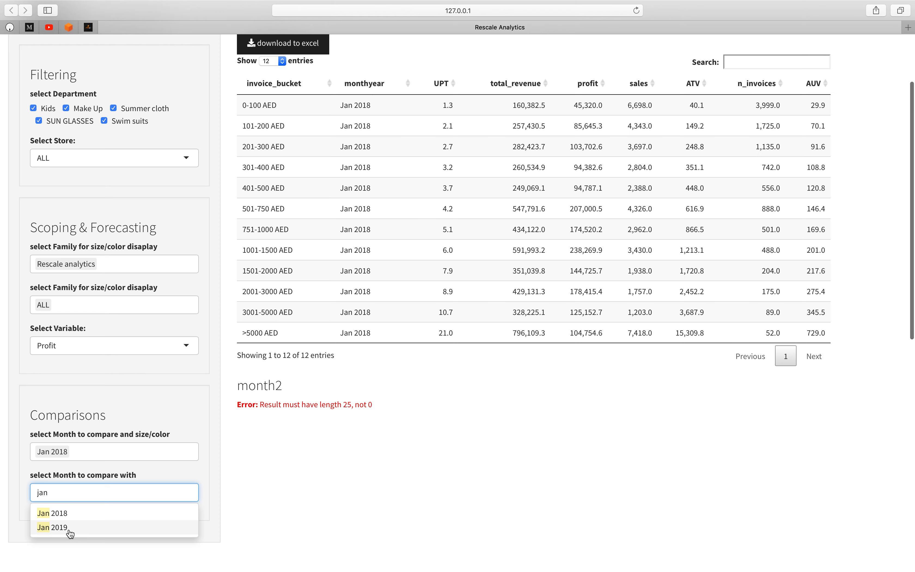
left_click(59, 527)
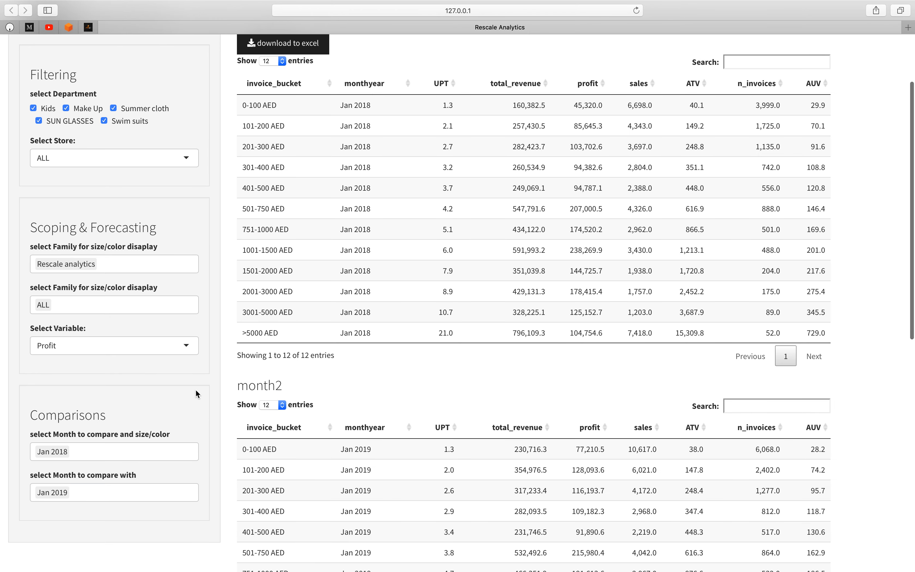
mouse_move(393, 157)
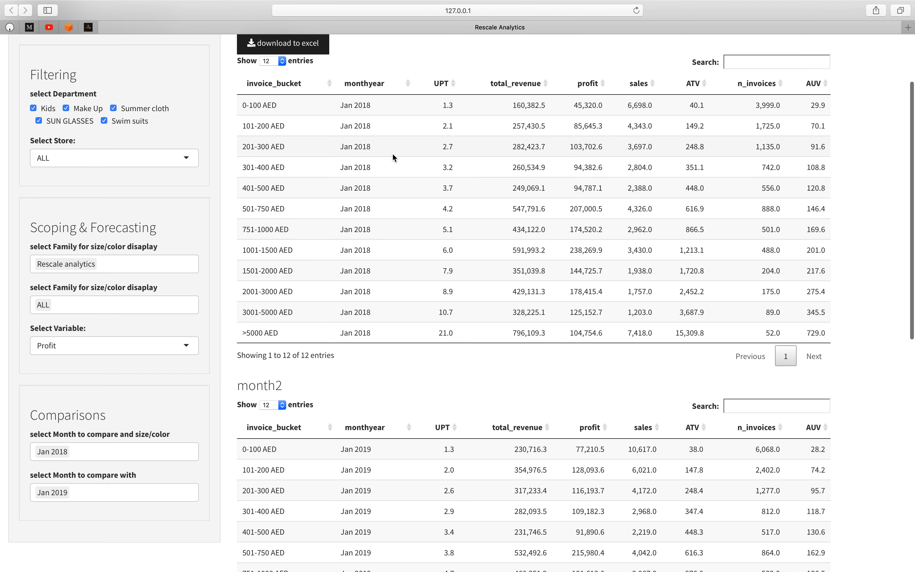
mouse_move(545, 118)
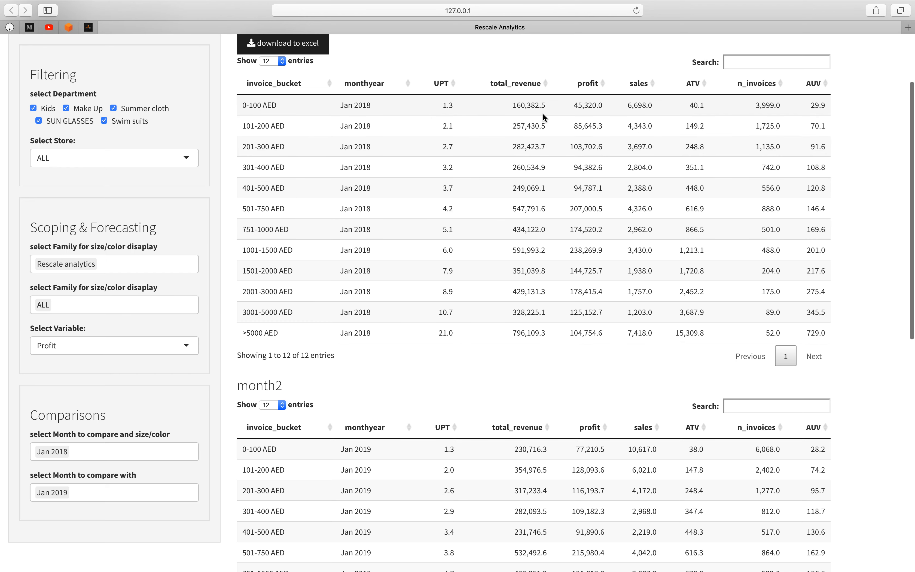
mouse_move(529, 105)
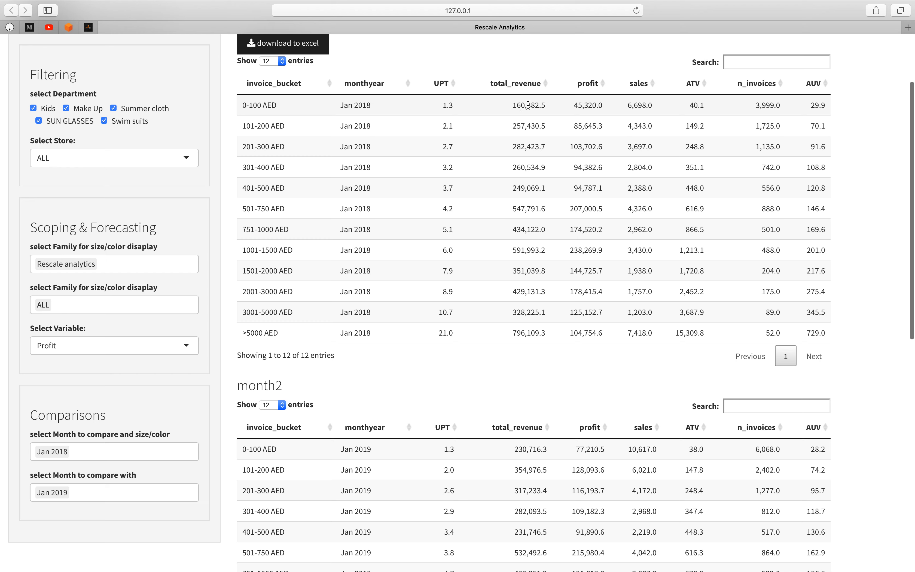
mouse_move(524, 116)
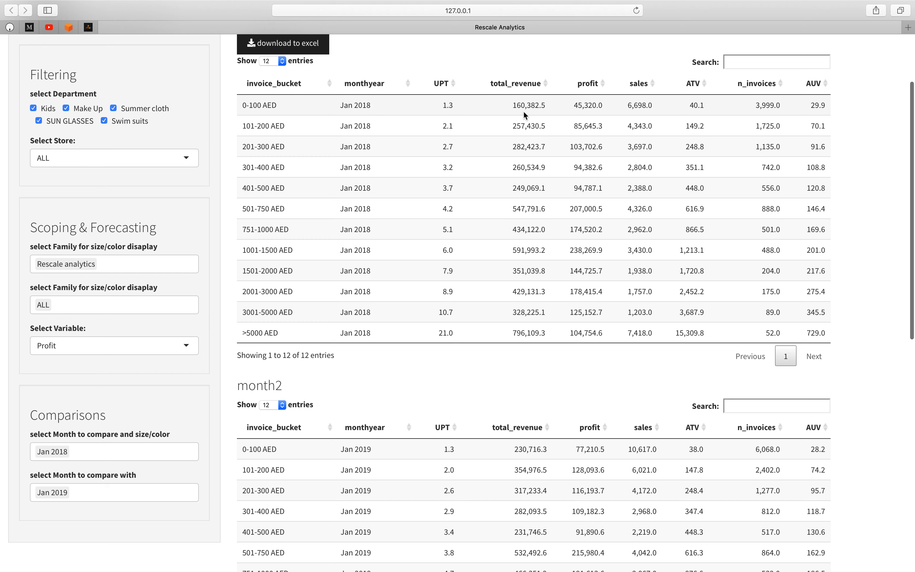
mouse_move(526, 440)
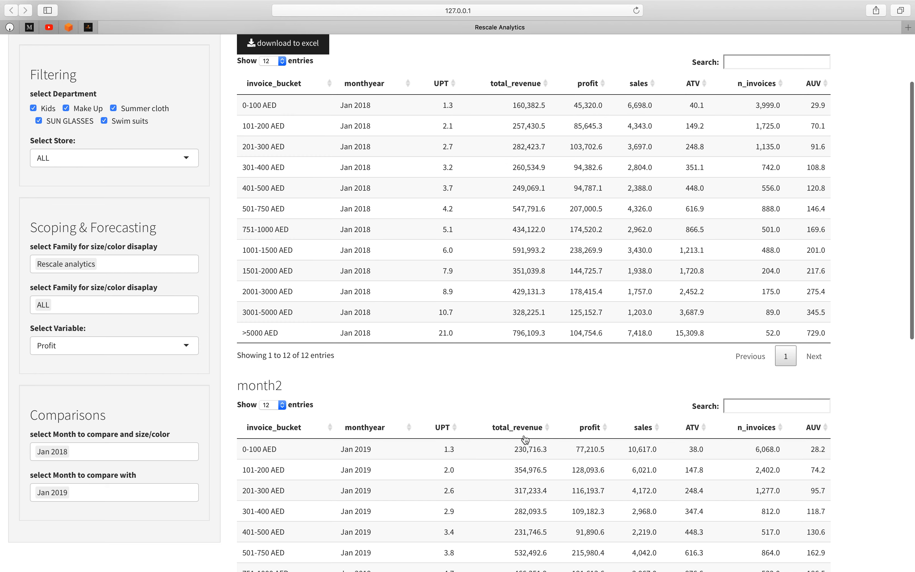
mouse_move(520, 399)
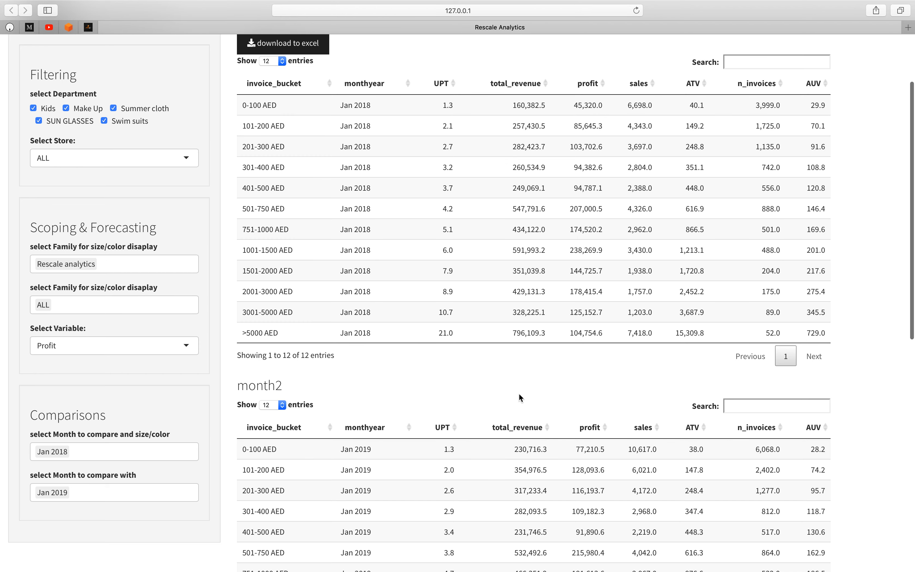
Scroll through the Jan 2018 and Jan 2019 per-bucket comparison tables
scroll("down", 3)
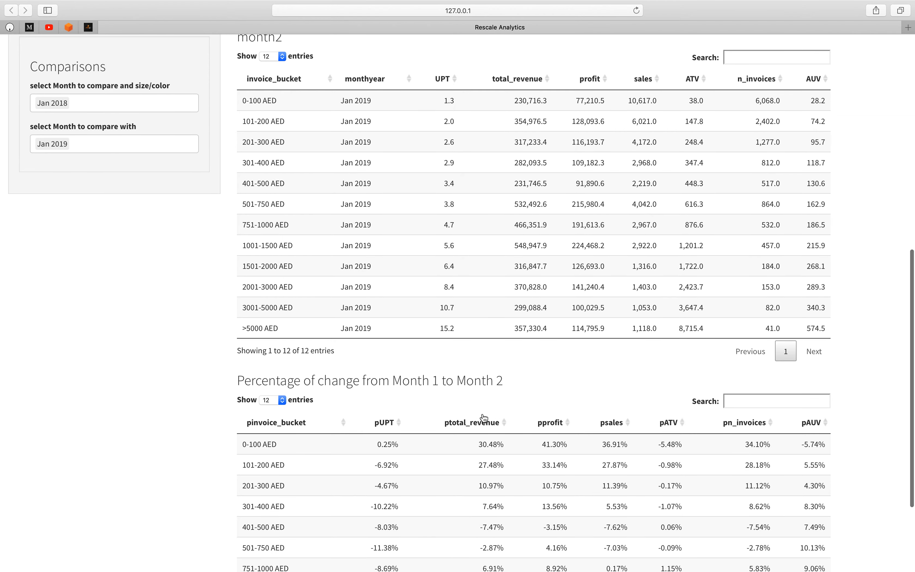
mouse_move(502, 423)
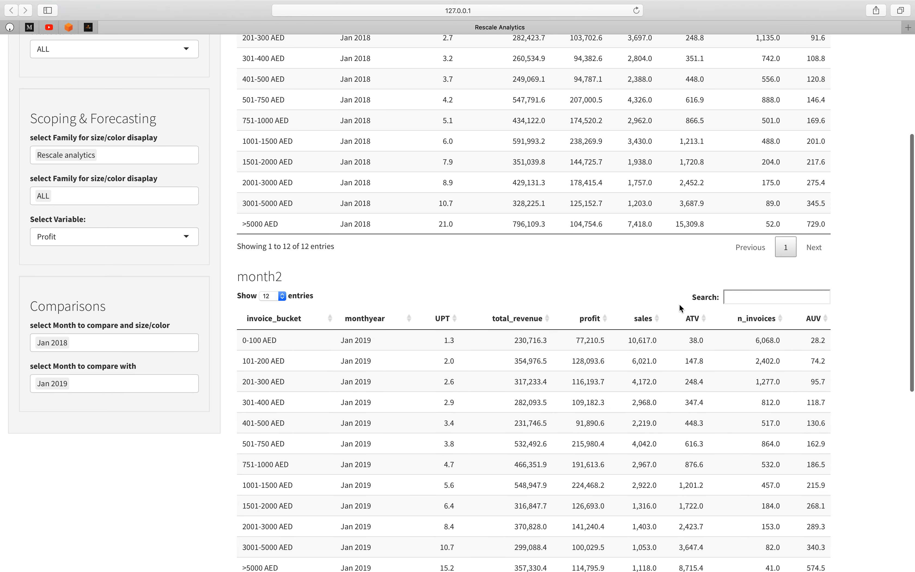
mouse_move(696, 317)
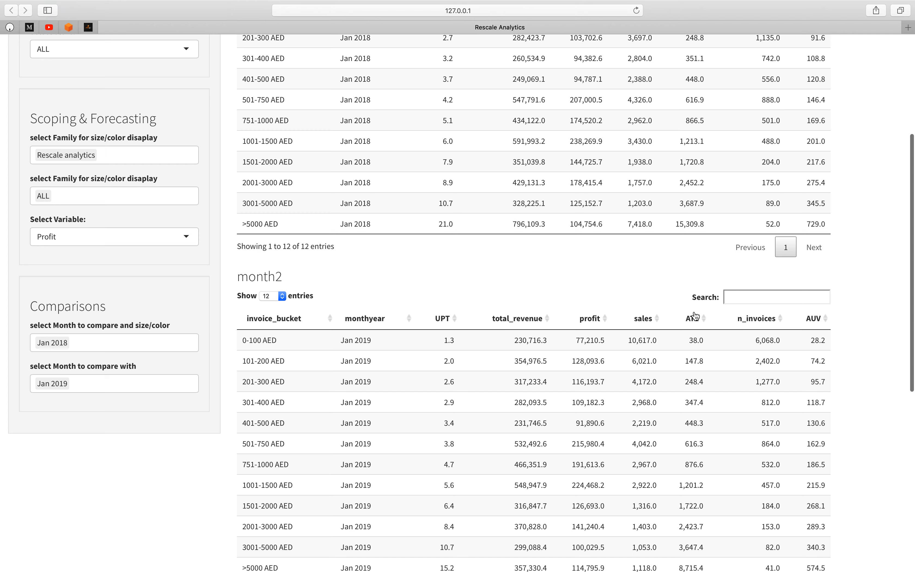
mouse_move(758, 333)
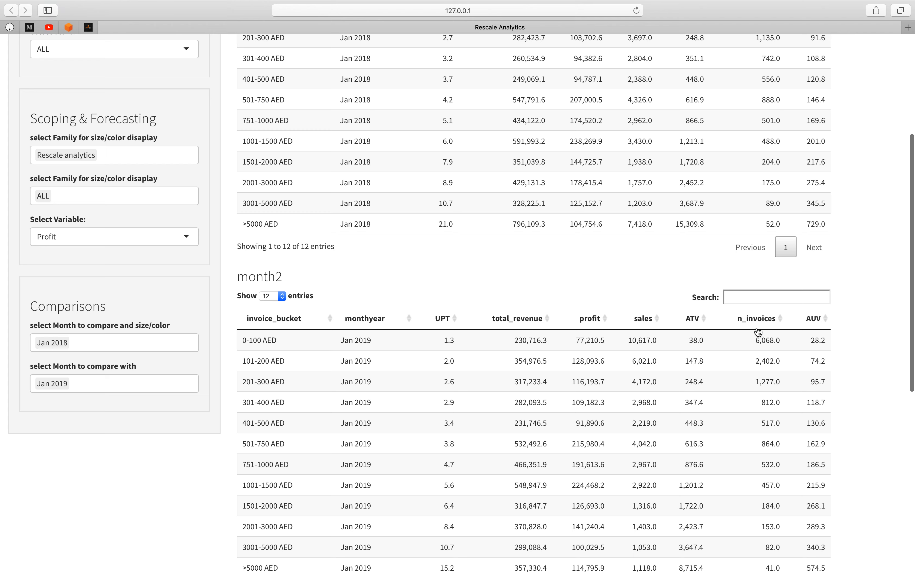
mouse_move(651, 337)
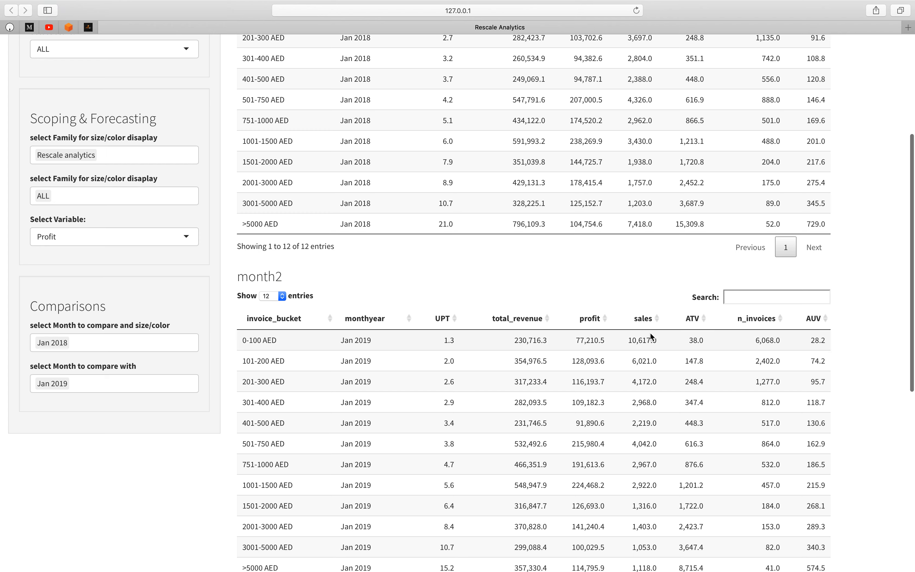
mouse_move(763, 340)
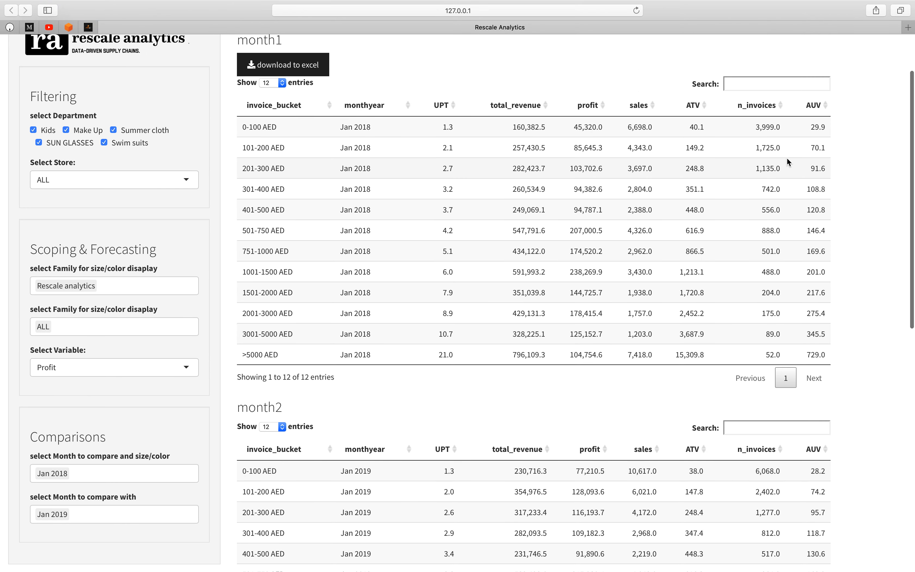
mouse_move(769, 131)
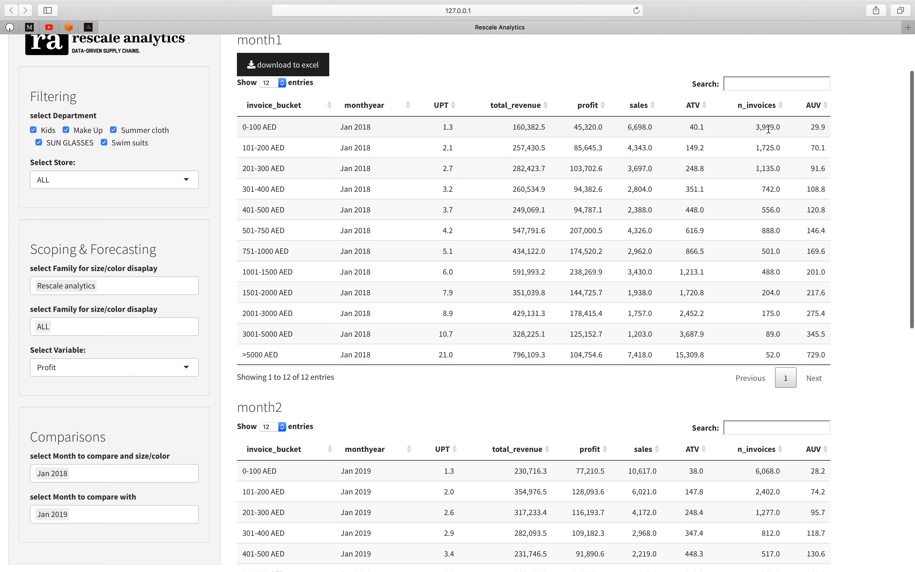
mouse_move(765, 127)
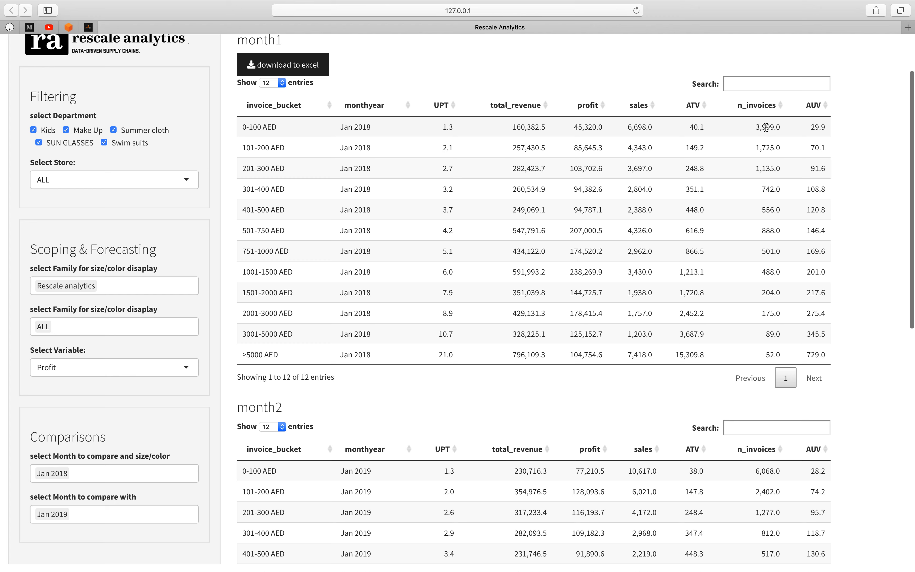
mouse_move(751, 475)
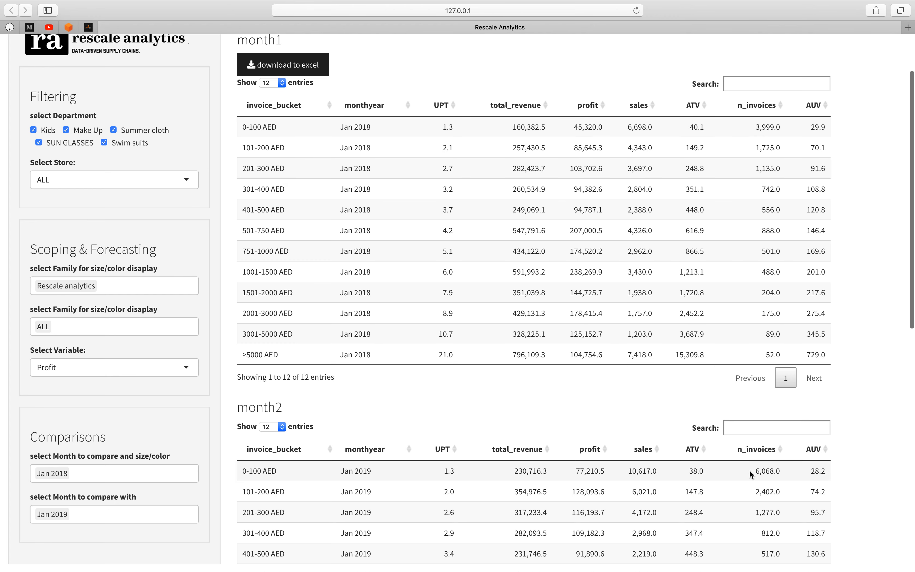
mouse_move(549, 455)
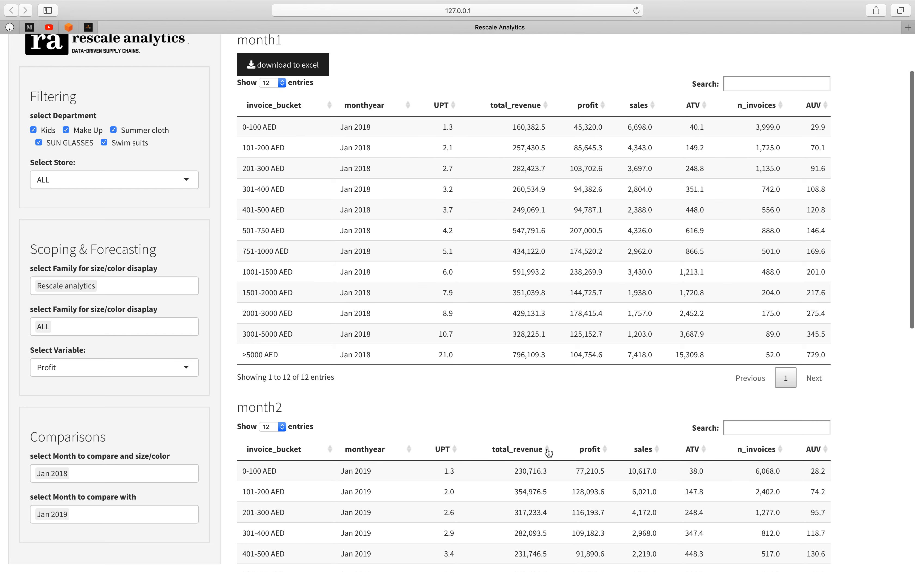
mouse_move(664, 424)
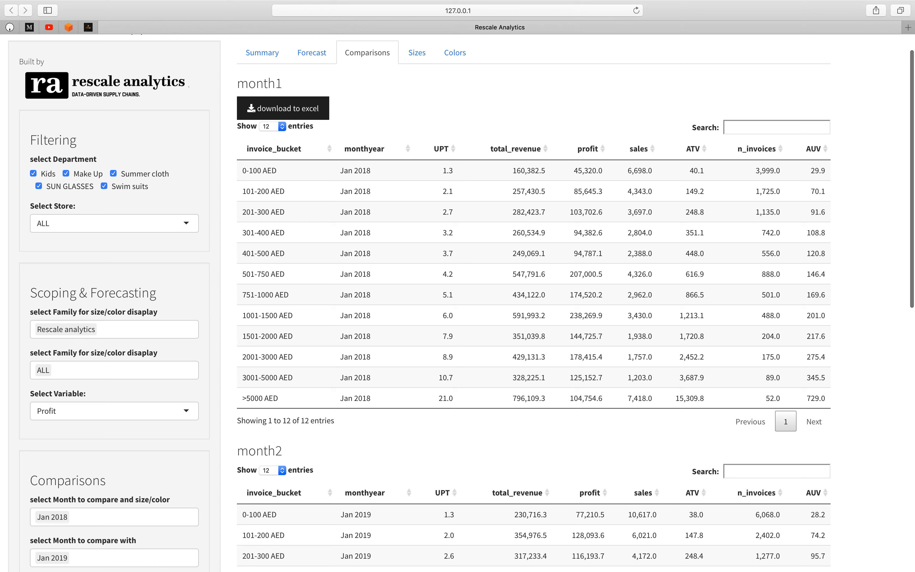
scroll("down", 3)
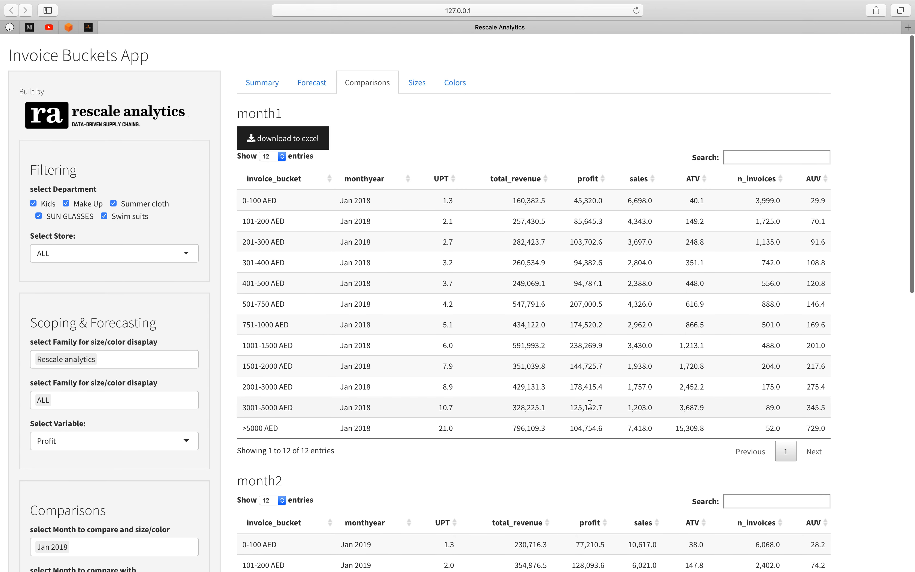
mouse_move(476, 223)
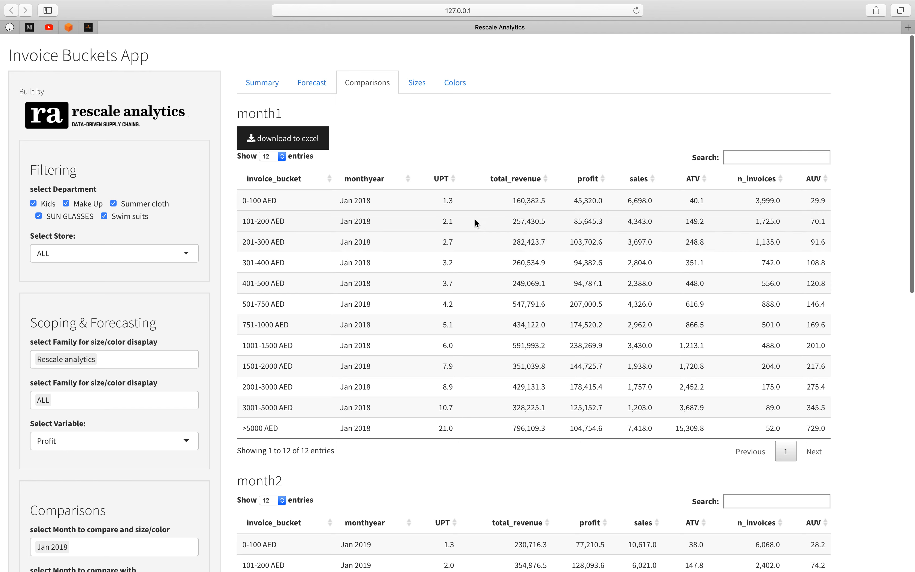
mouse_move(431, 196)
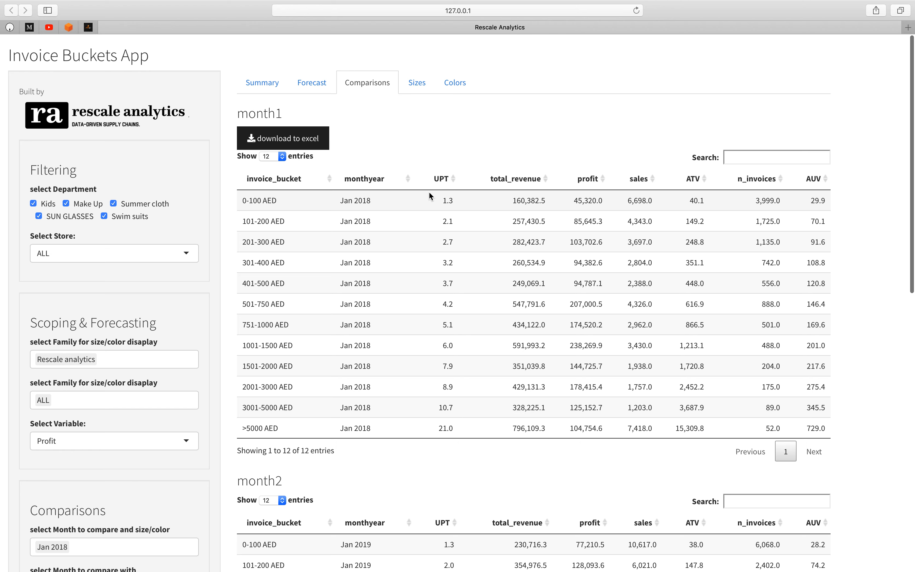
mouse_move(423, 116)
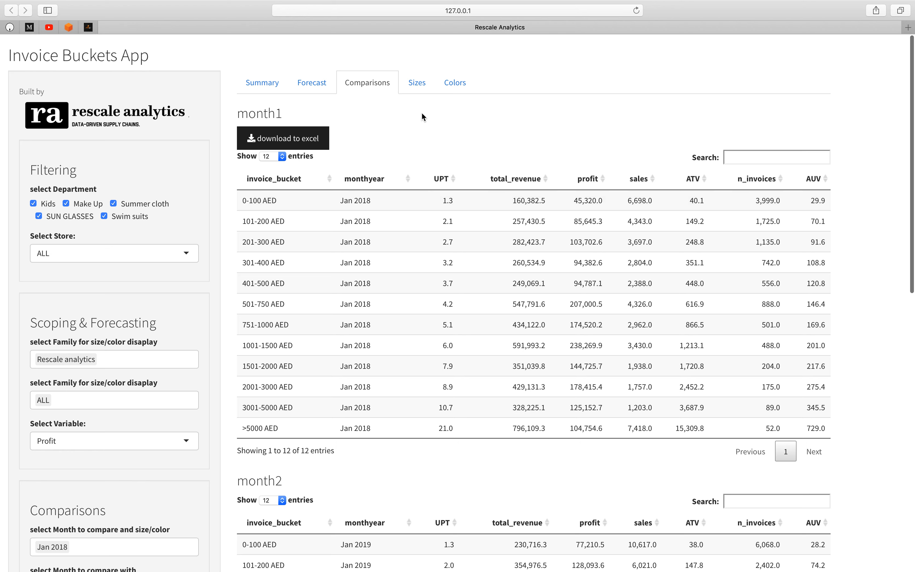
mouse_move(417, 90)
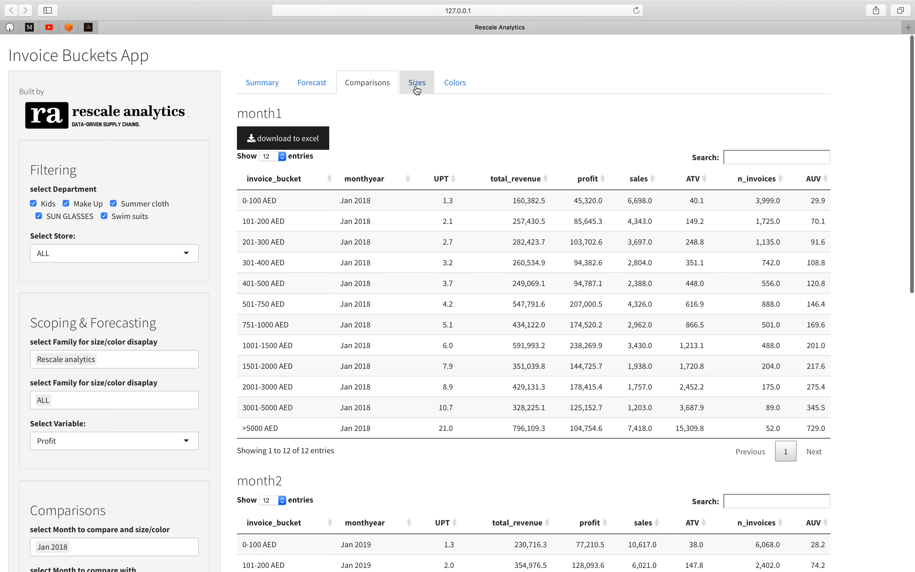
Show the Jan 2018 size distribution bar charts and scroll through each product family
left_click(417, 83)
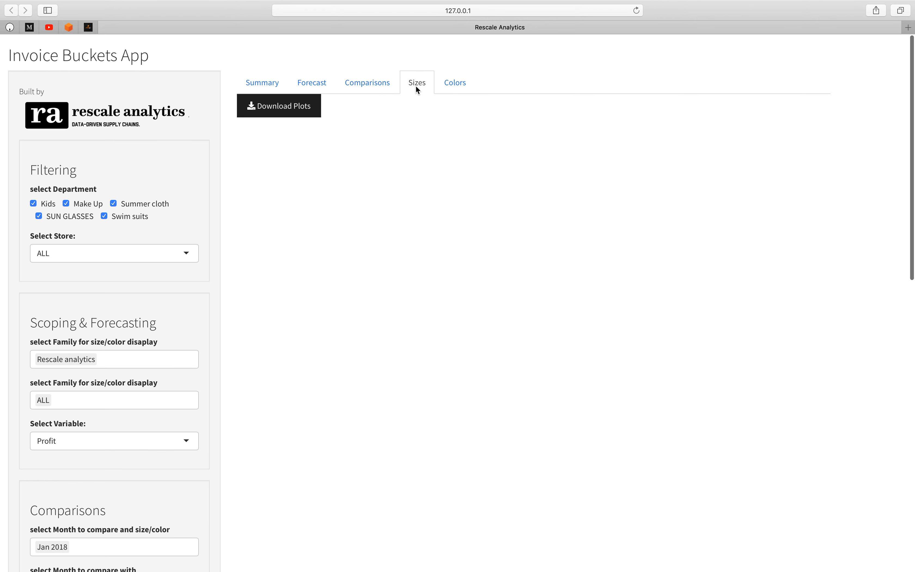
left_click(417, 83)
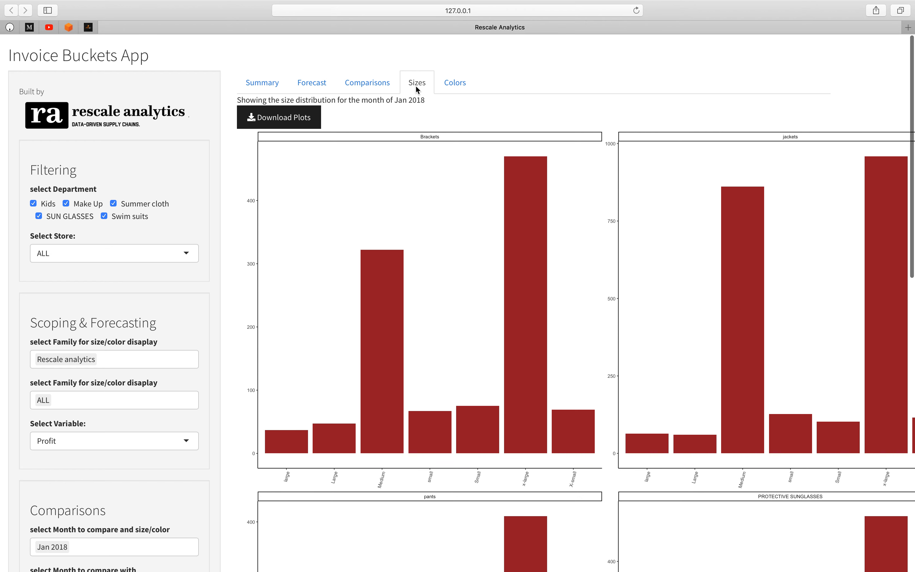
mouse_move(415, 98)
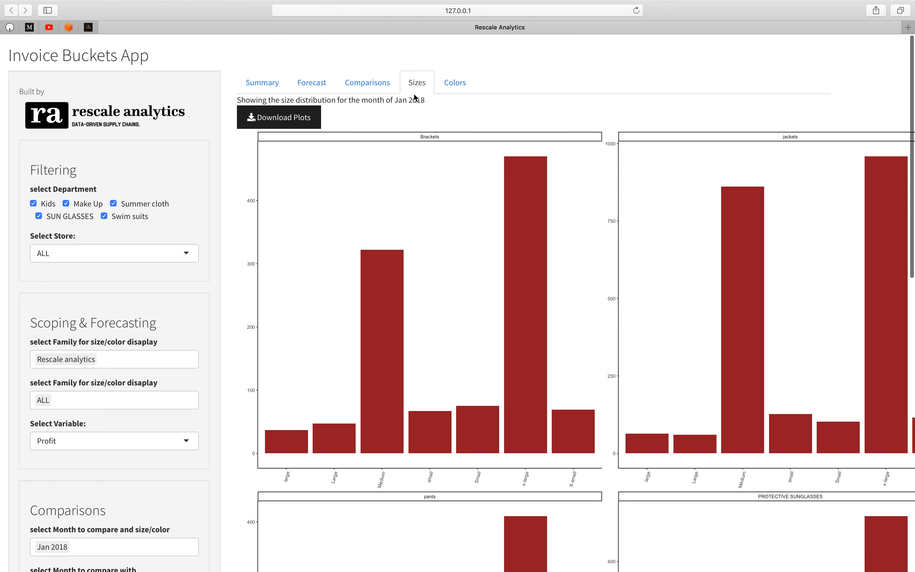
mouse_move(409, 158)
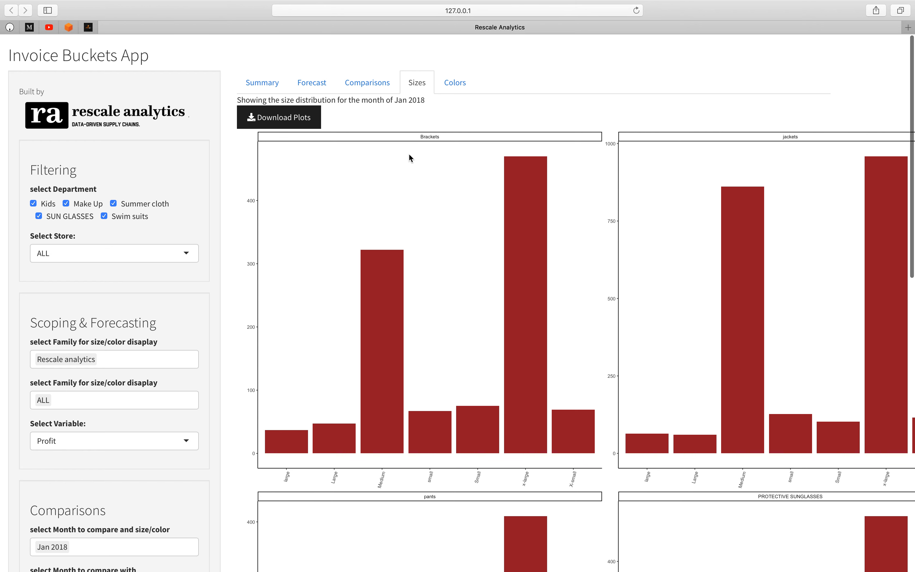
mouse_move(397, 210)
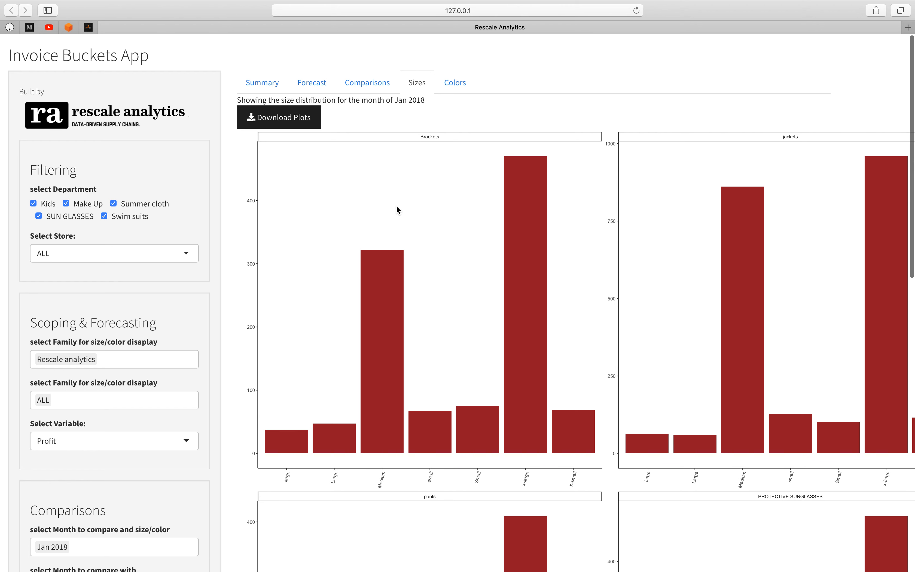
mouse_move(422, 191)
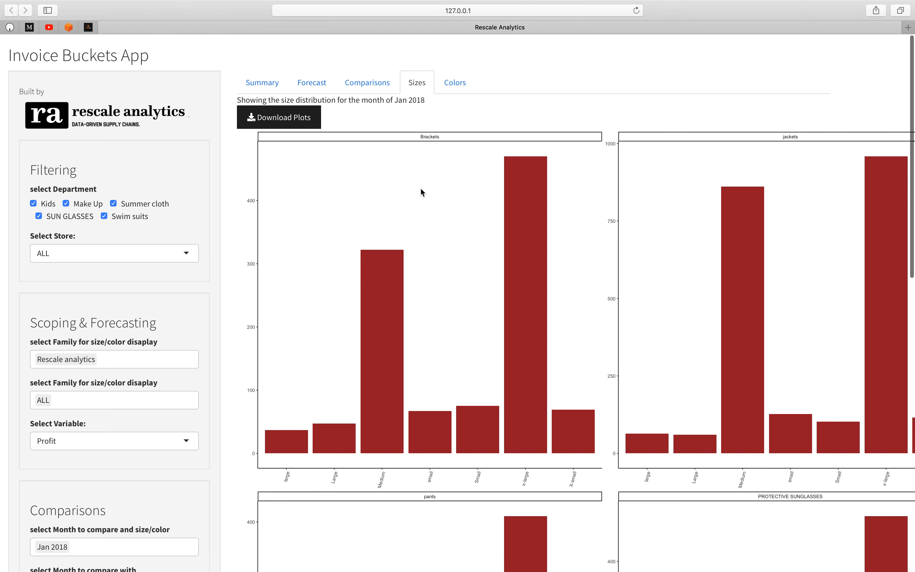
mouse_move(796, 132)
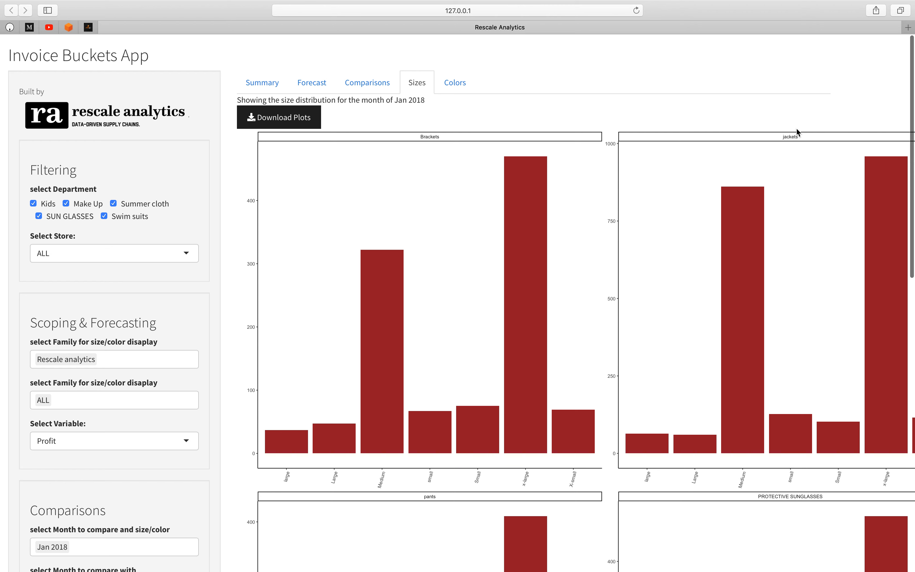
mouse_move(466, 150)
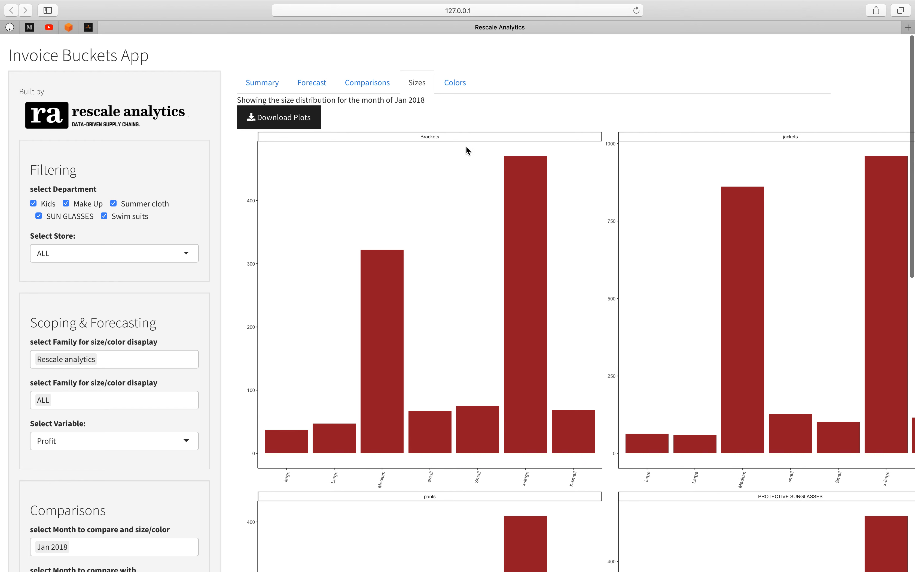
mouse_move(418, 142)
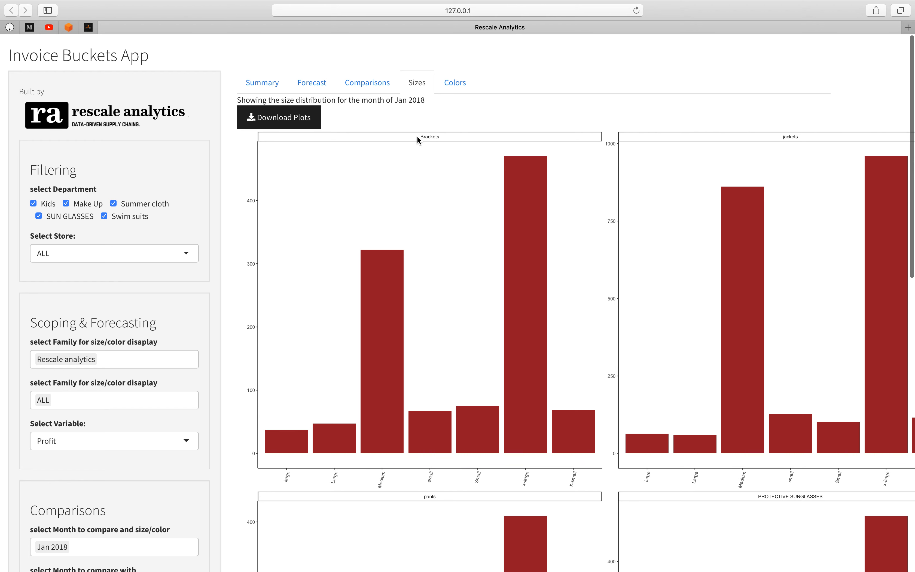
mouse_move(433, 150)
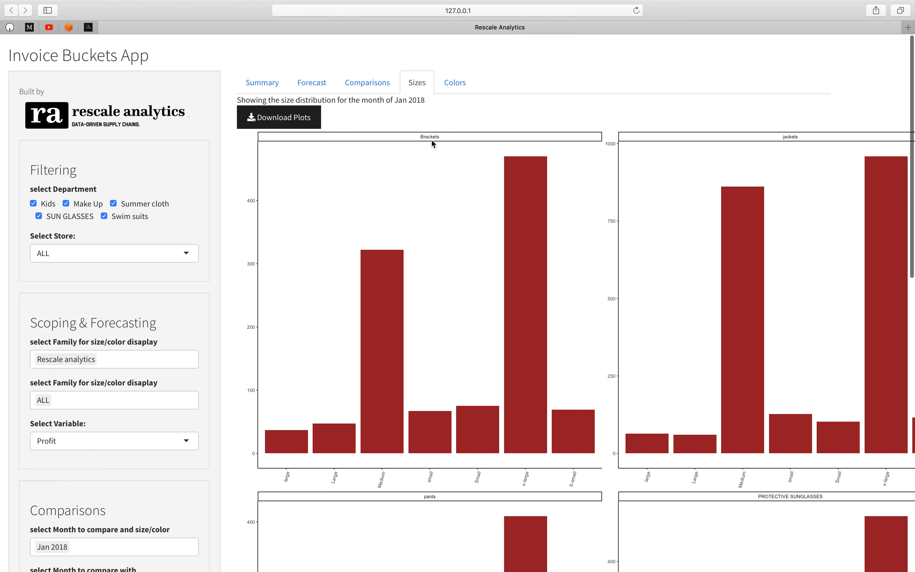
mouse_move(532, 225)
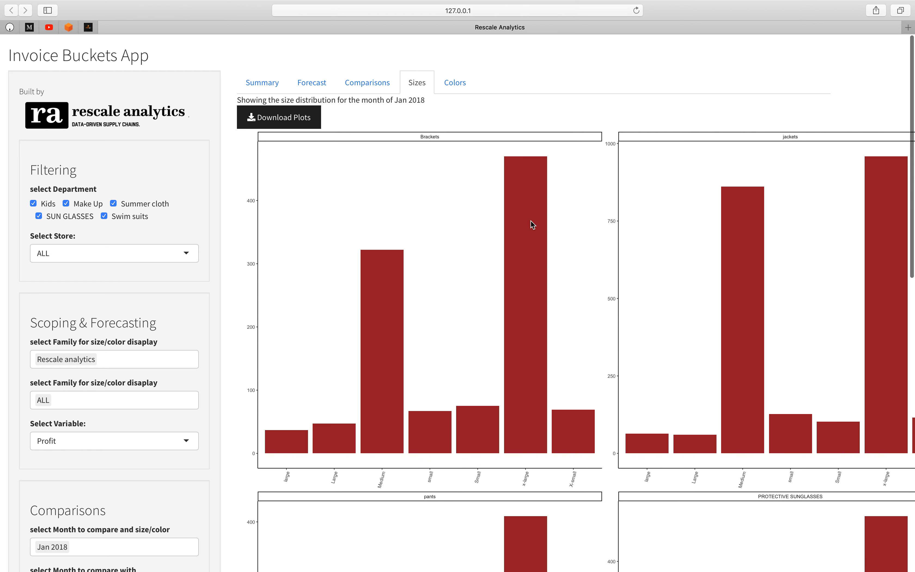
mouse_move(528, 238)
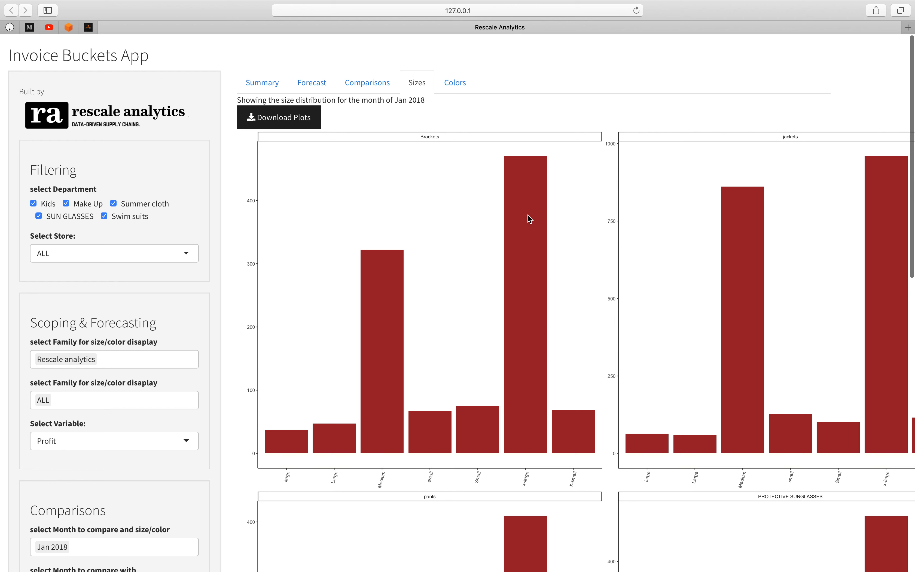
mouse_move(522, 205)
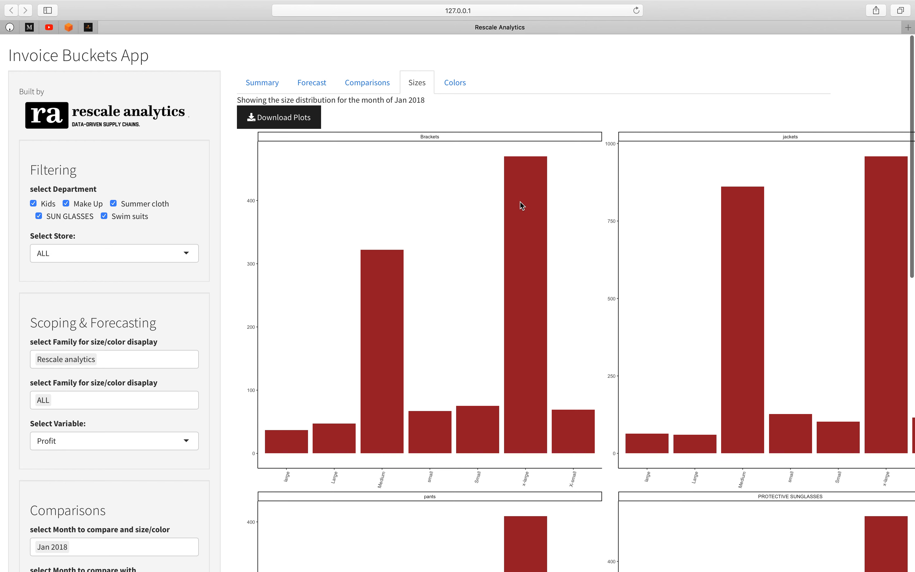
mouse_move(515, 190)
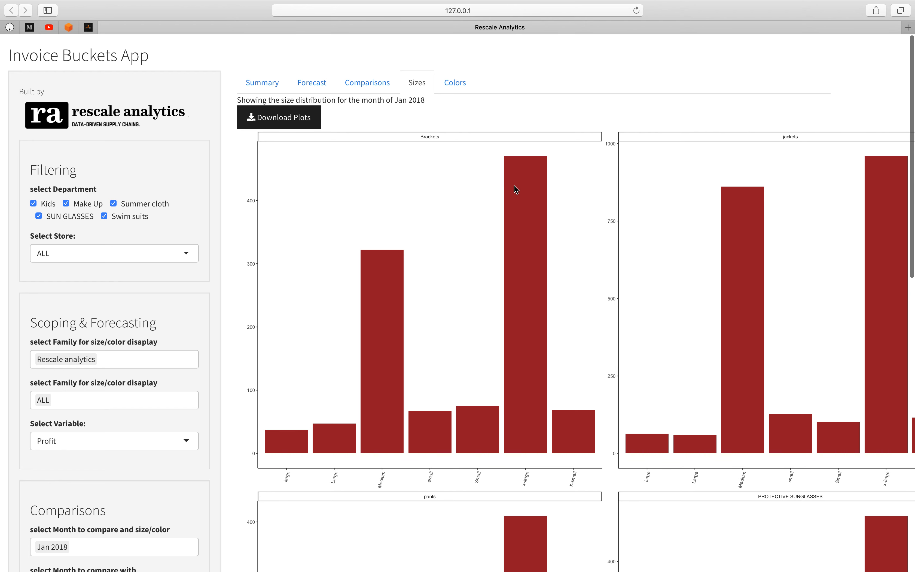
mouse_move(613, 207)
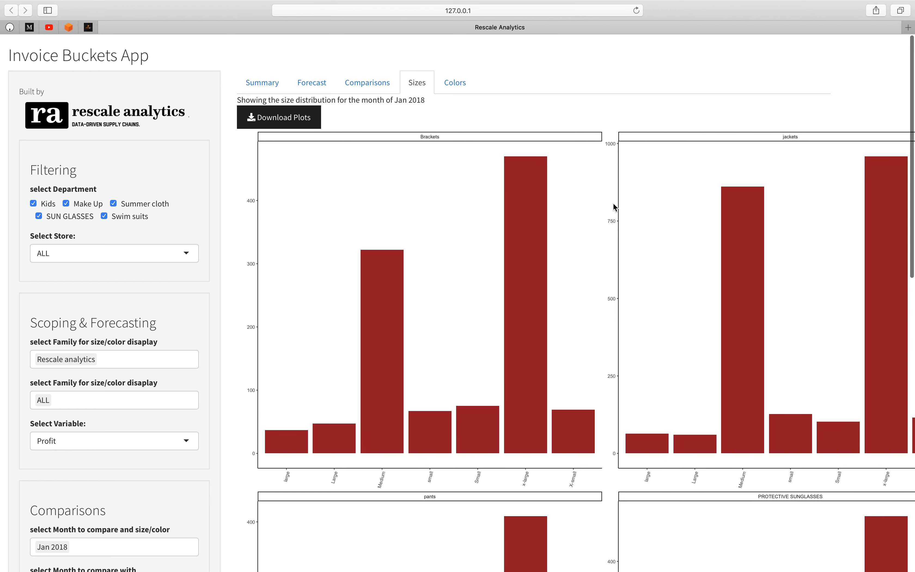
scroll("down", 3)
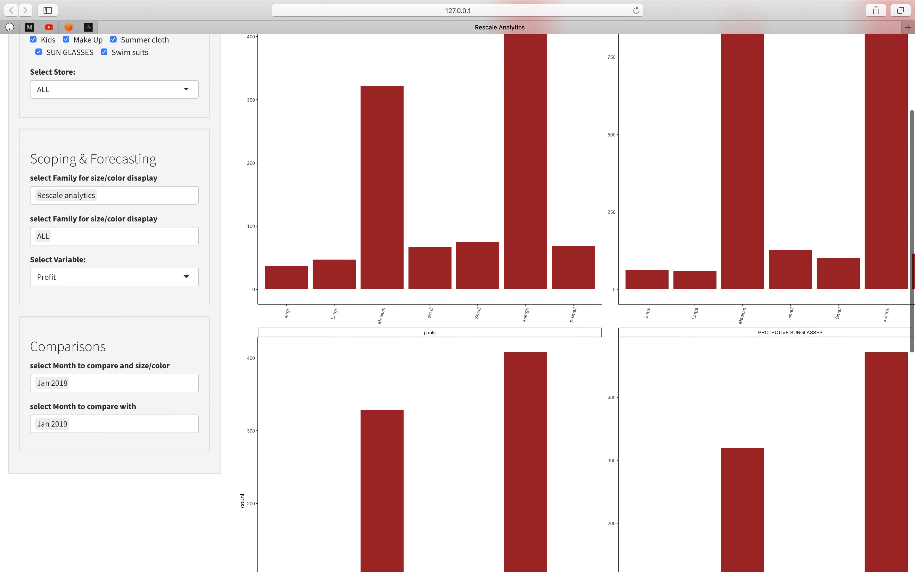
scroll("down", 3)
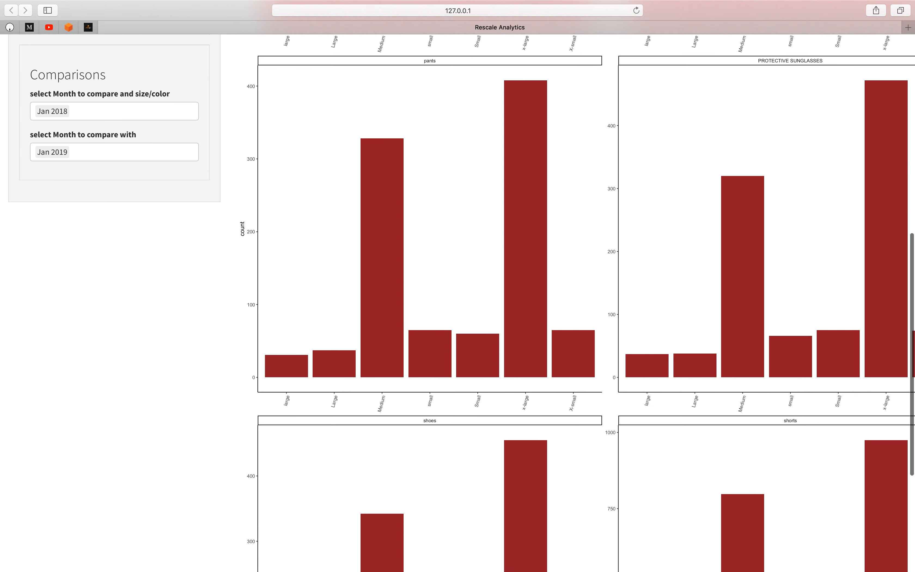
scroll("down", 3)
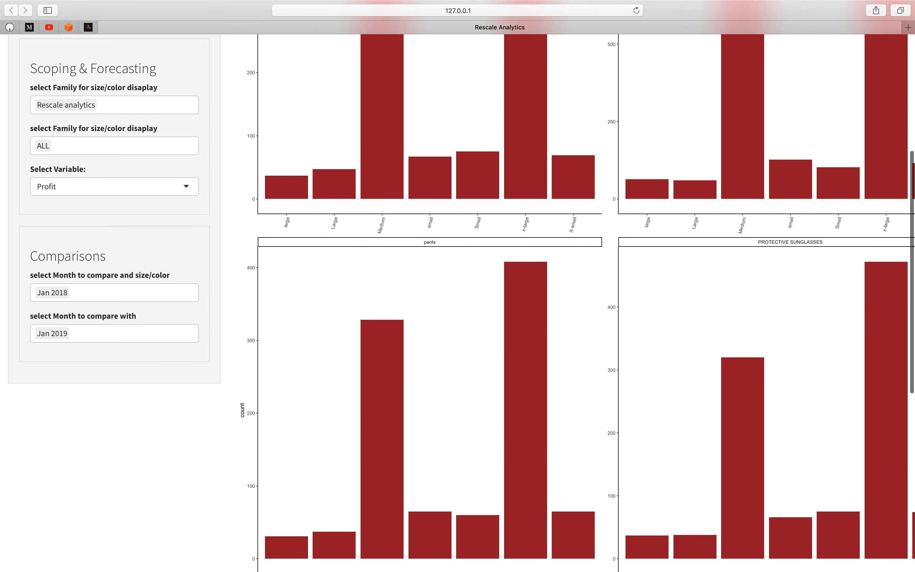
scroll("up", 3)
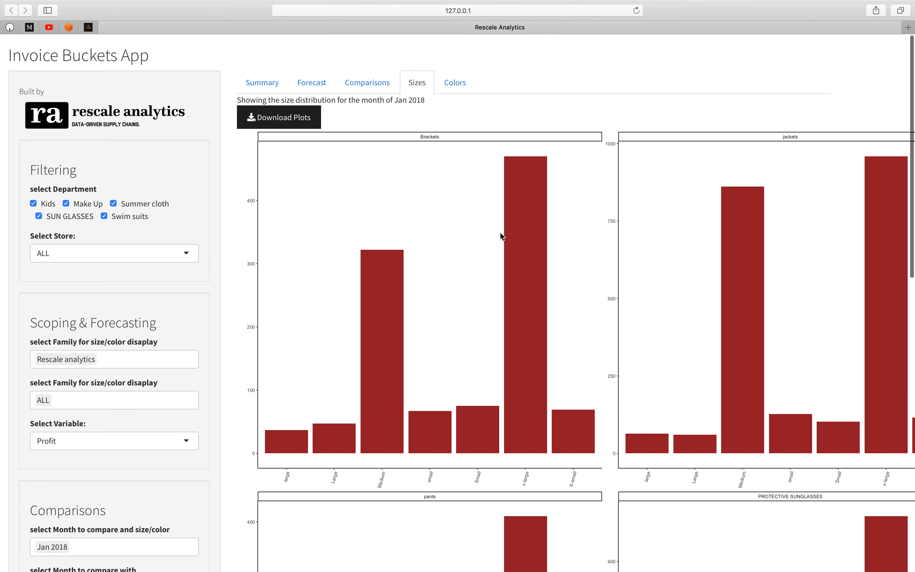
mouse_move(528, 235)
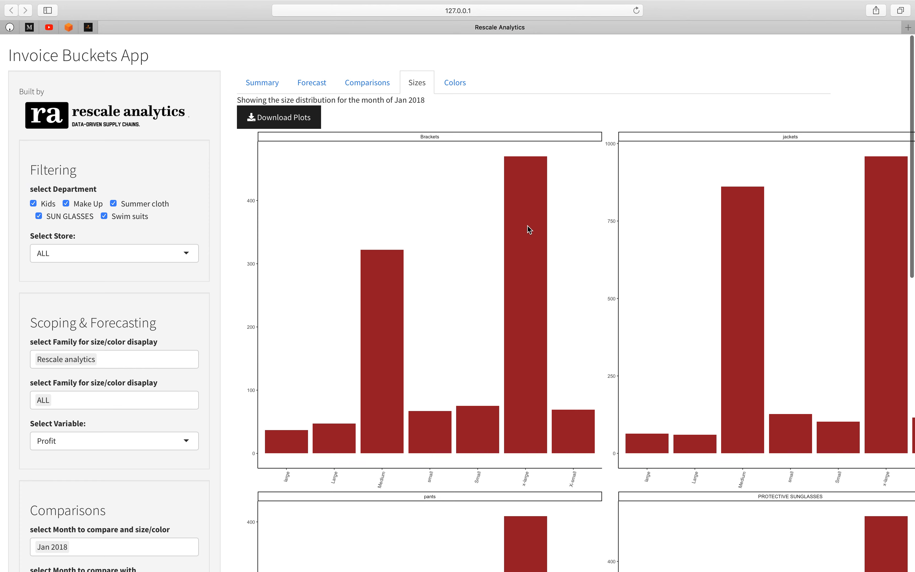
mouse_move(529, 183)
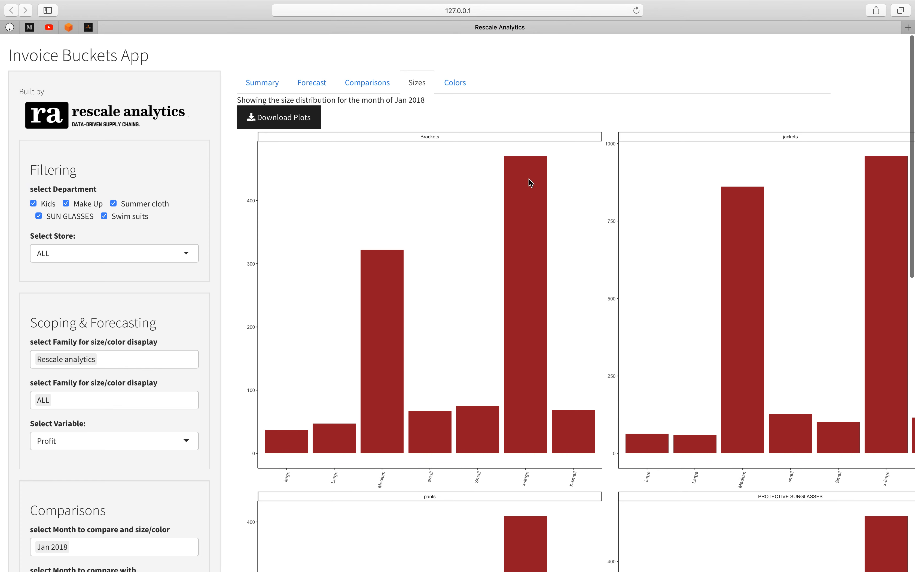
left_click(455, 82)
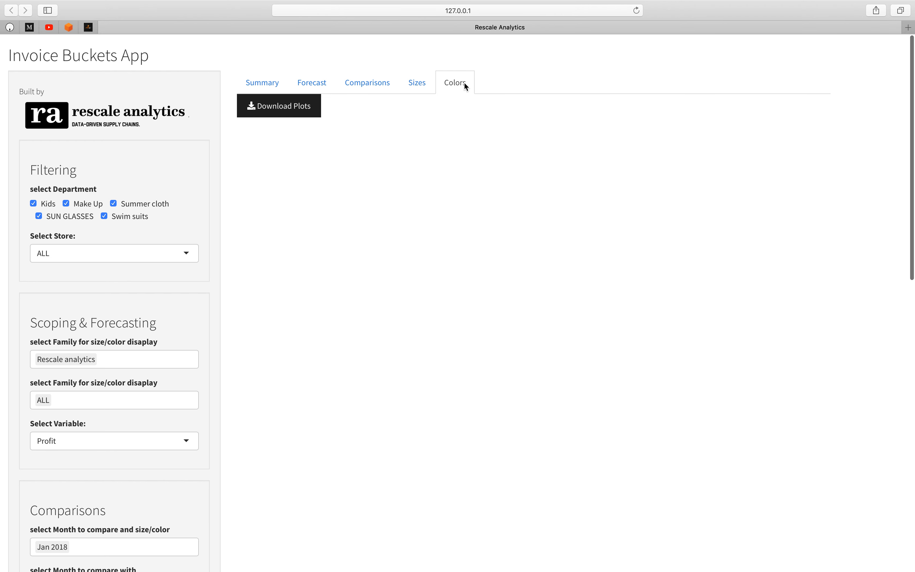
left_click(455, 82)
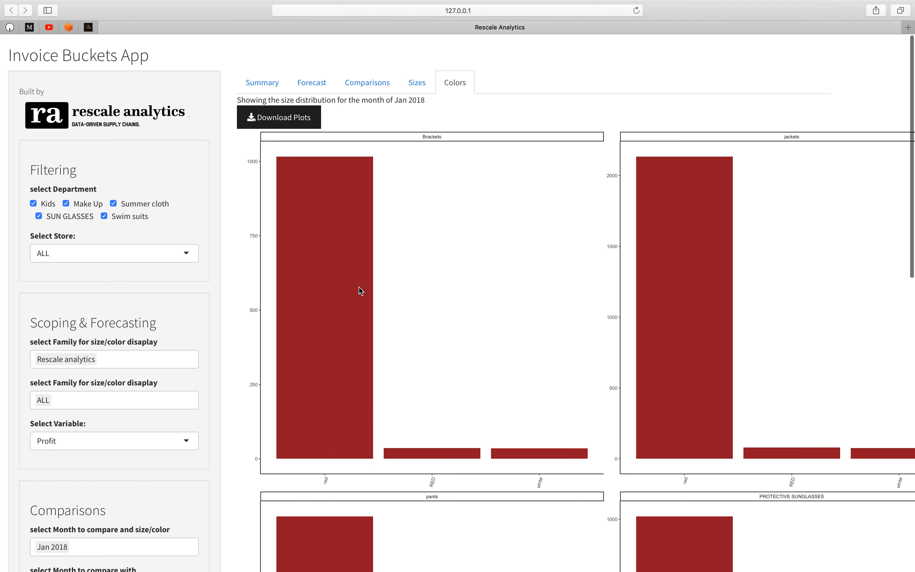
mouse_move(377, 303)
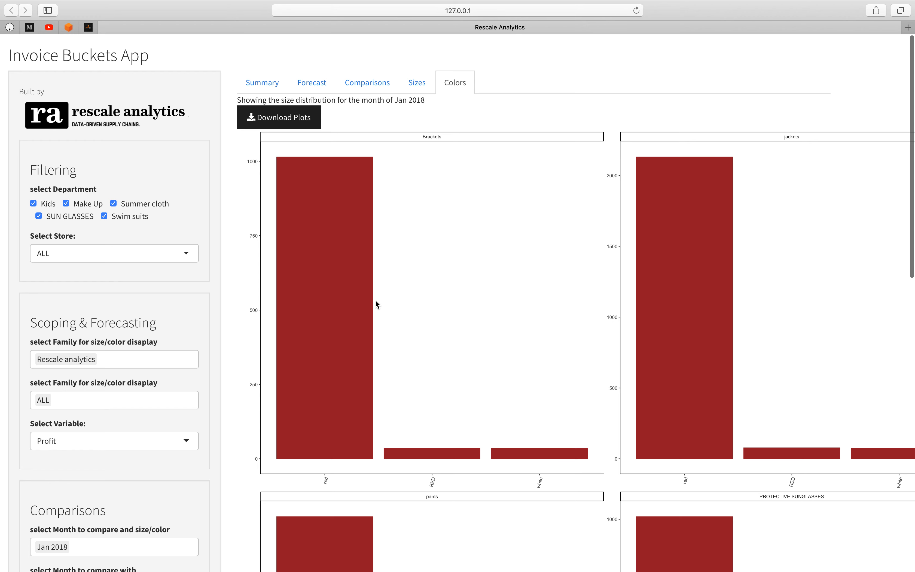
mouse_move(338, 243)
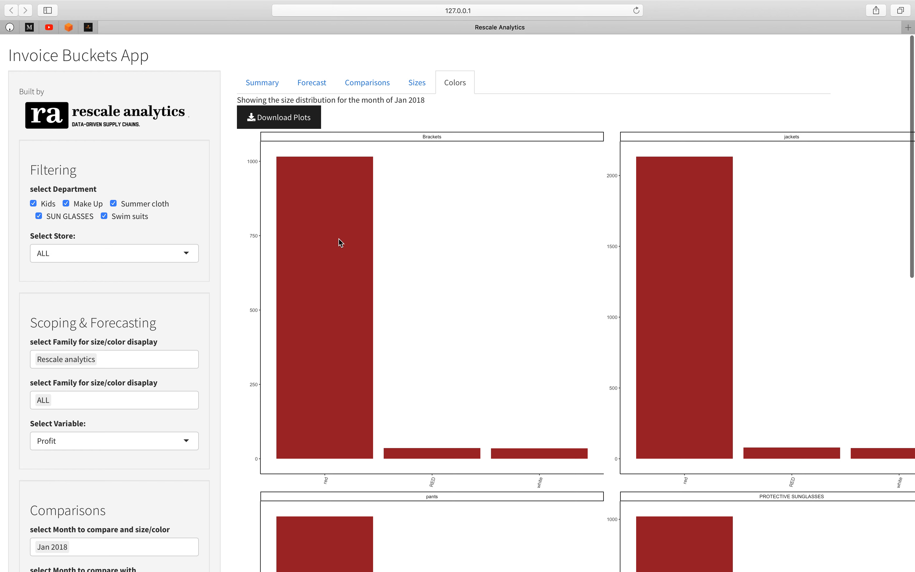
mouse_move(337, 252)
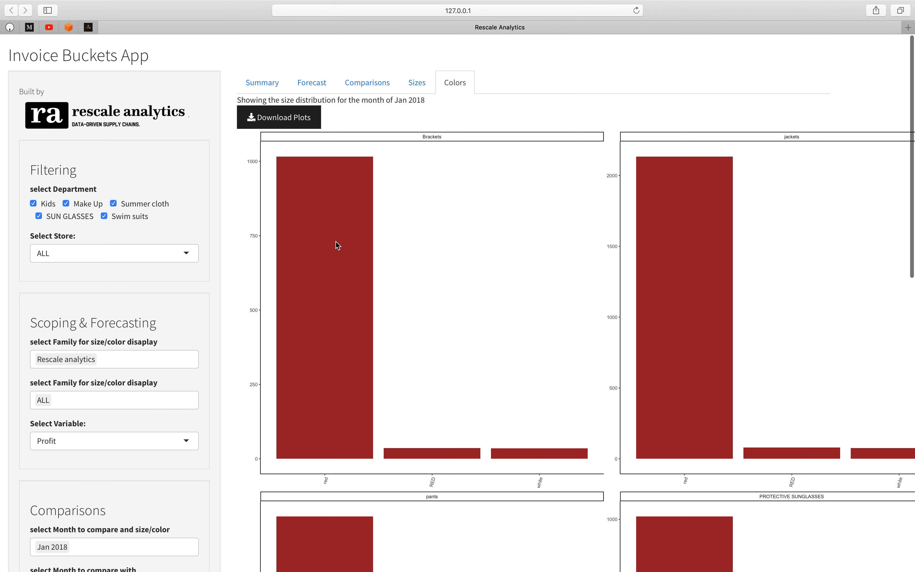
mouse_move(332, 259)
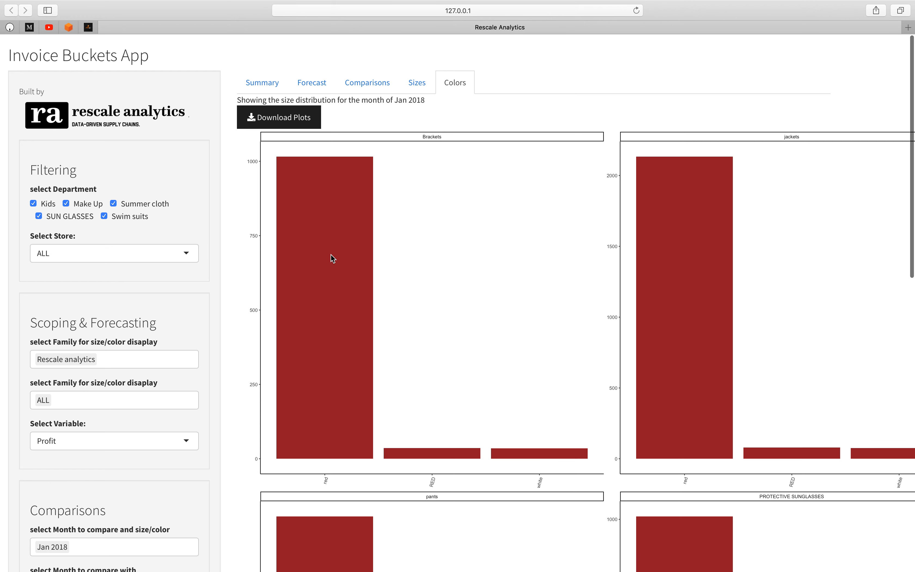
mouse_move(488, 118)
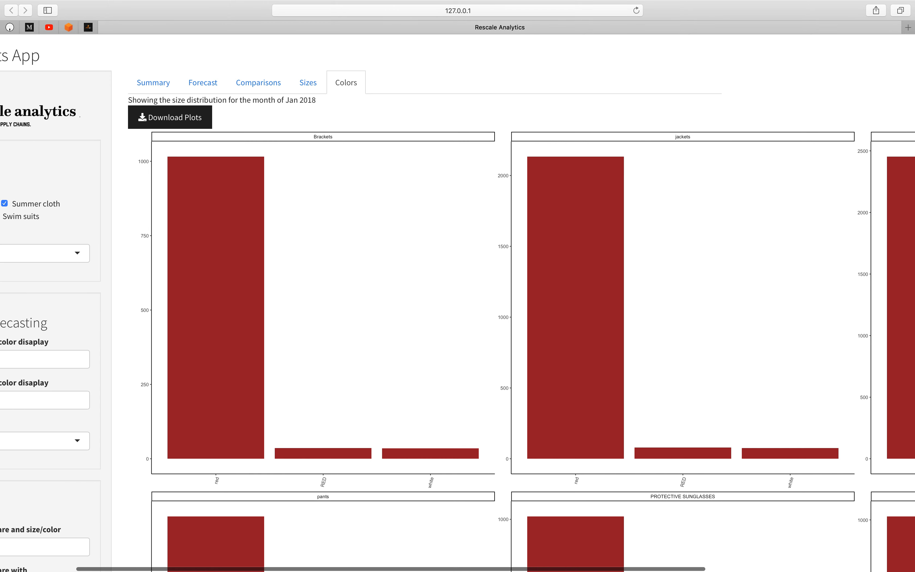
mouse_move(267, 134)
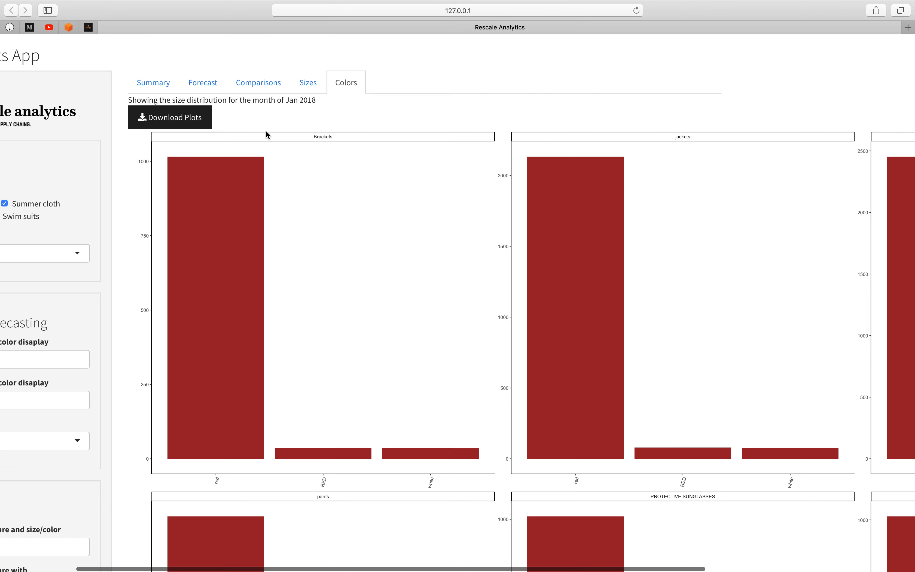
mouse_move(397, 85)
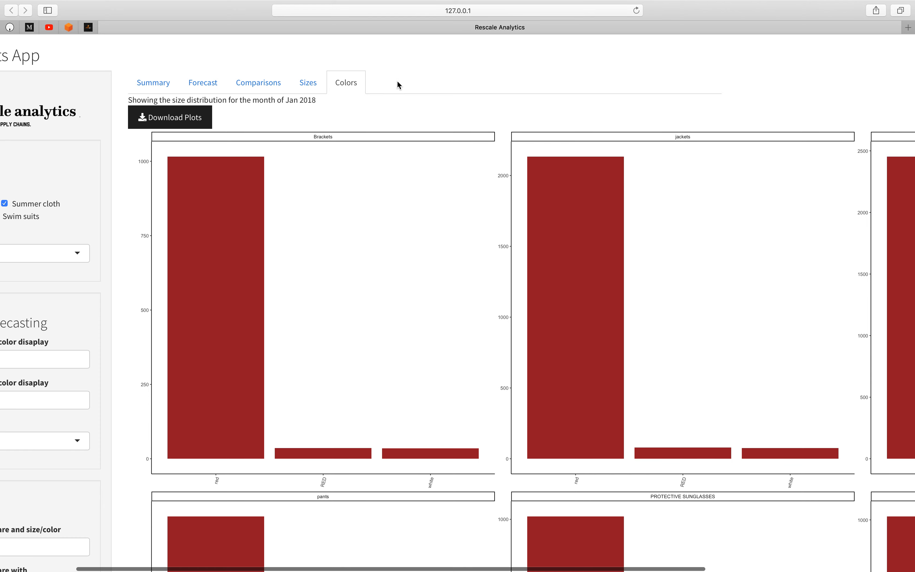
mouse_move(323, 113)
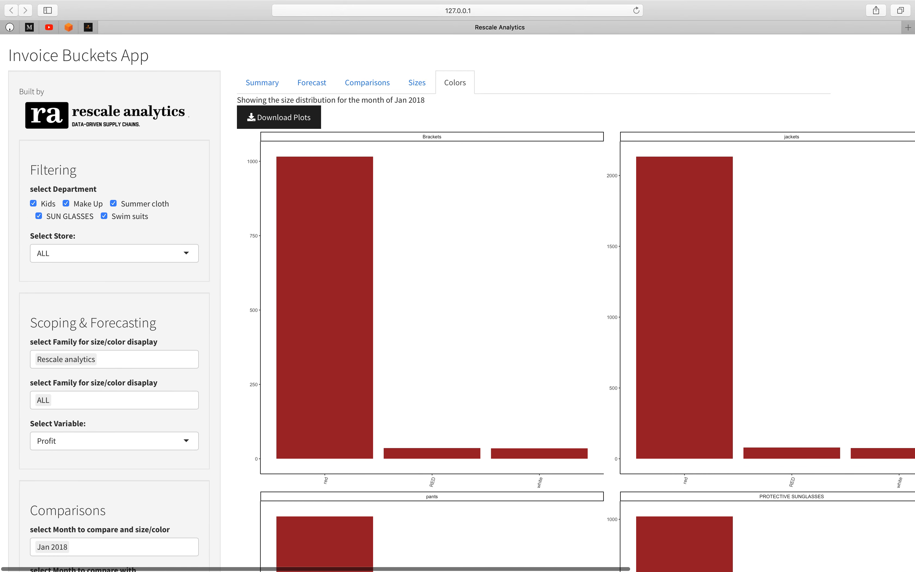
scroll("down", 3)
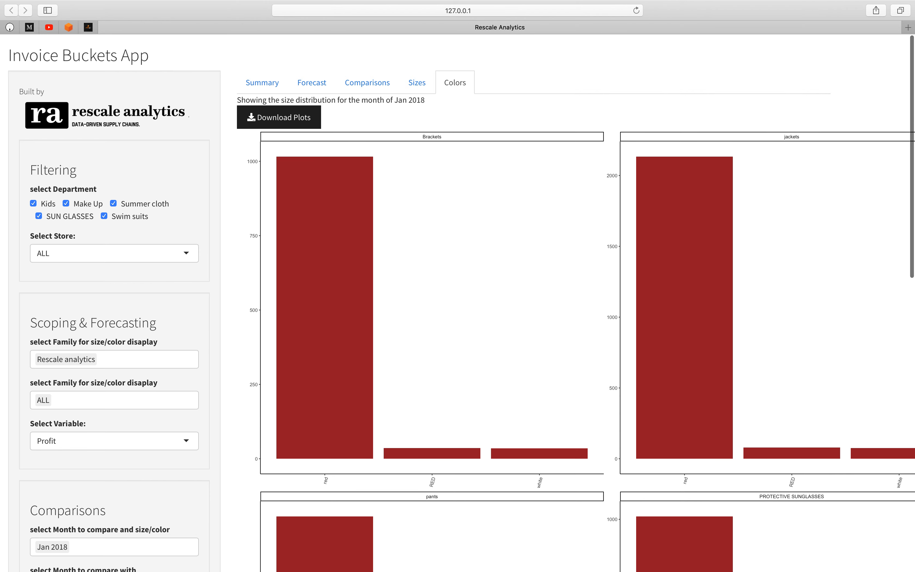
scroll("right", 3)
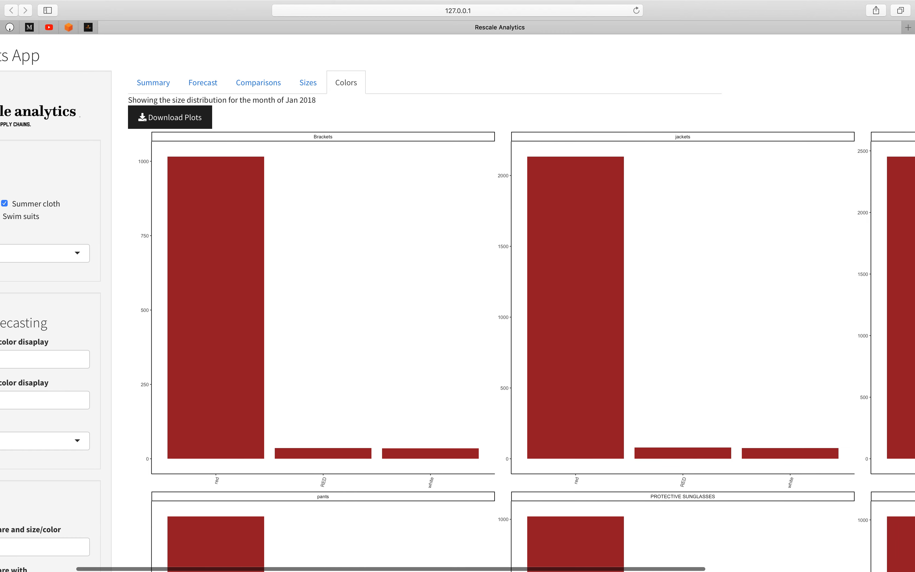
scroll("right", 3)
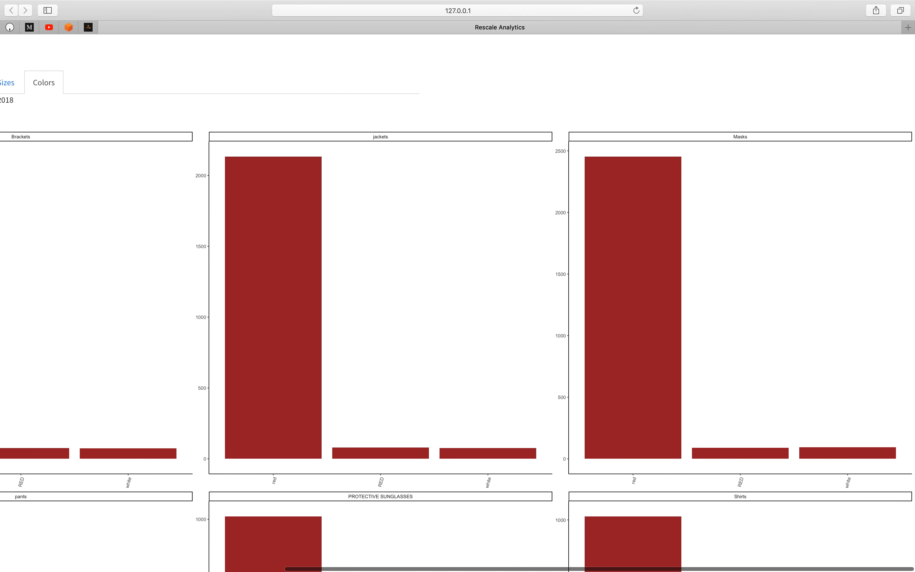
scroll("down", 3)
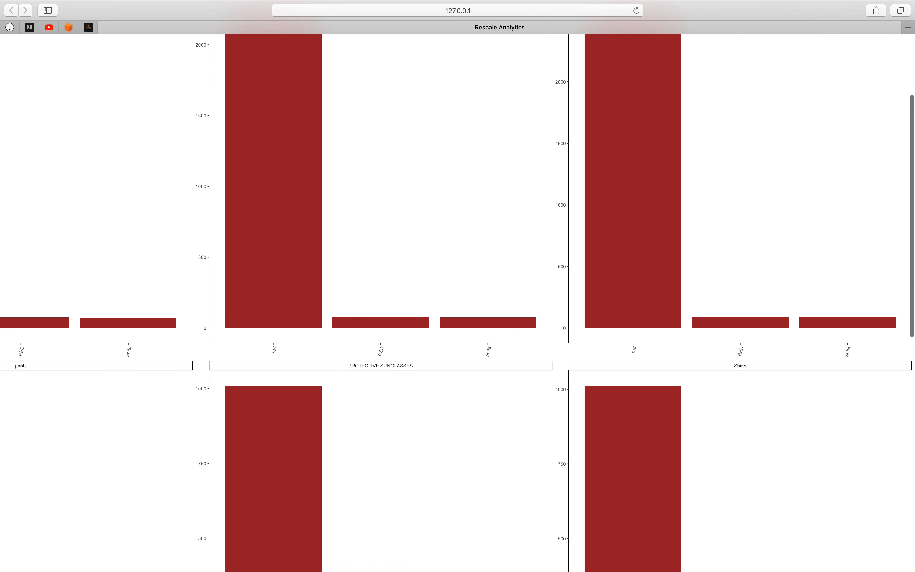
scroll("down", 3)
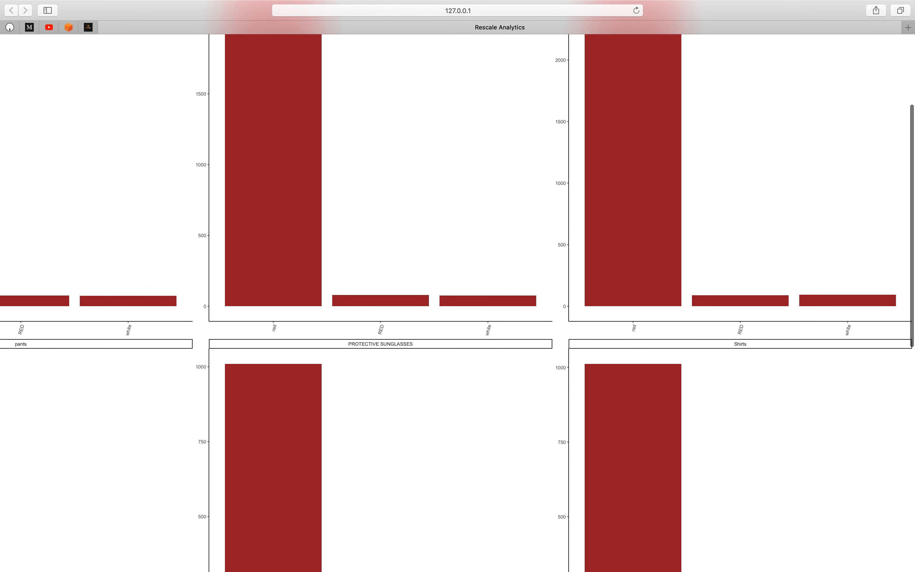
scroll("down", 3)
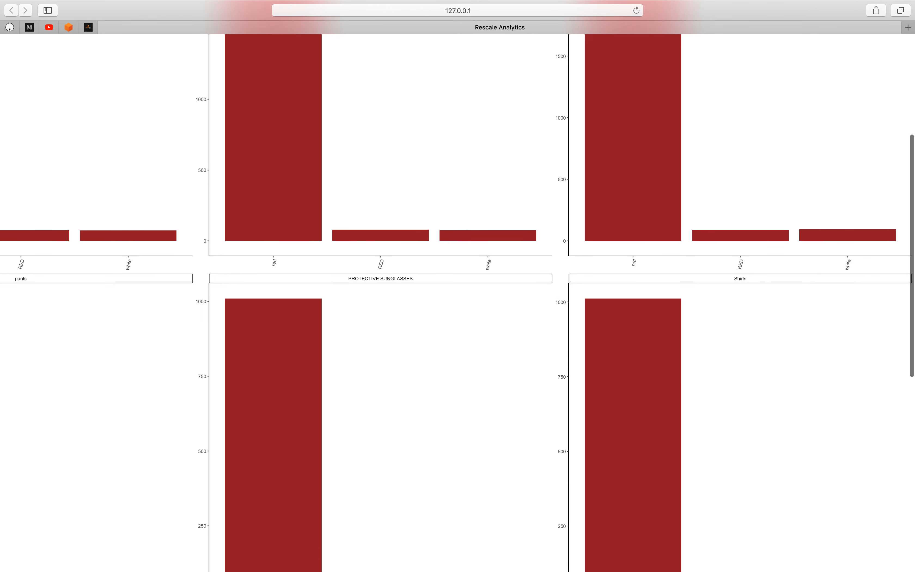
scroll("down", 3)
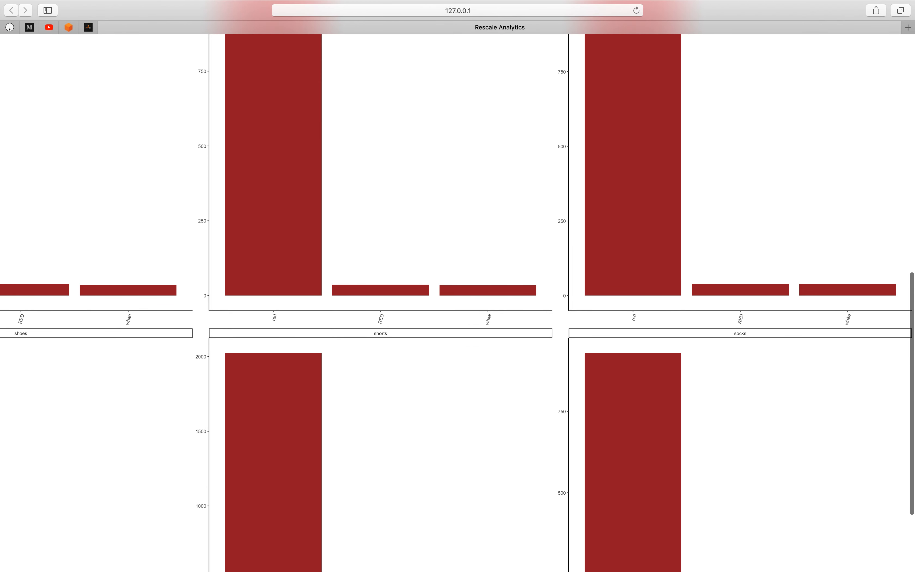
scroll("right", 3)
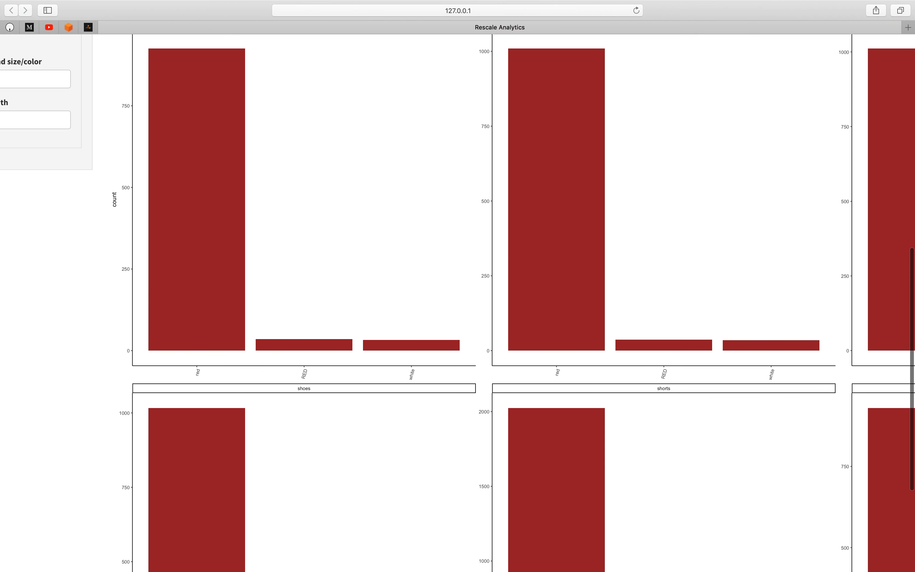
scroll("down", 3)
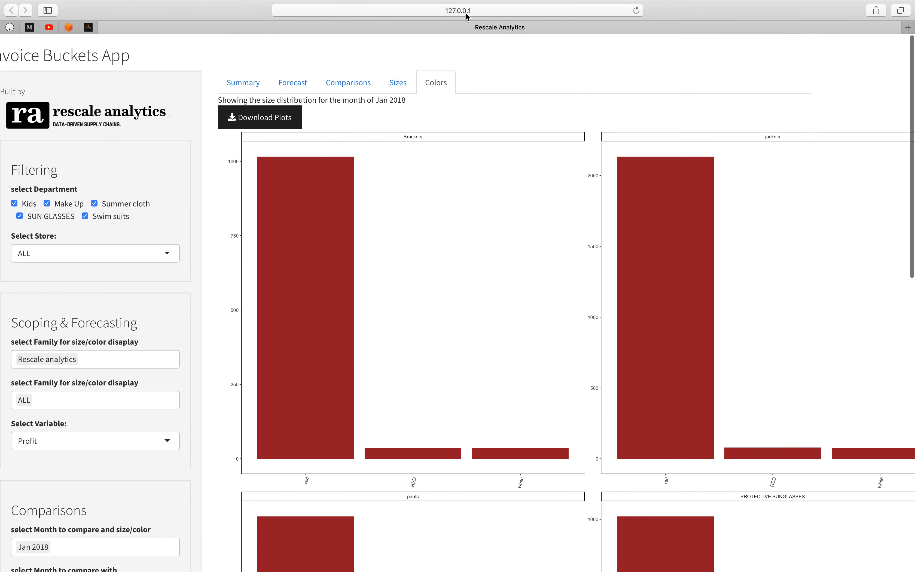
mouse_move(447, 37)
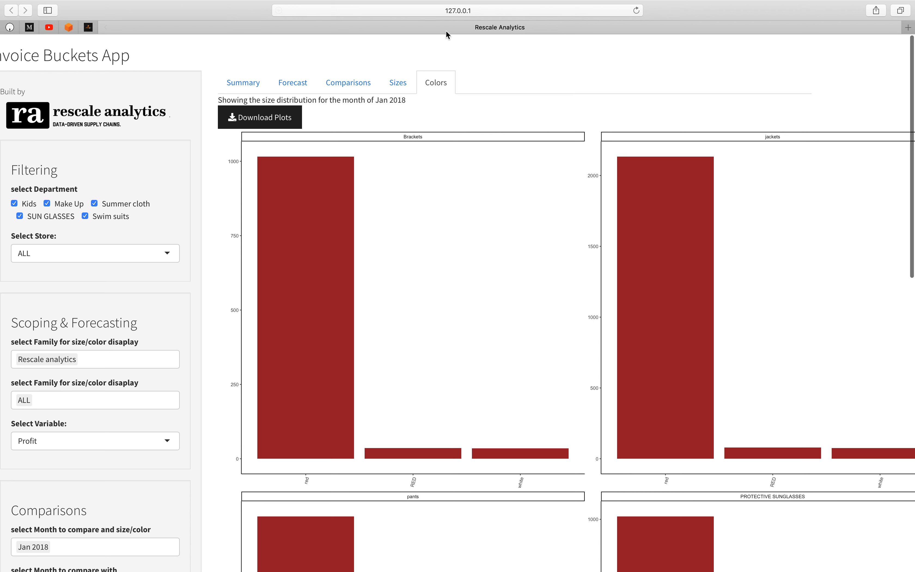
mouse_move(493, 15)
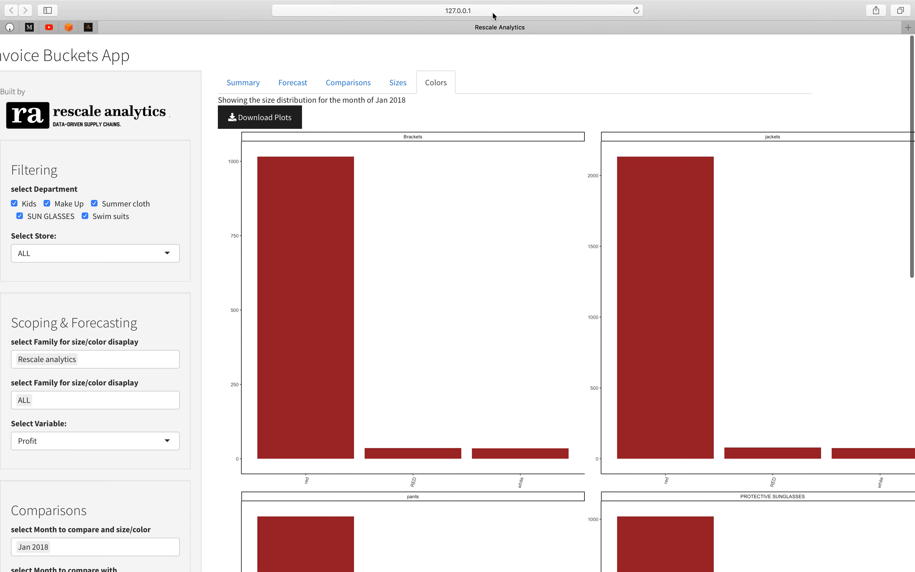
mouse_move(448, 101)
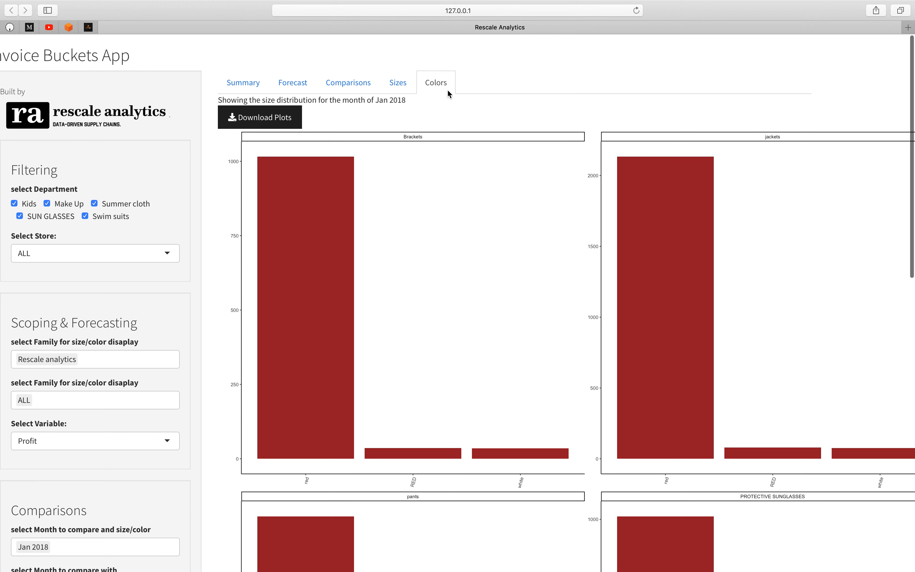
mouse_move(427, 154)
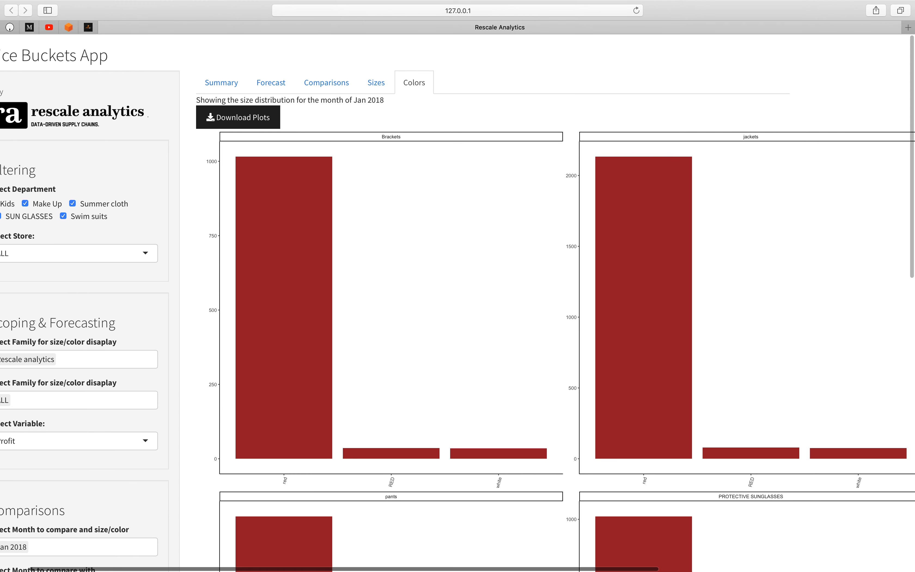
scroll("right", 3)
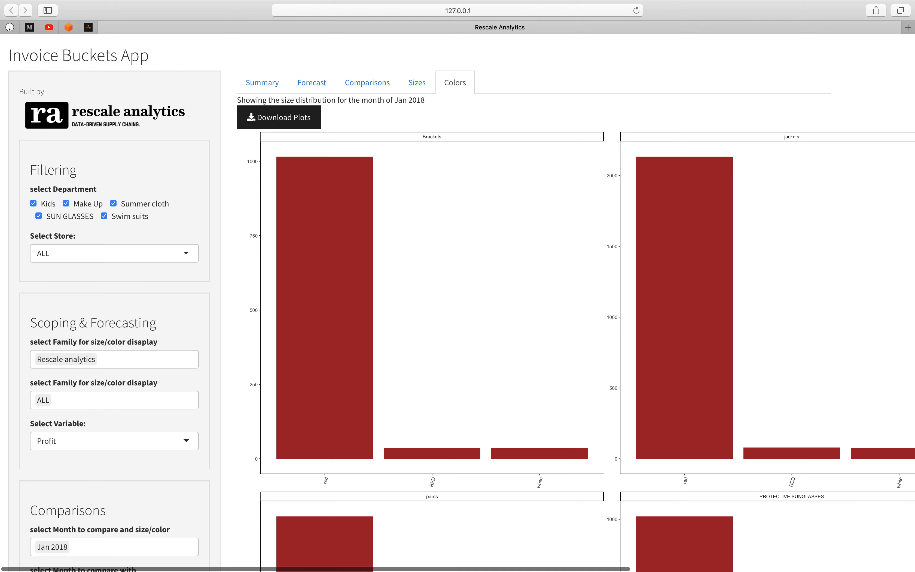
scroll("down", 3)
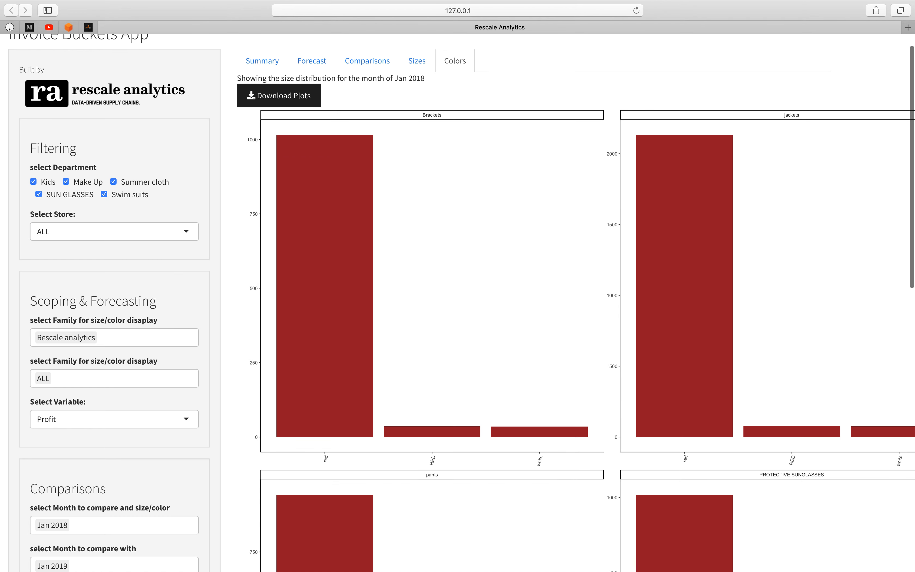
scroll("right", 3)
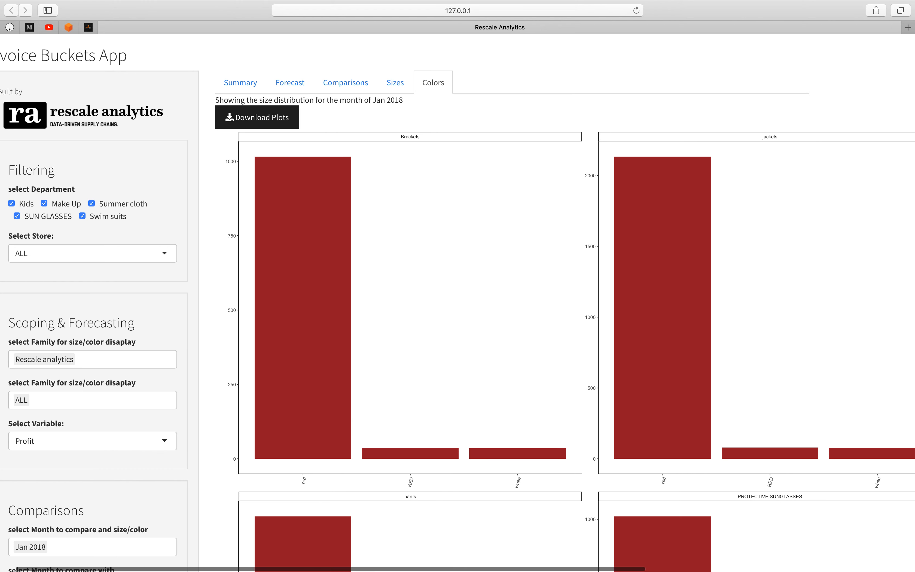
scroll("down", 3)
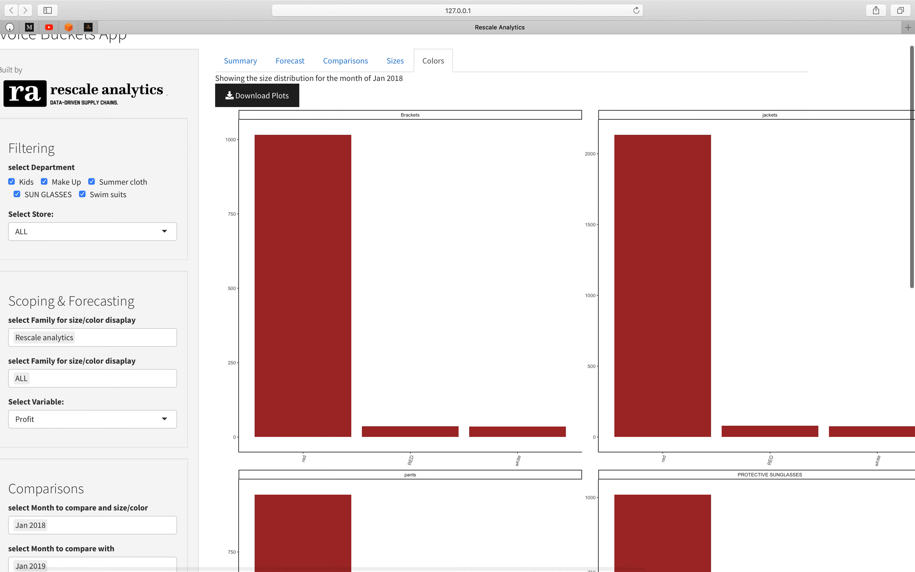
scroll("right", 3)
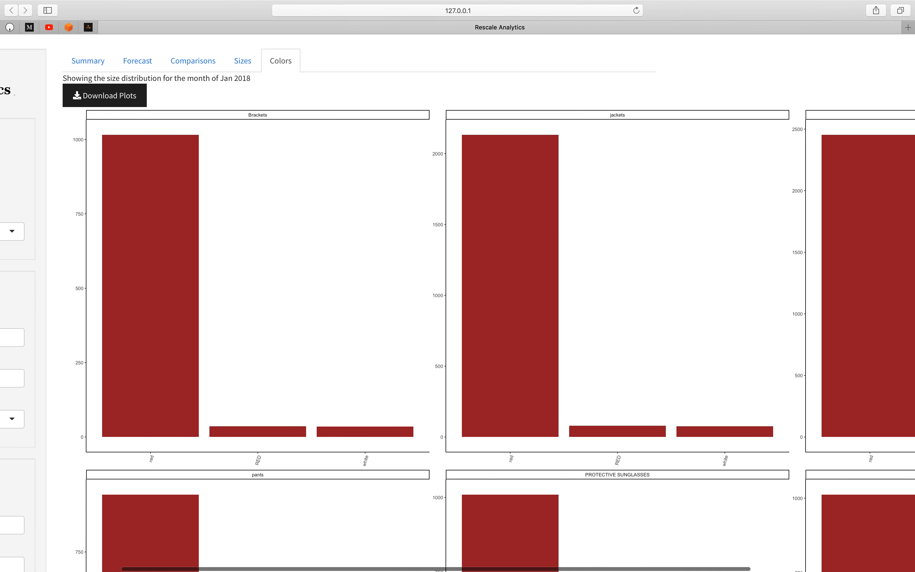
mouse_move(335, 230)
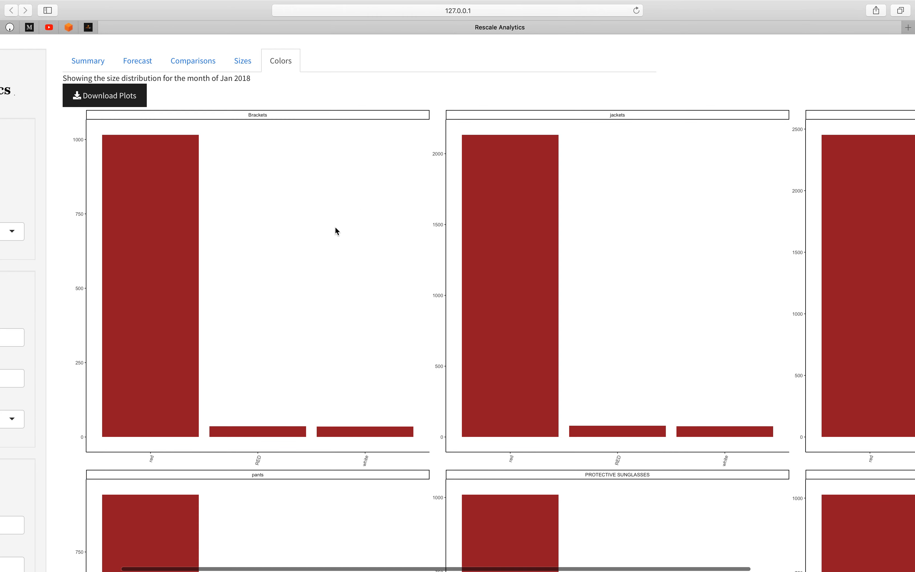
mouse_move(332, 229)
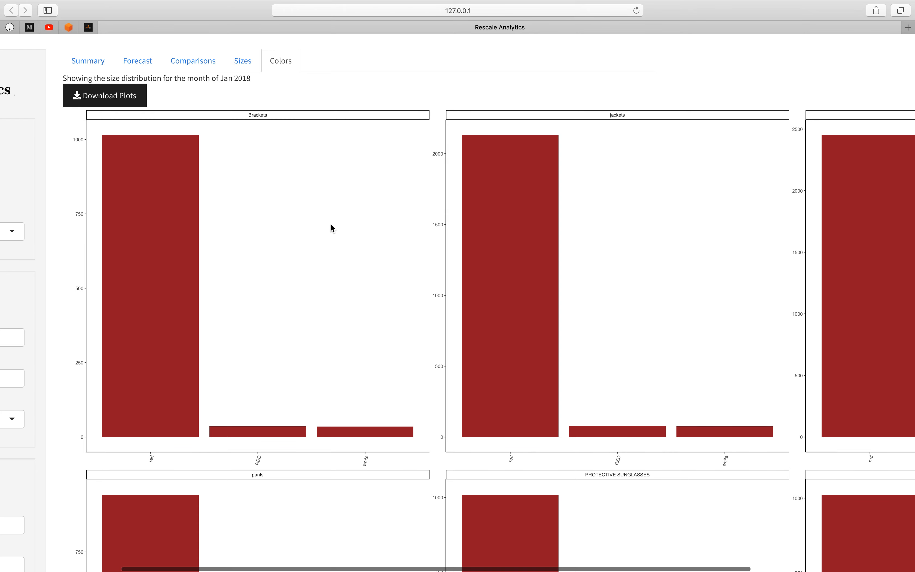